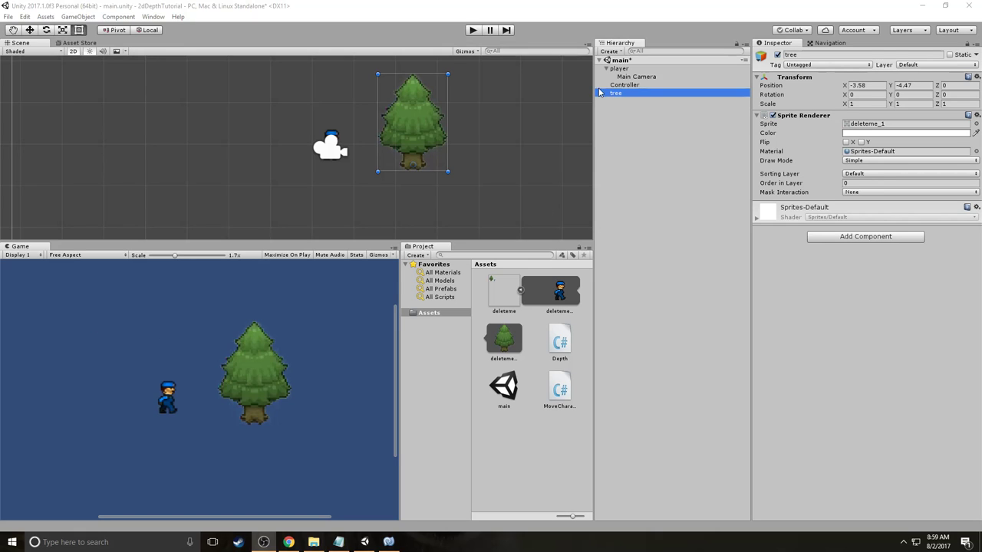
# Drag the player sprite over the tree trunk, back to the tree's left, then deselect it.
pyautogui.click(619, 69)
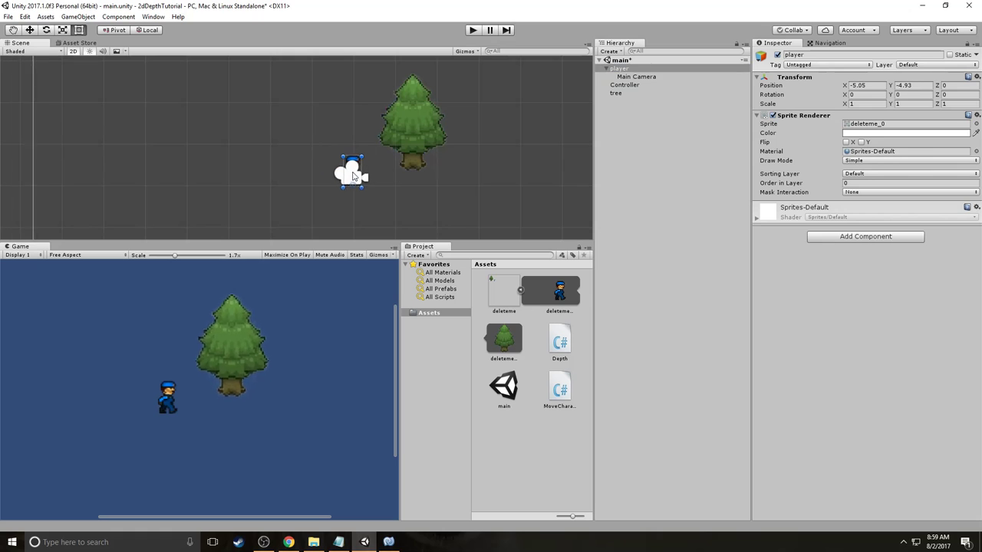
pyautogui.moveTo(351, 173); pyautogui.dragTo(339, 160)
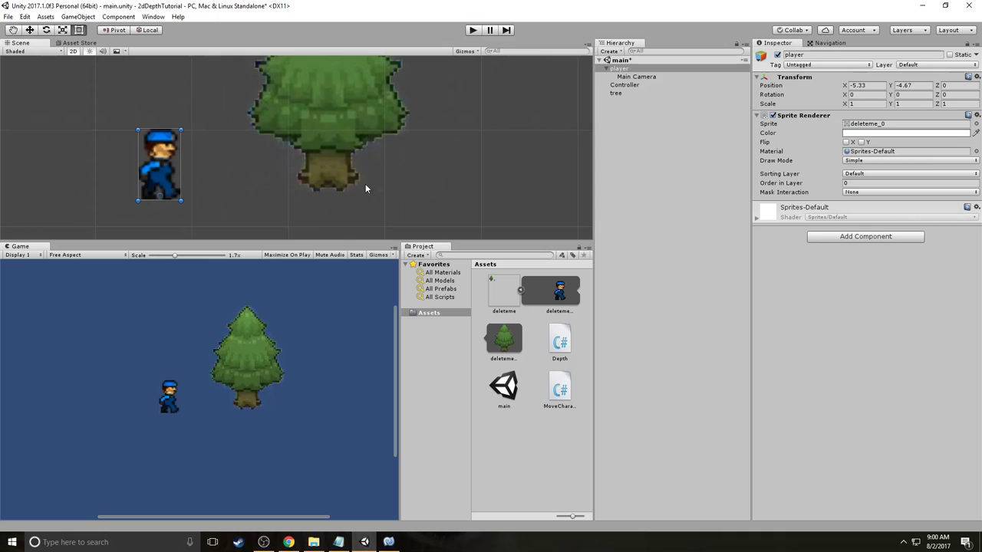
pyautogui.moveTo(250, 200)
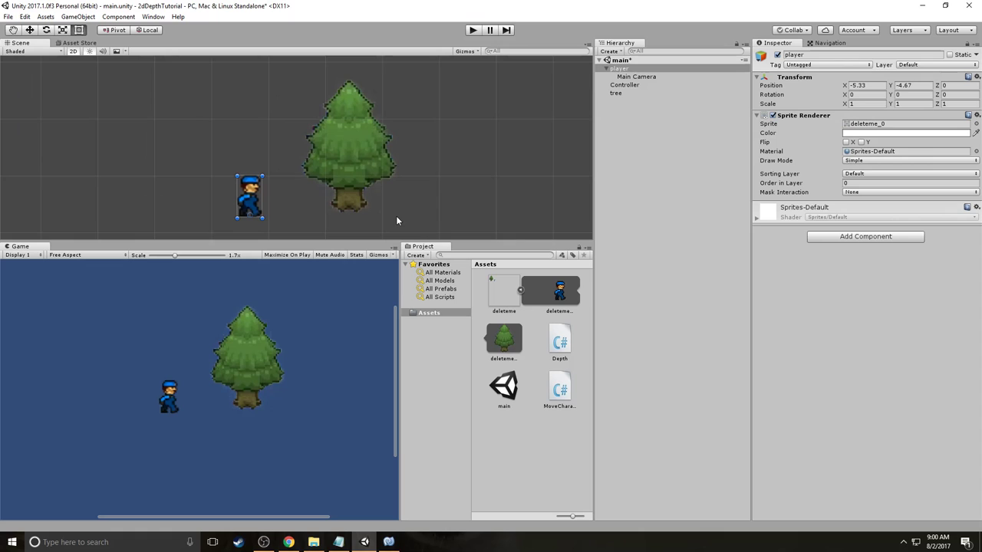
pyautogui.moveTo(418, 226)
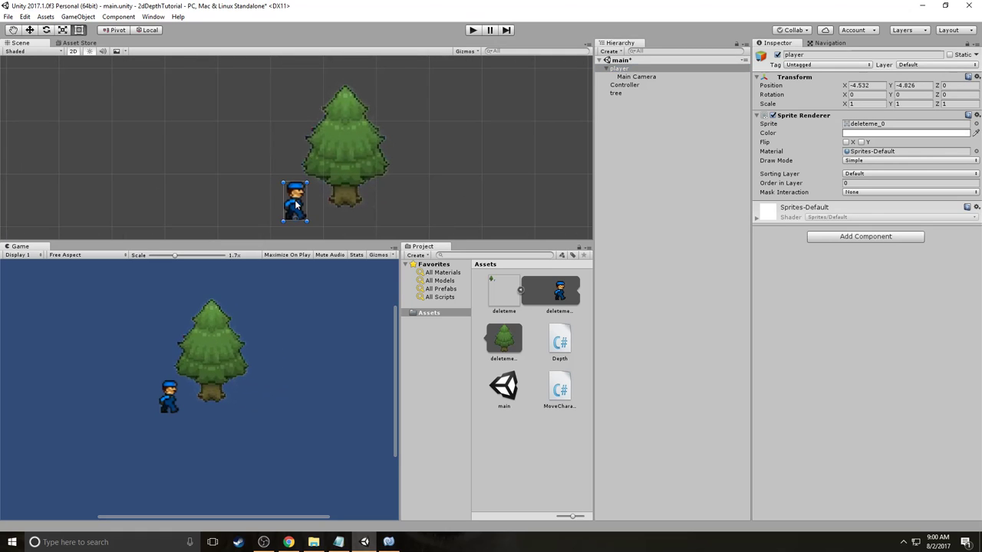
pyautogui.moveTo(295, 202); pyautogui.dragTo(322, 207)
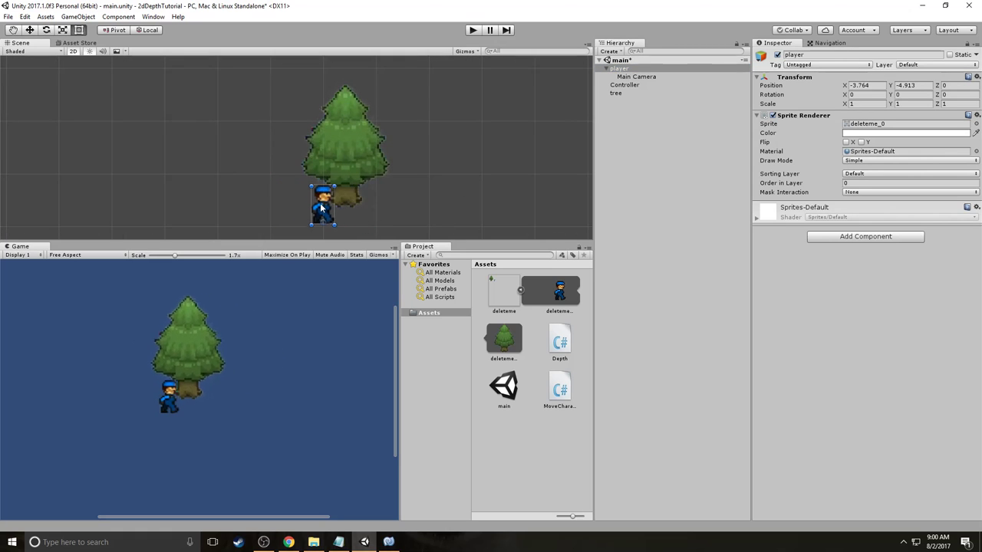
pyautogui.moveTo(322, 204); pyautogui.dragTo(276, 203)
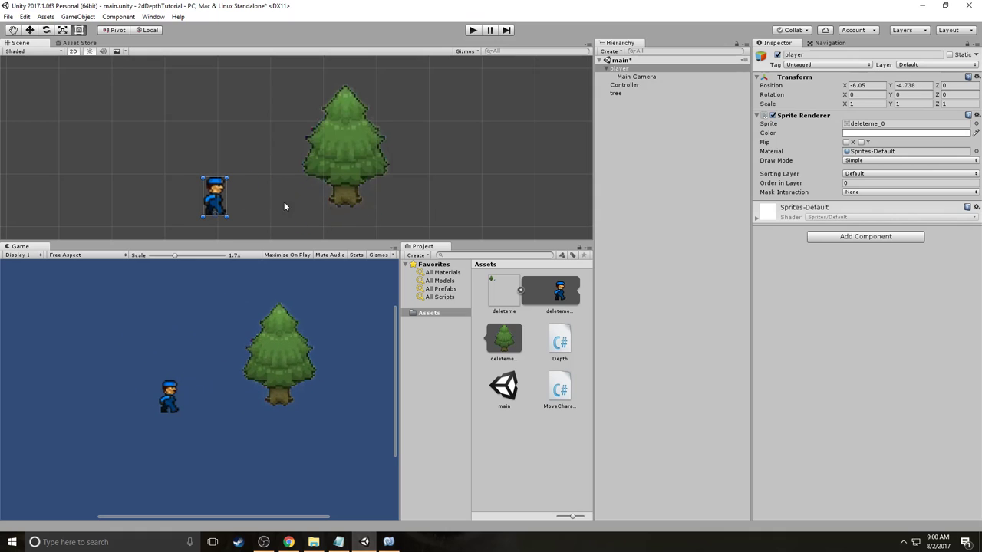
pyautogui.moveTo(472, 215)
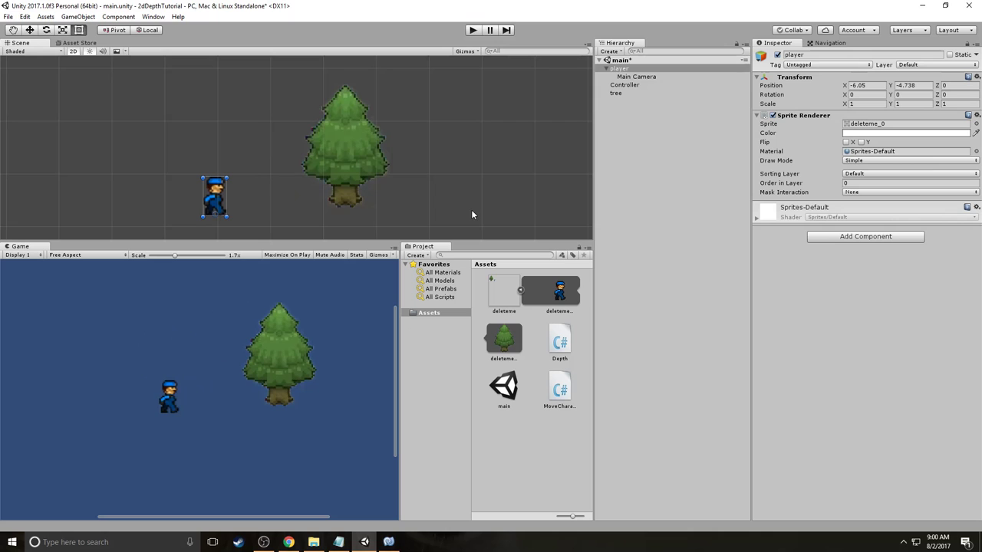
pyautogui.click(560, 341)
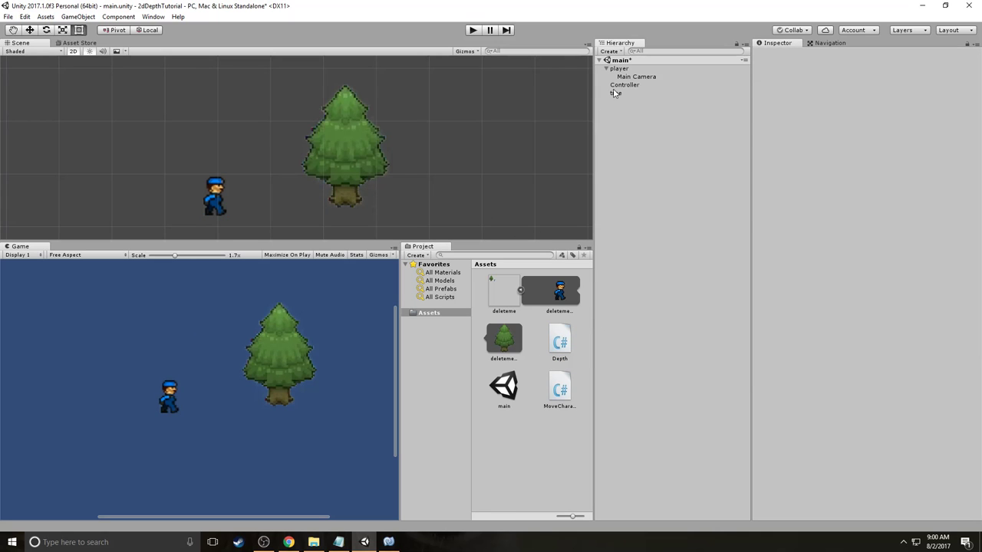
# Add a Polygon Collider 2D to the tree via the 'collider' component search.
pyautogui.click(616, 93)
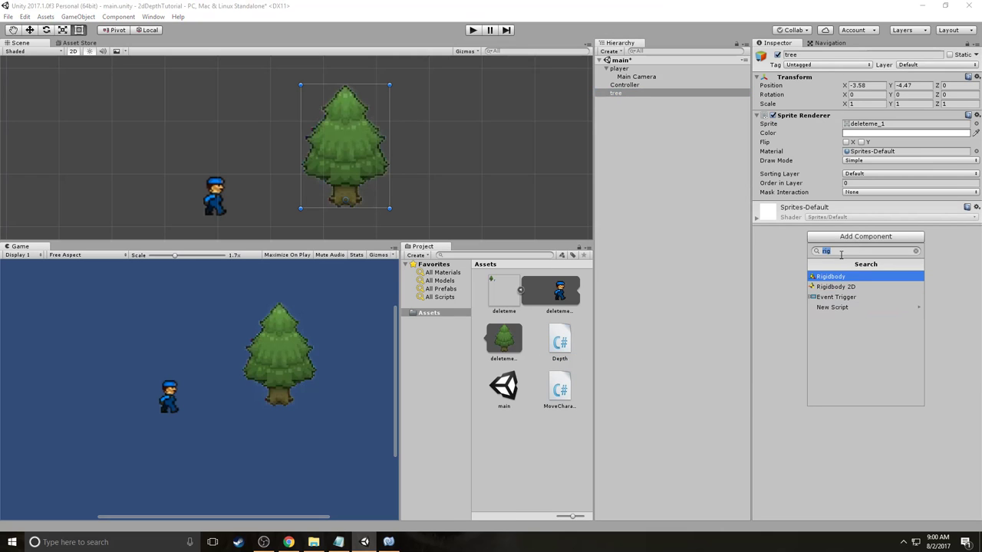
pyautogui.write('collider')
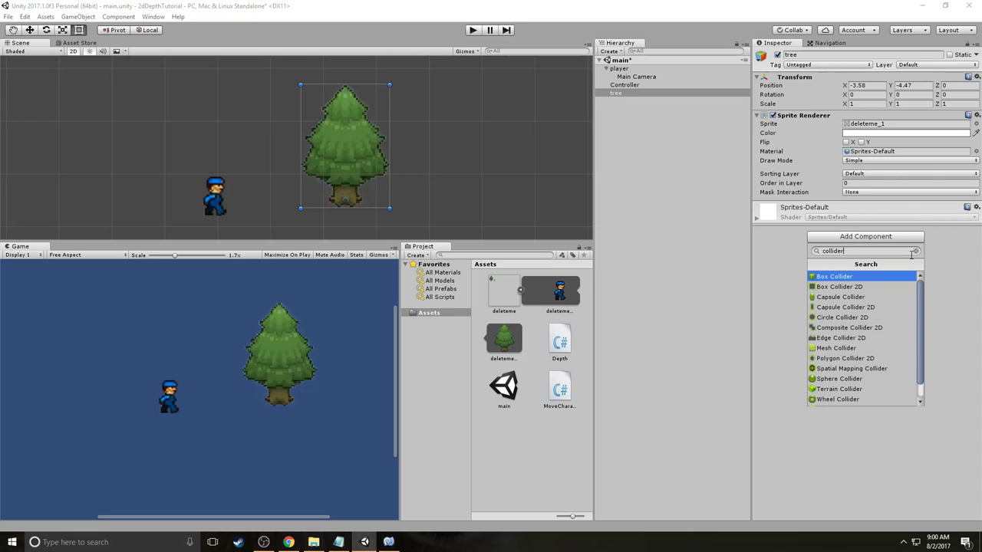
pyautogui.moveTo(844, 358)
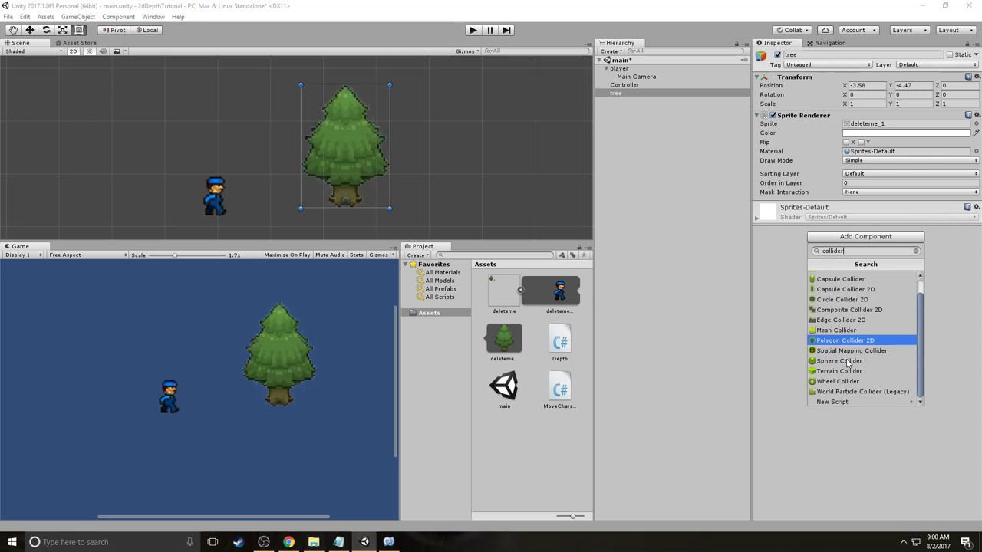
pyautogui.click(846, 340)
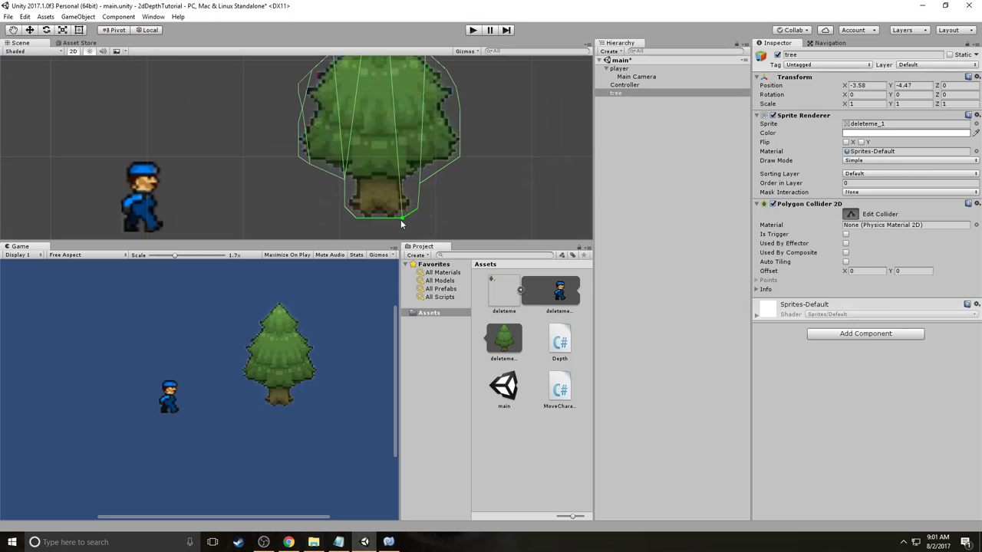
# Drag the polygon collider's points so its outline fits the tree's canopy.
pyautogui.moveTo(403, 223); pyautogui.dragTo(418, 213)
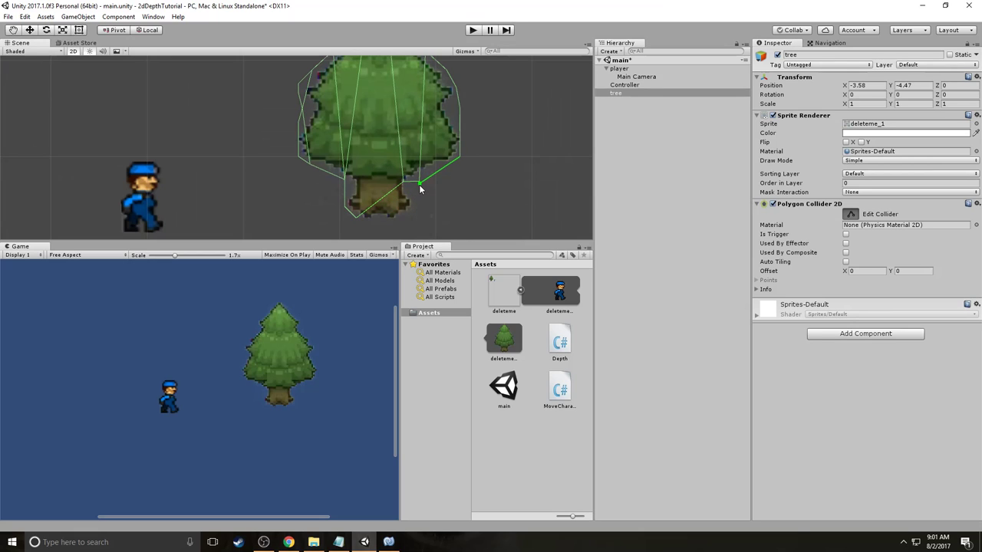
pyautogui.moveTo(420, 189); pyautogui.dragTo(355, 189)
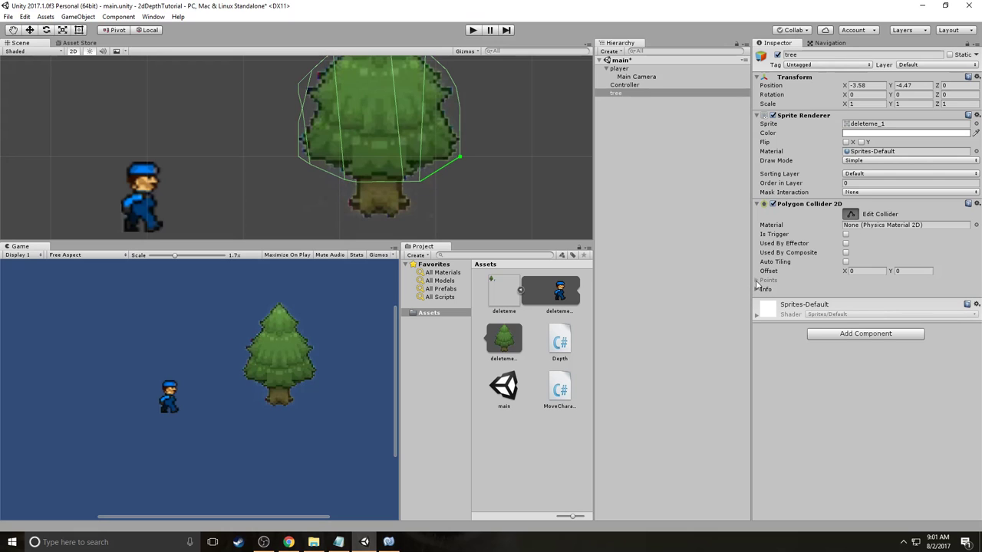
pyautogui.click(757, 280)
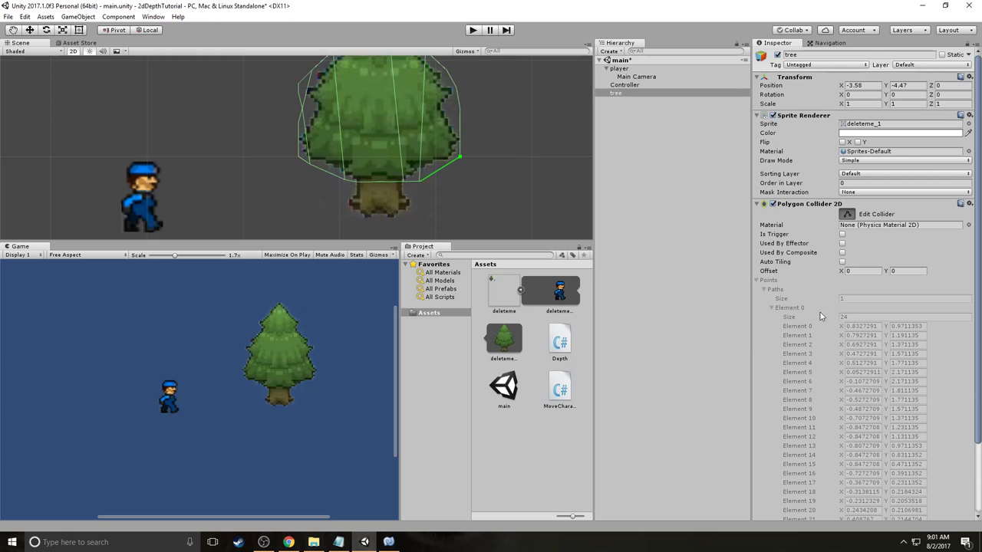
pyautogui.click(765, 289)
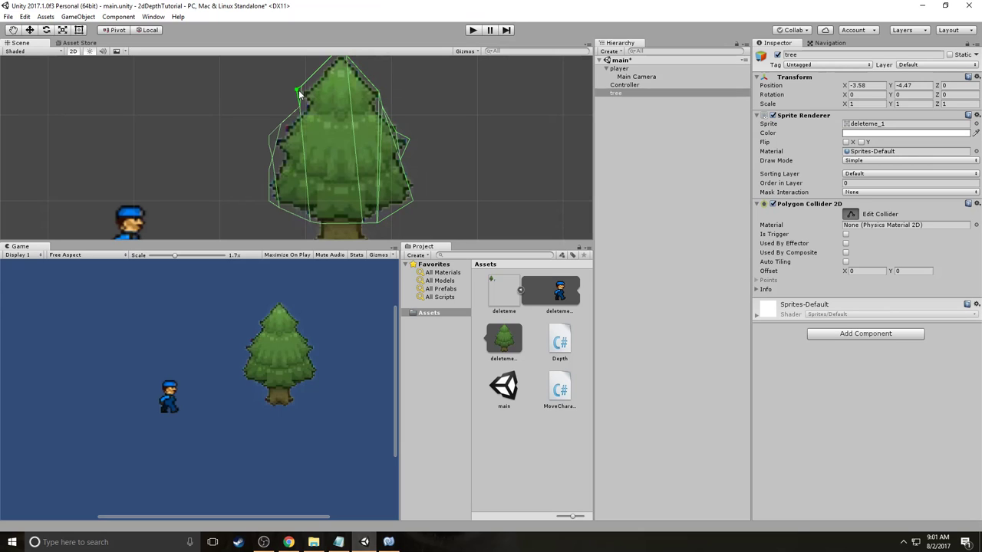
pyautogui.moveTo(298, 90); pyautogui.dragTo(311, 84)
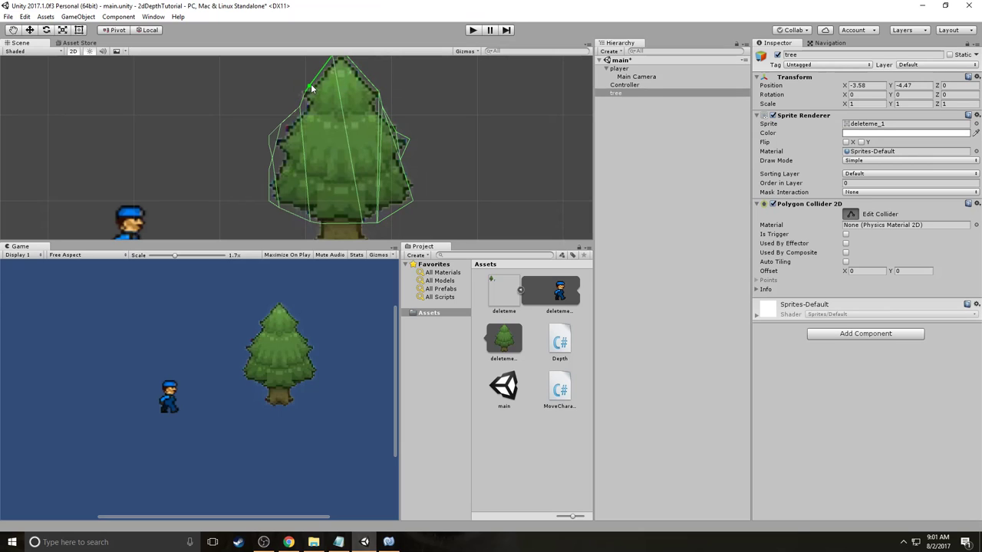
pyautogui.moveTo(310, 86); pyautogui.dragTo(280, 127)
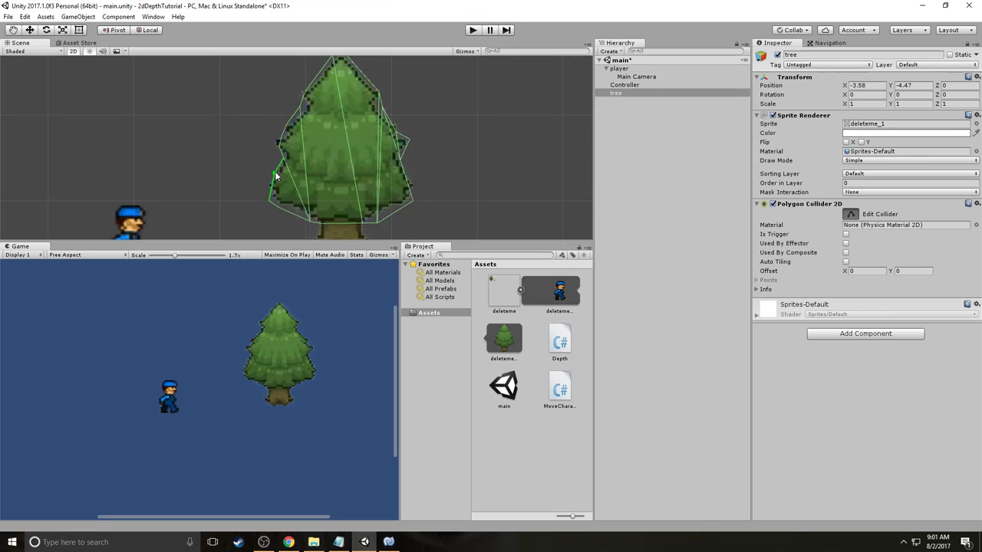
pyautogui.moveTo(405, 144)
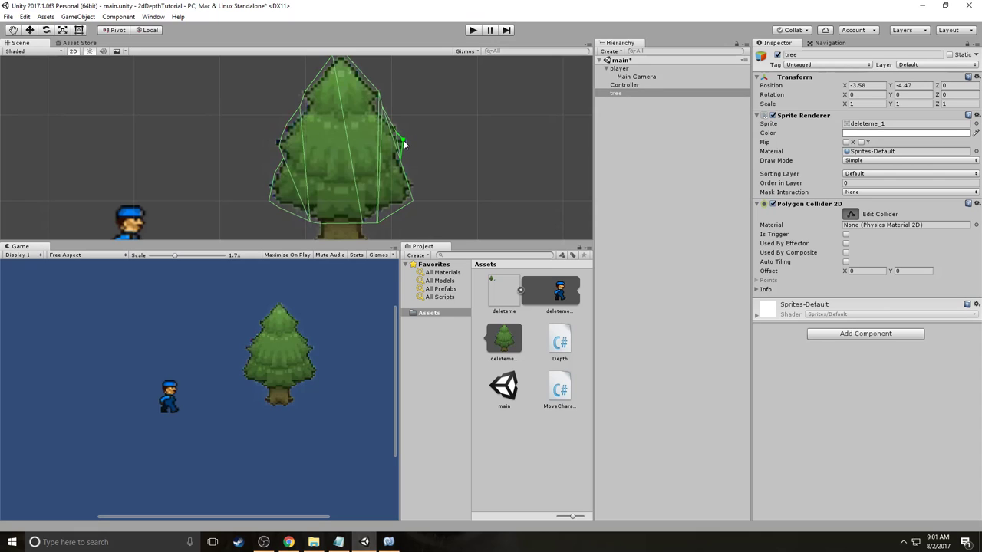
pyautogui.moveTo(326, 102)
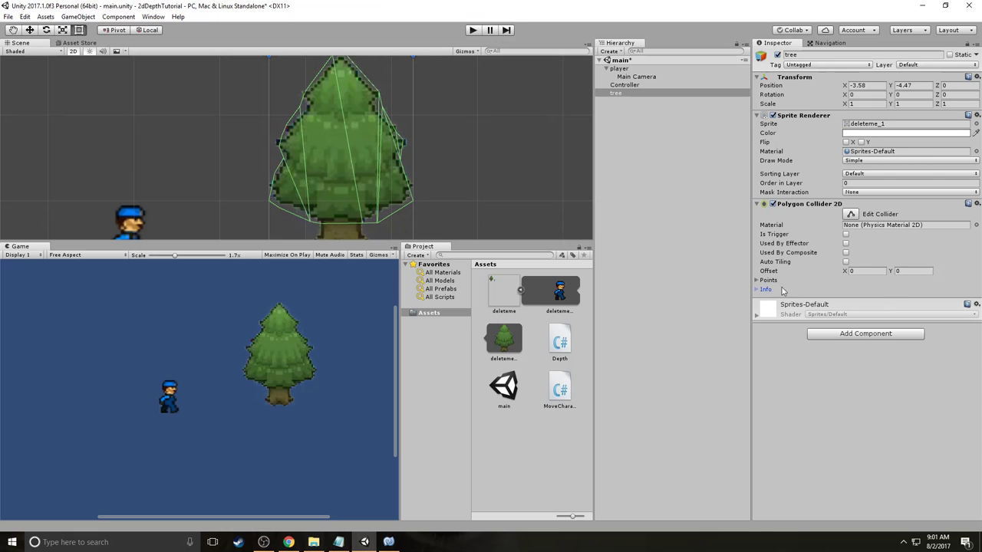
# Set the canopy collider to Is Trigger and add a Box Collider 2D narrowed to the trunk.
pyautogui.click(846, 234)
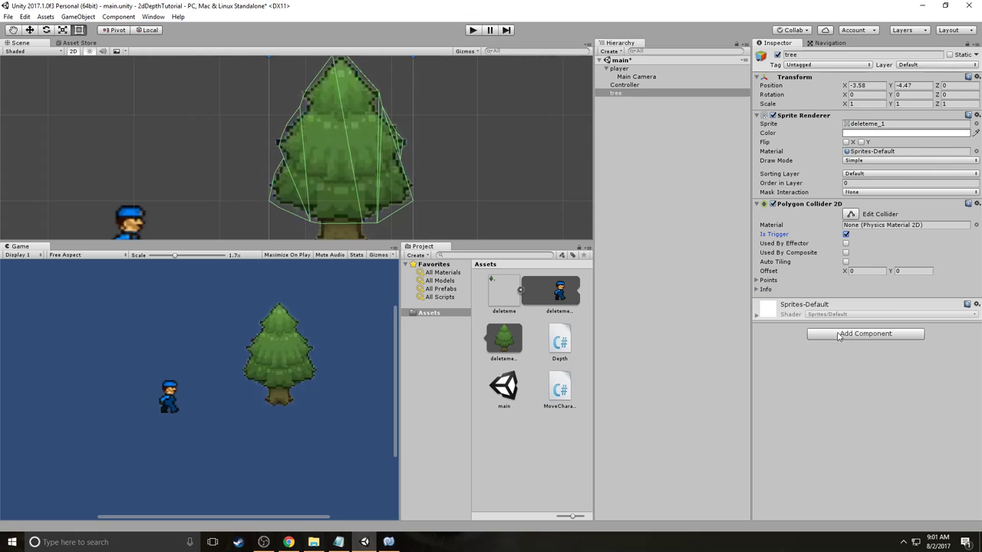
pyautogui.click(865, 333)
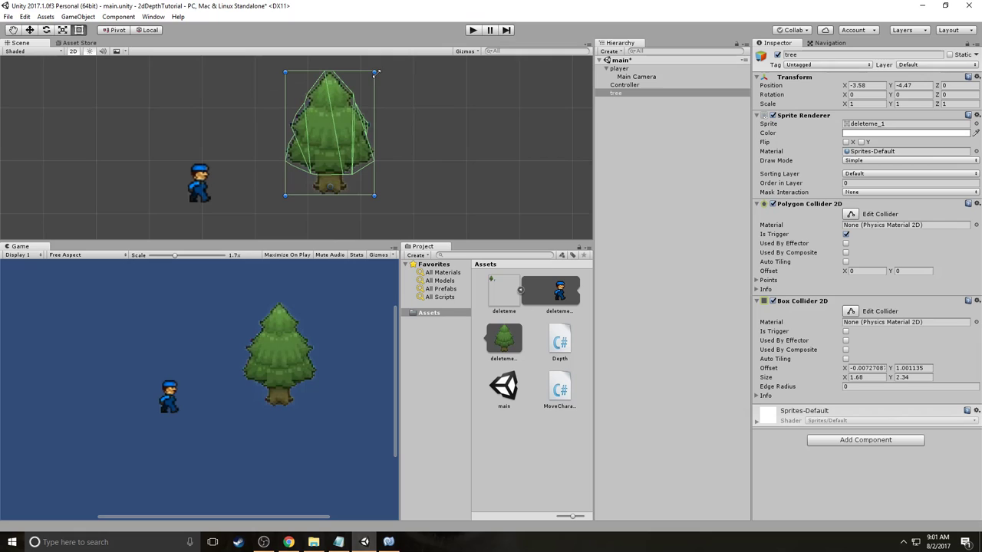
pyautogui.click(847, 235)
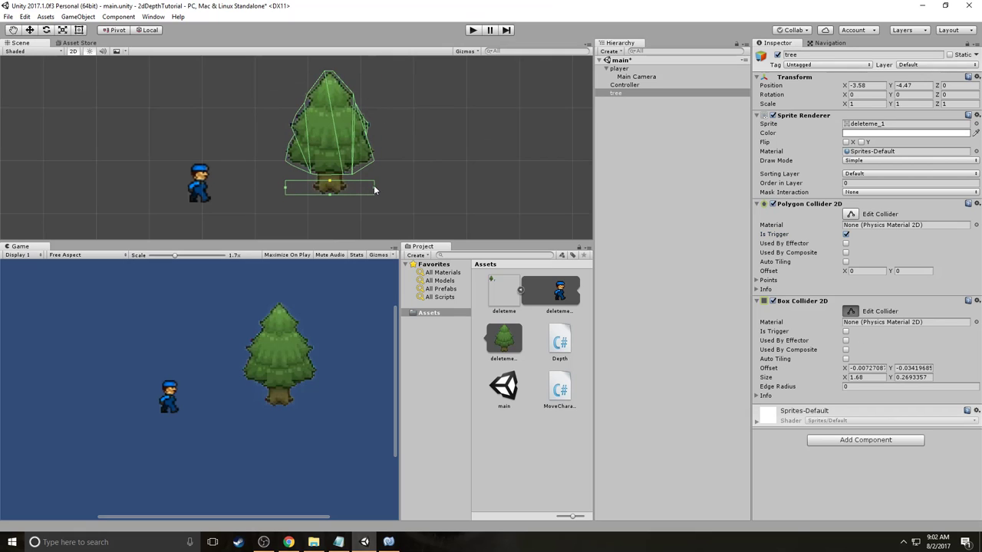
pyautogui.moveTo(376, 189); pyautogui.dragTo(314, 189)
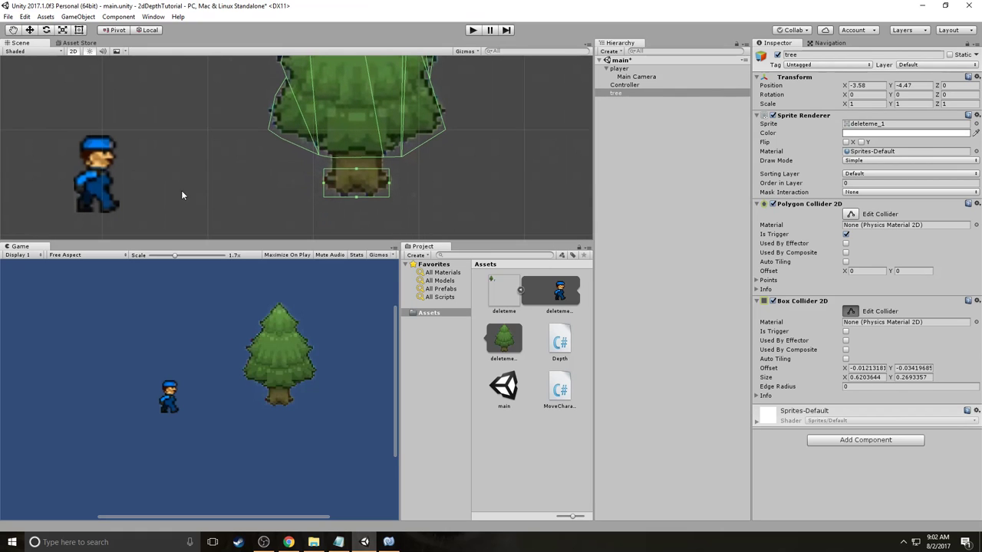
# Add a Rigidbody 2D to the player with Freeze Rotation Z and Gravity Scale 0.
pyautogui.click(620, 69)
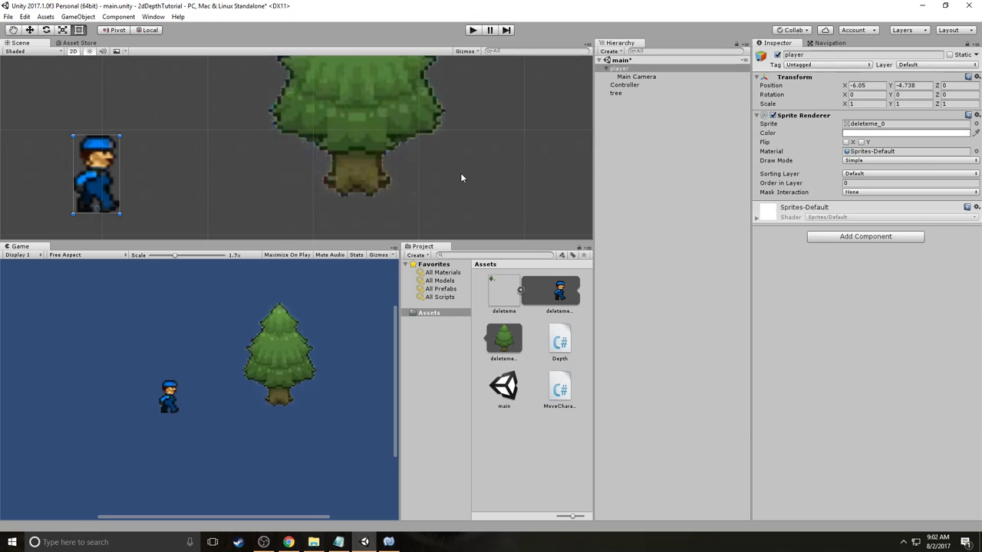
pyautogui.moveTo(113, 208)
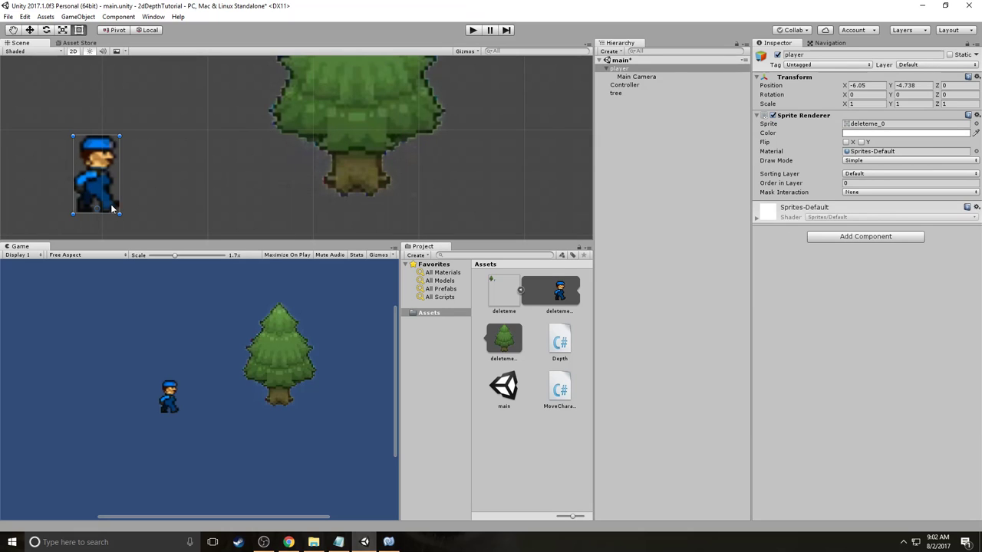
pyautogui.moveTo(306, 192)
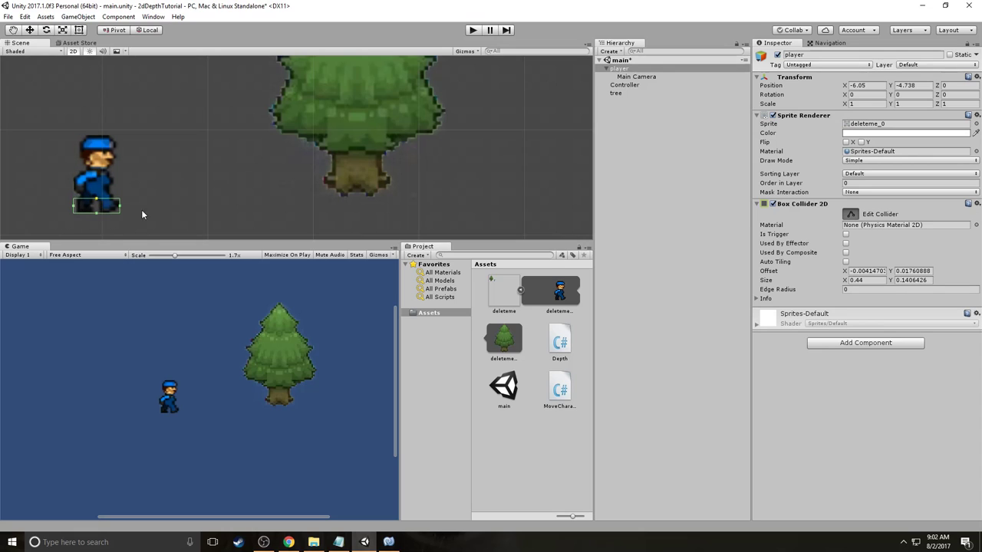
pyautogui.moveTo(99, 207)
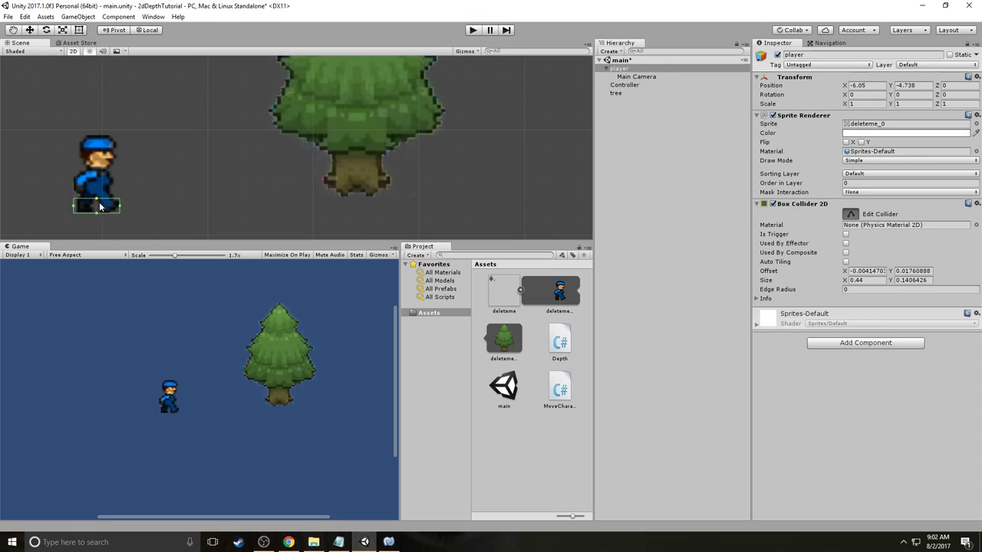
pyautogui.moveTo(83, 209)
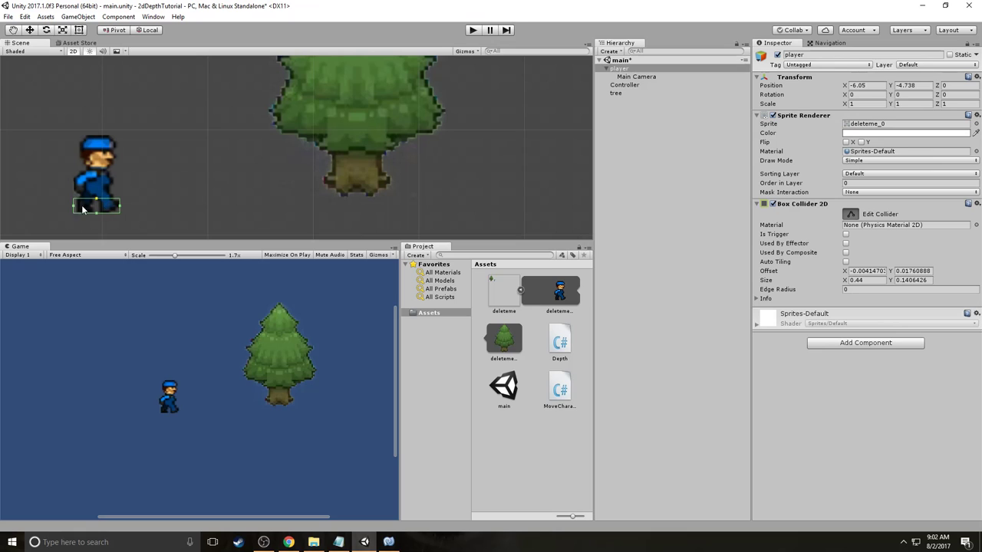
pyautogui.moveTo(97, 216)
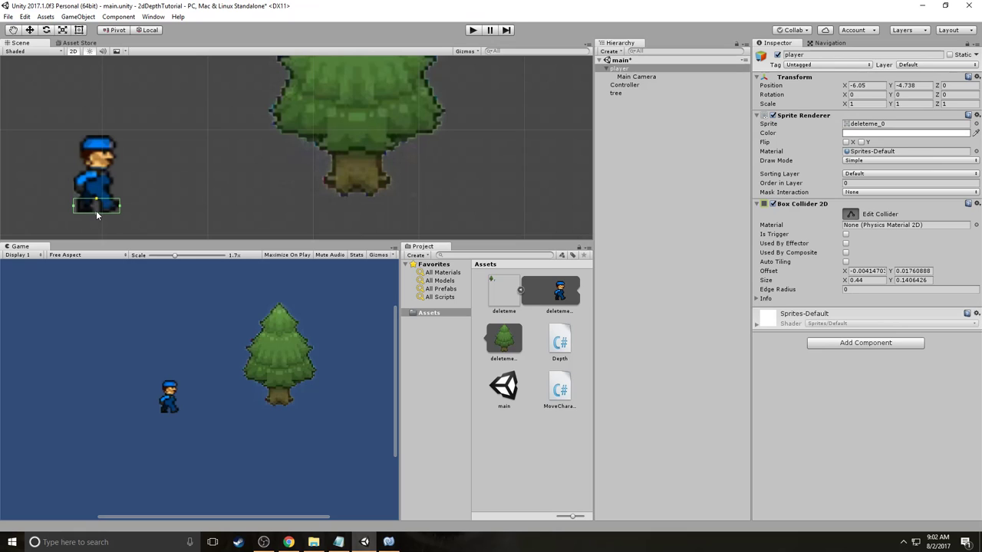
pyautogui.moveTo(97, 195)
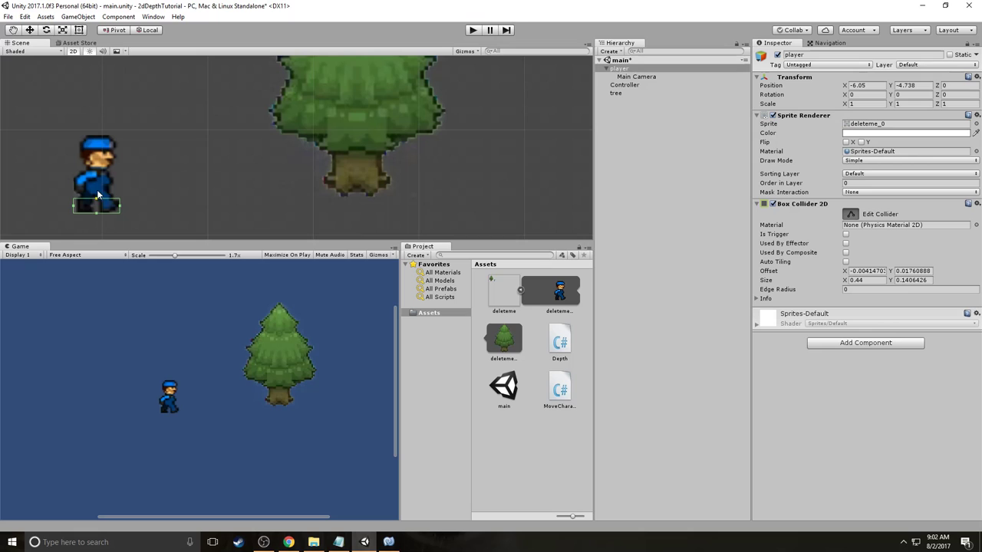
pyautogui.moveTo(845, 392)
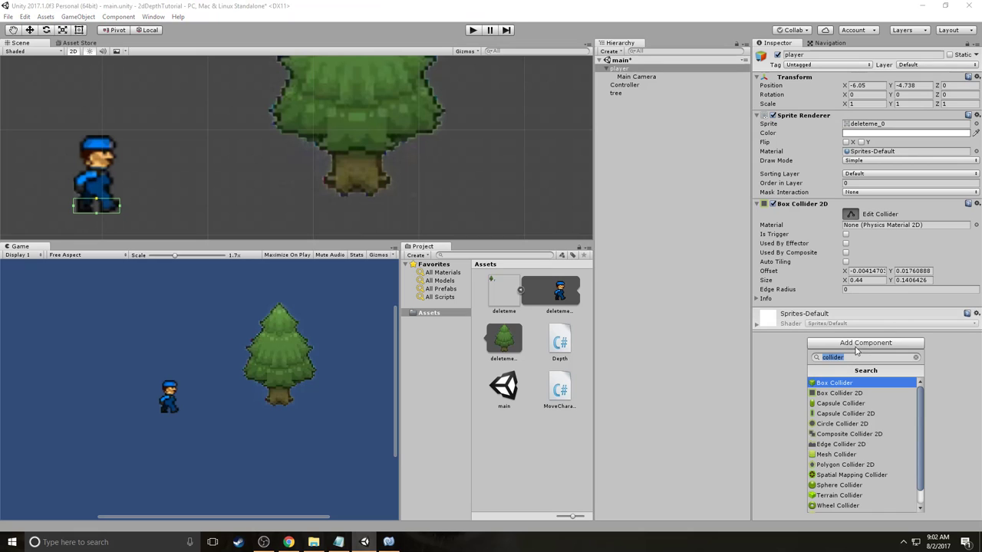
pyautogui.write('ri')
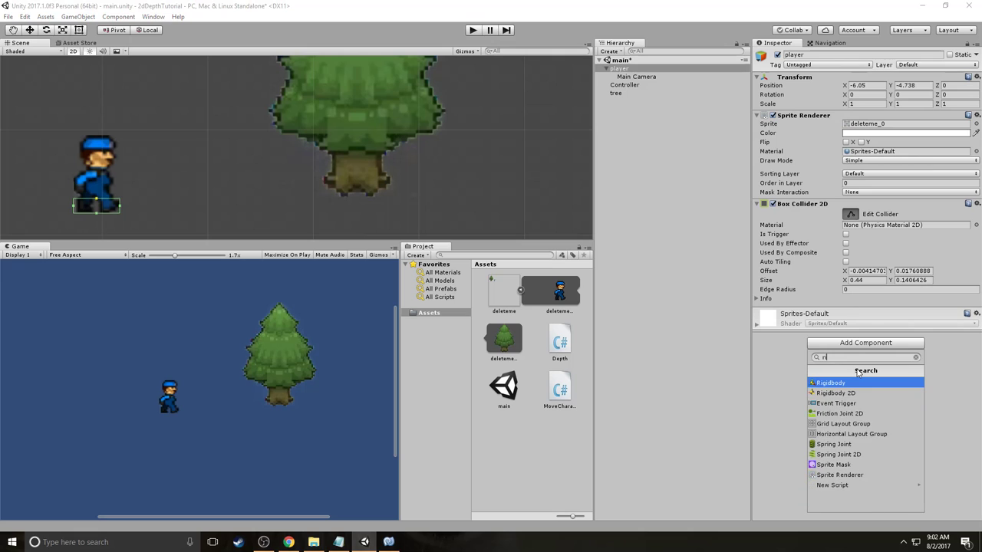
pyautogui.click(836, 393)
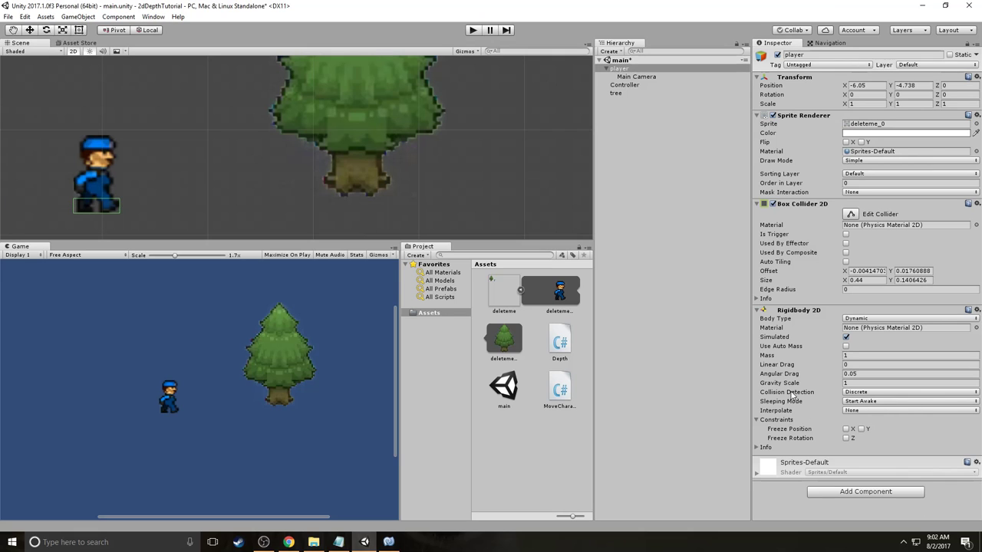
pyautogui.click(846, 438)
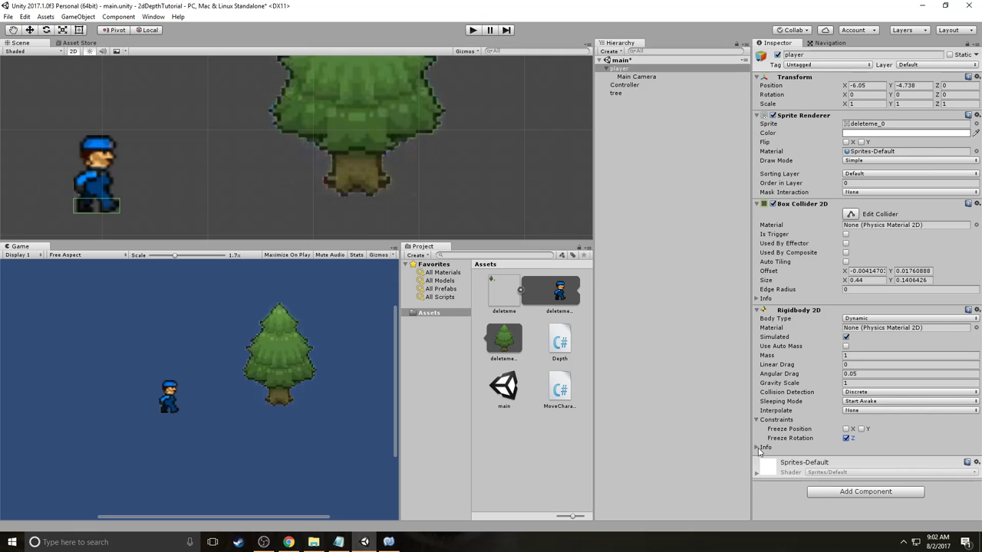
pyautogui.click(905, 383)
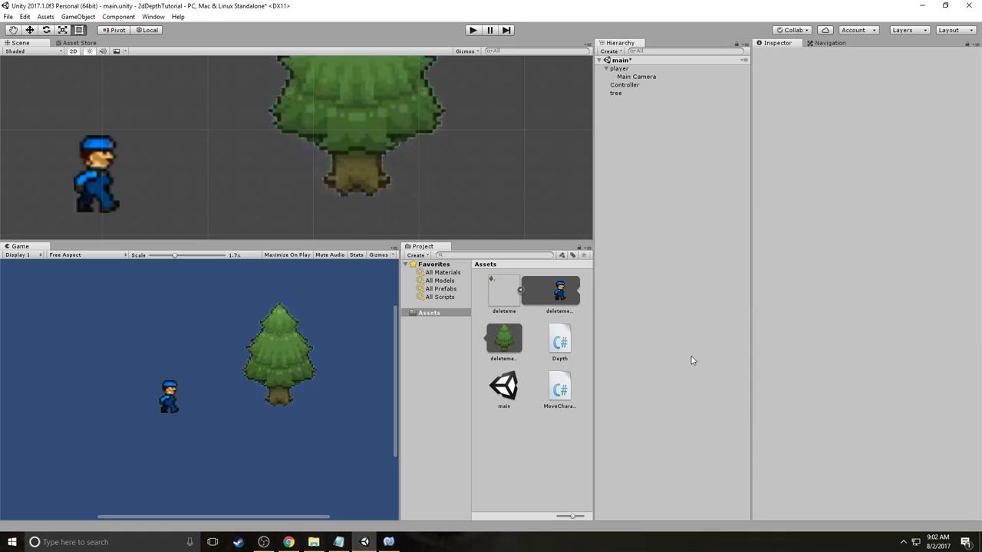
pyautogui.click(619, 68)
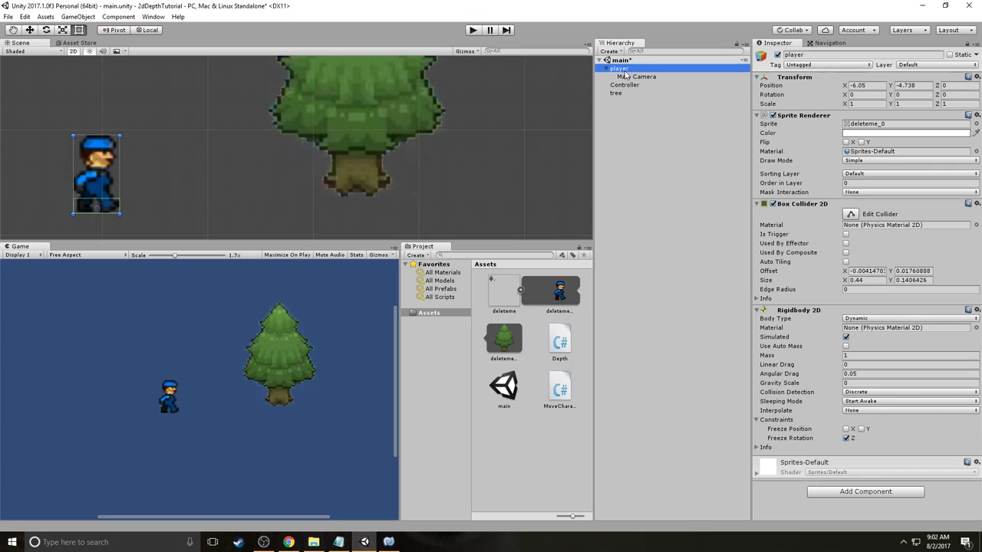
# Select the tree, then open the Depth.cs asset in MonoDevelop.
pyautogui.click(615, 93)
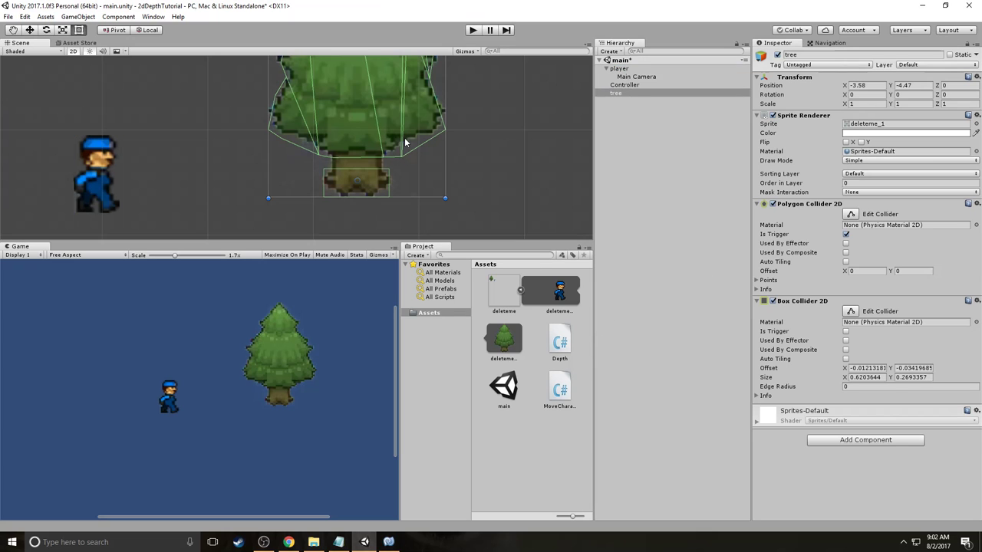
pyautogui.click(560, 341)
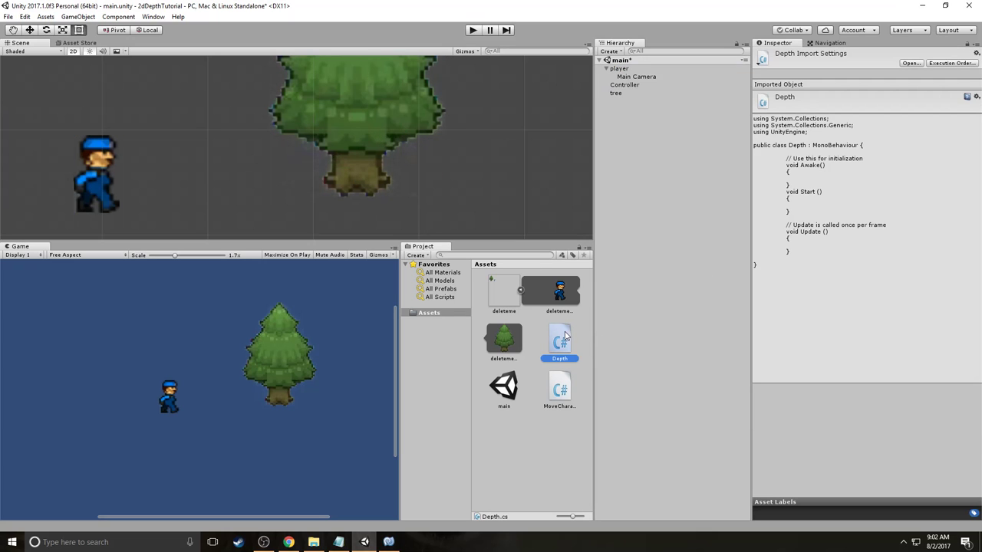
pyautogui.moveTo(564, 340)
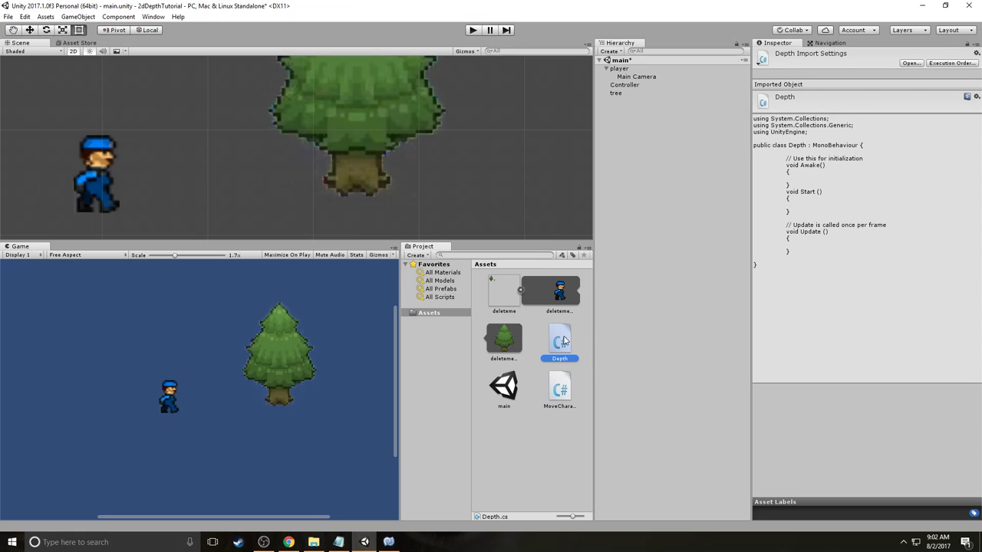
pyautogui.moveTo(342, 187)
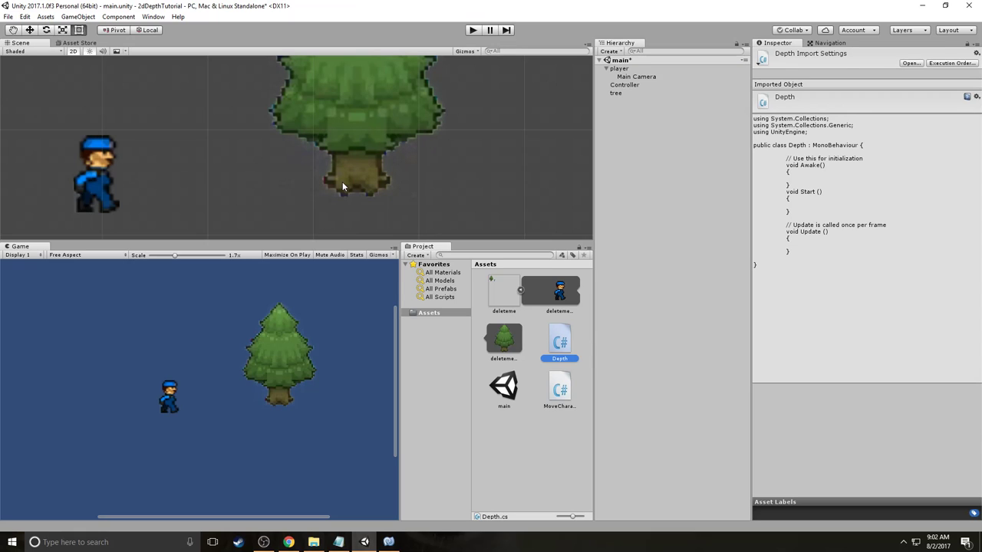
pyautogui.moveTo(537, 305)
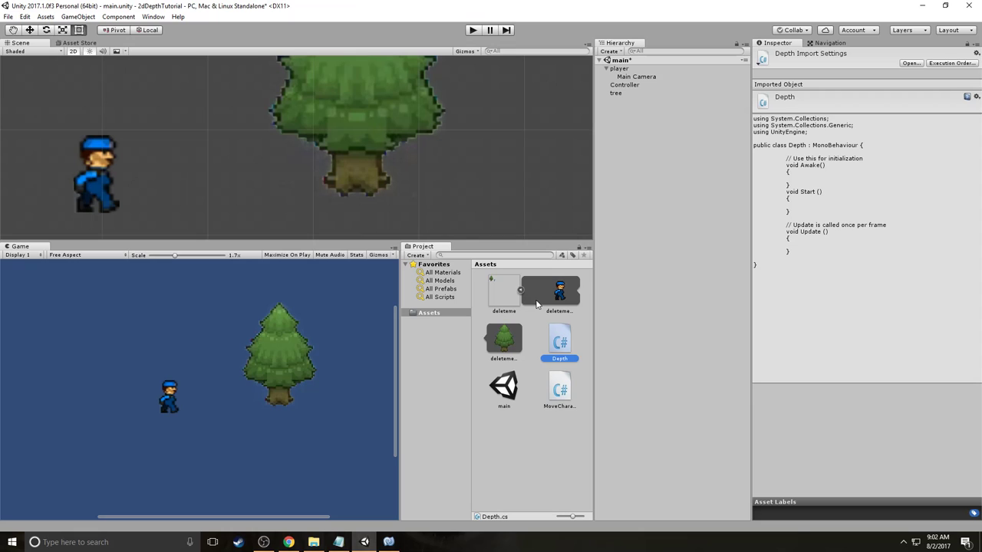
pyautogui.moveTo(566, 348)
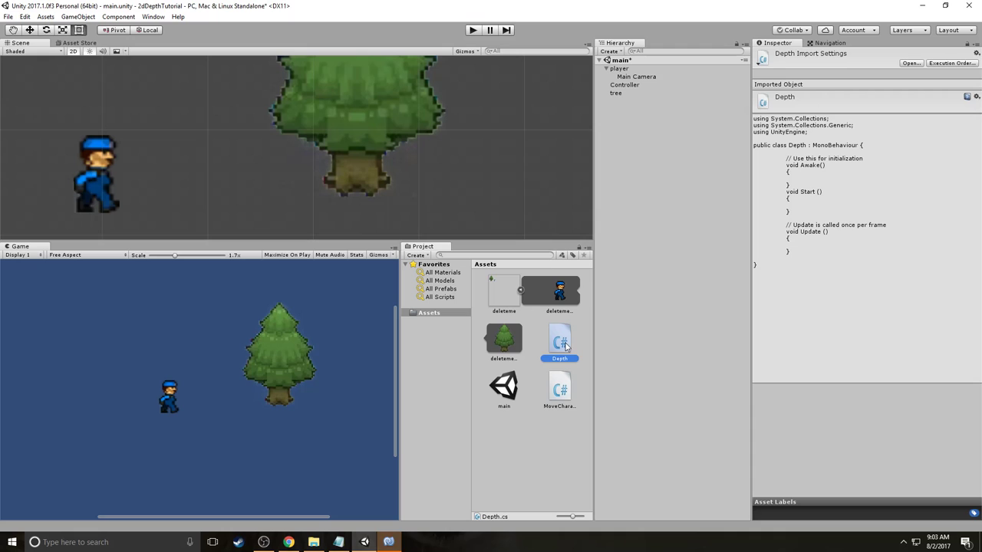
pyautogui.doubleClick(560, 343)
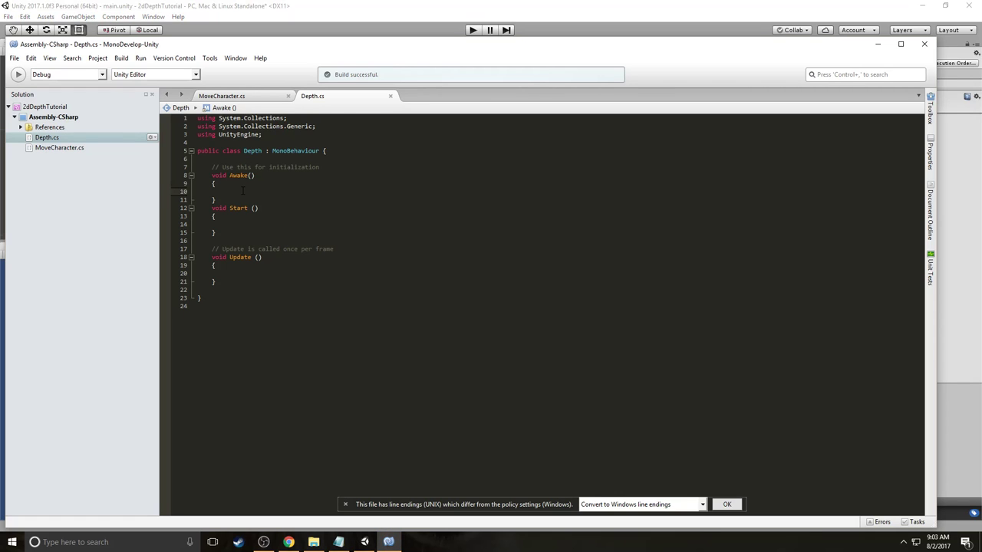
# Declare a SpriteRenderer field named tempRend at the top of the Depth class.
pyautogui.click(227, 191)
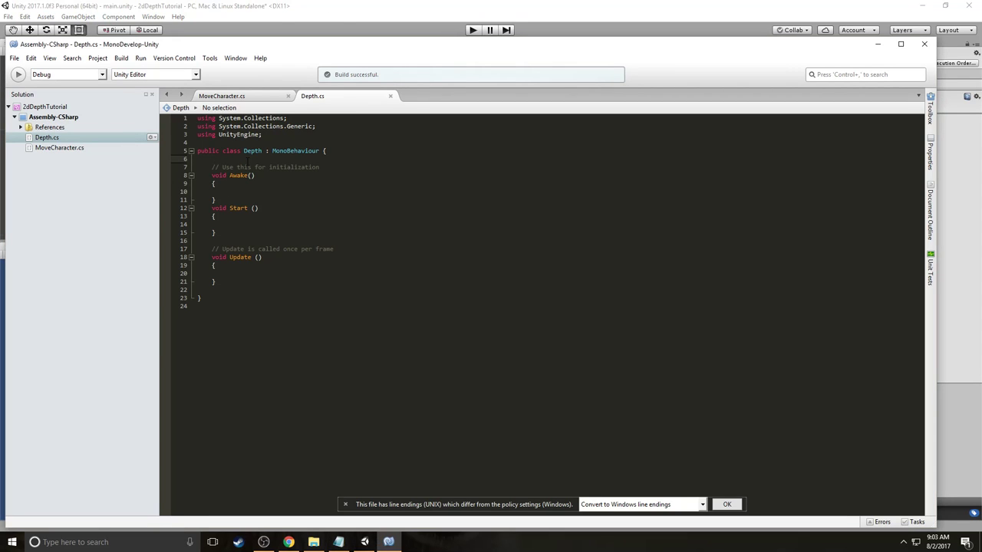
pyautogui.write('temp')
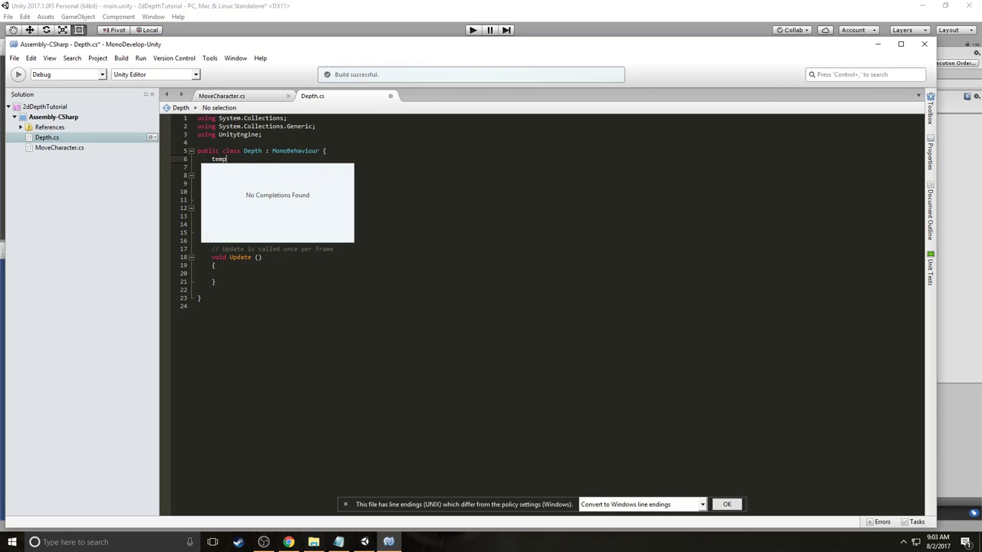
pyautogui.write('Spride')
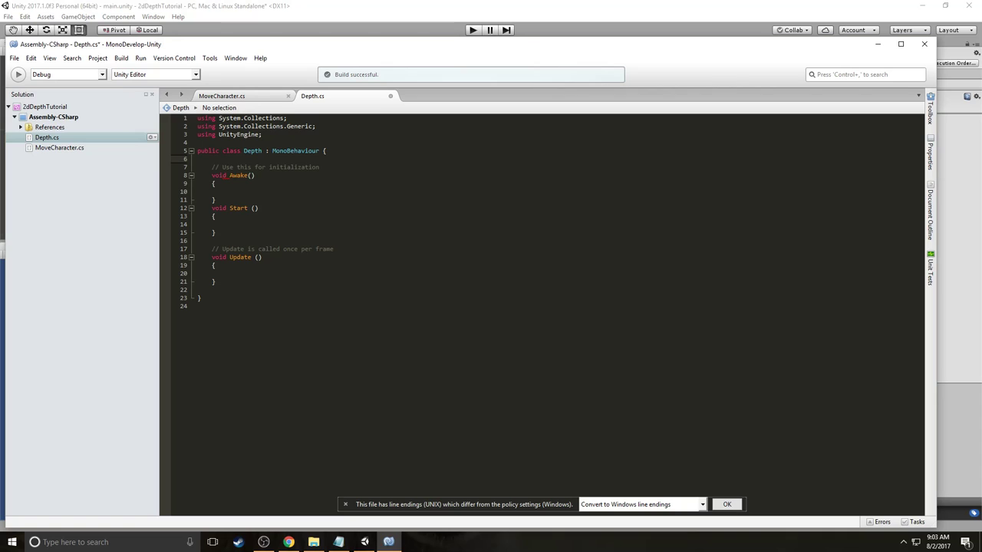
pyautogui.write('Sprider')
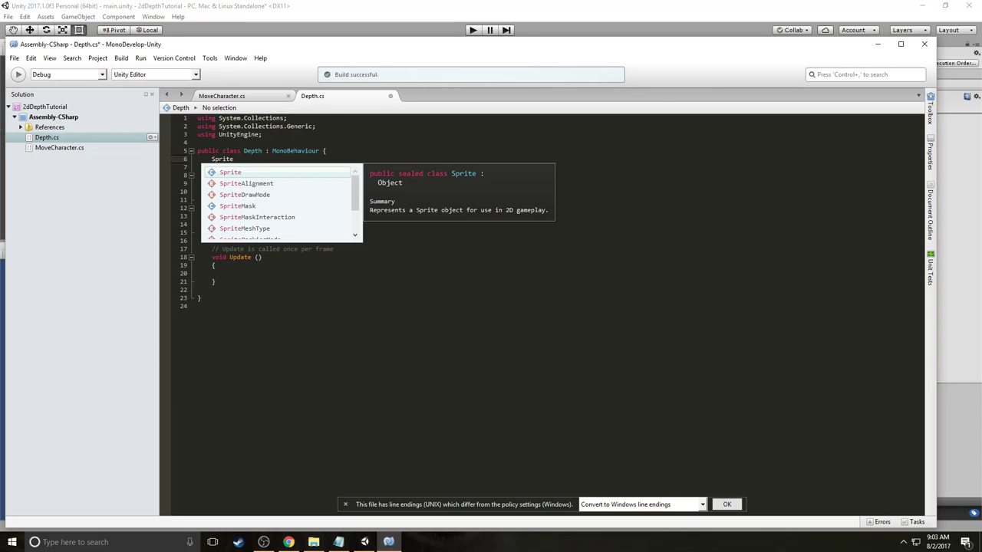
pyautogui.write('rer')
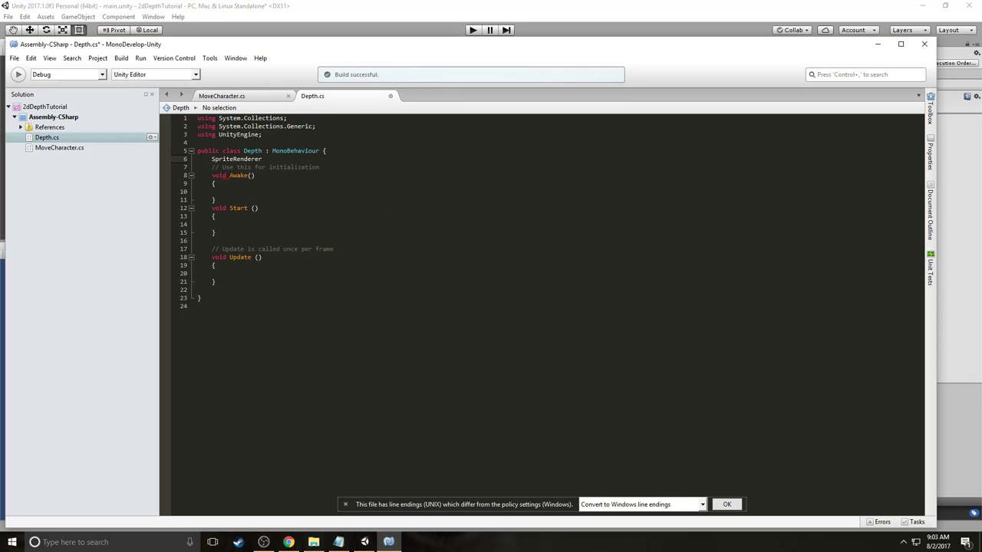
pyautogui.write('tempRend')
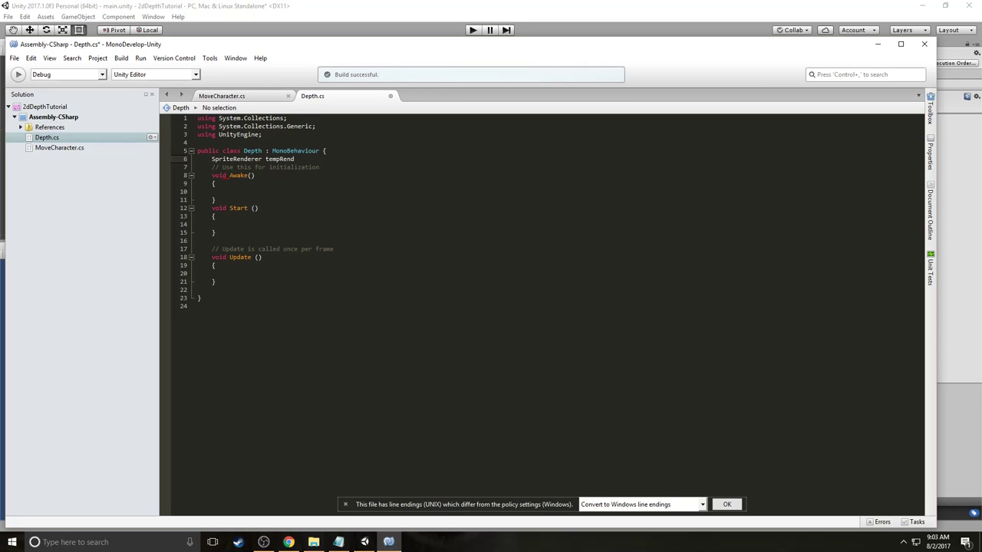
# In Awake, assign tempRend = GetComponent<SpriteRenderer>().
pyautogui.click(228, 191)
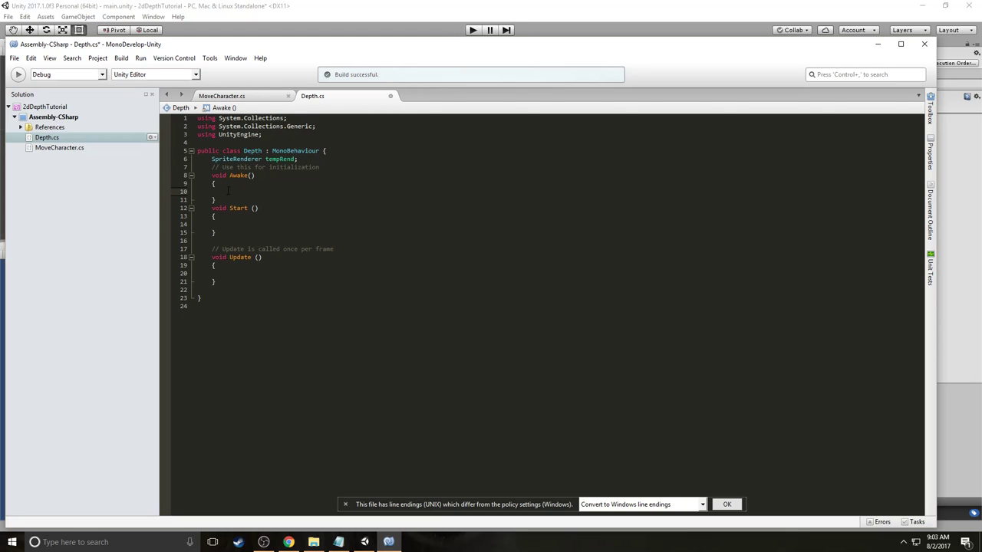
pyautogui.write('tempRend =')
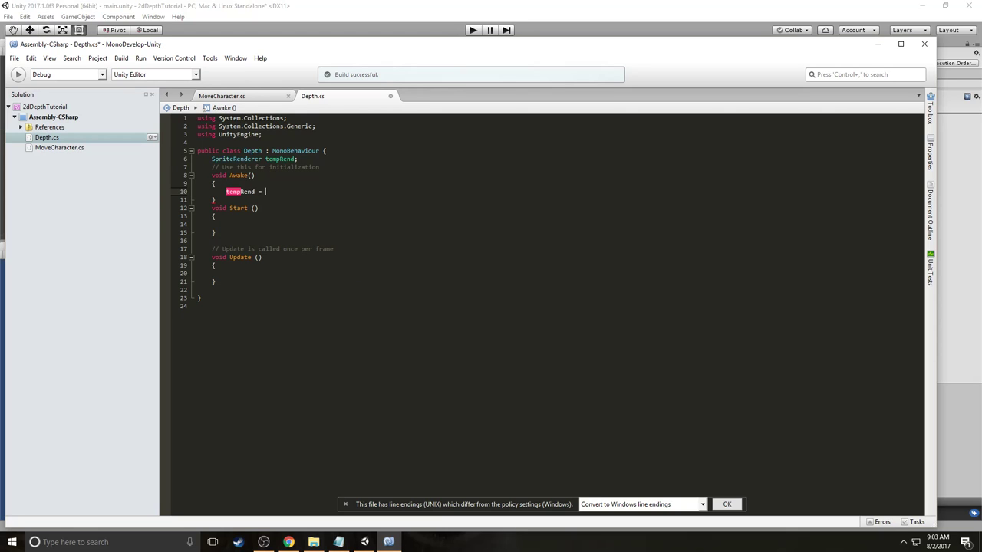
pyautogui.write('getComponent')
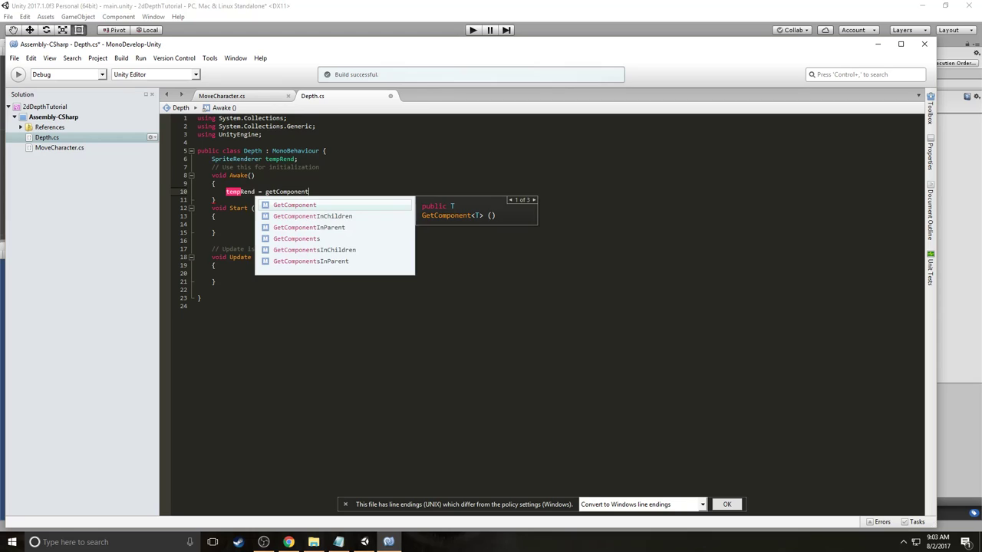
pyautogui.write('<sprite')
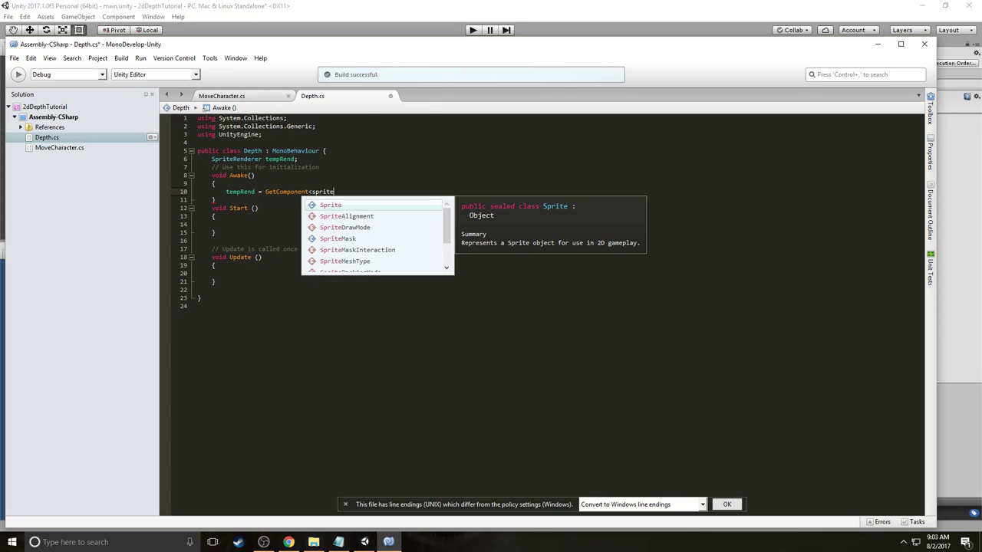
pyautogui.write('SpriteRenderer>')
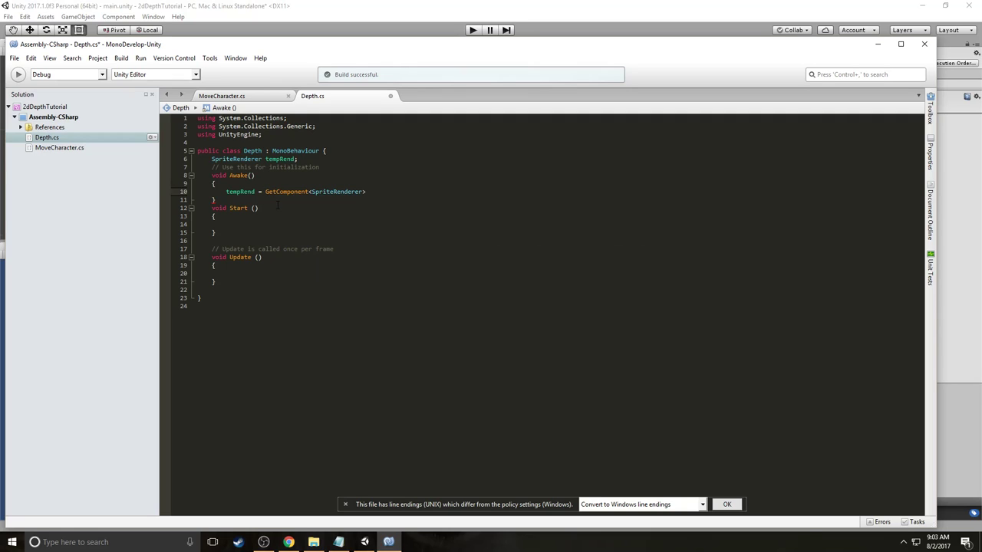
pyautogui.write('this.')
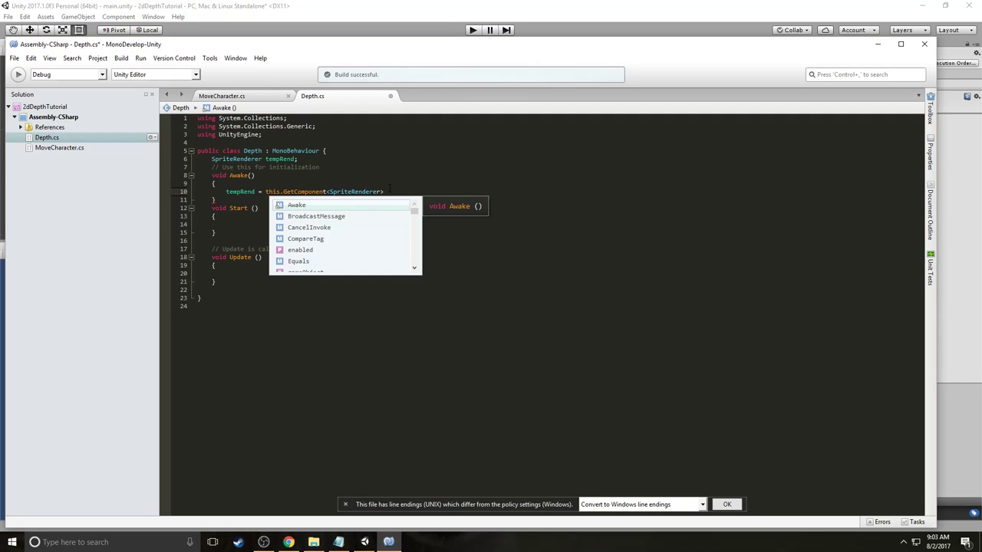
pyautogui.write('/')
pyautogui.write(' ();')
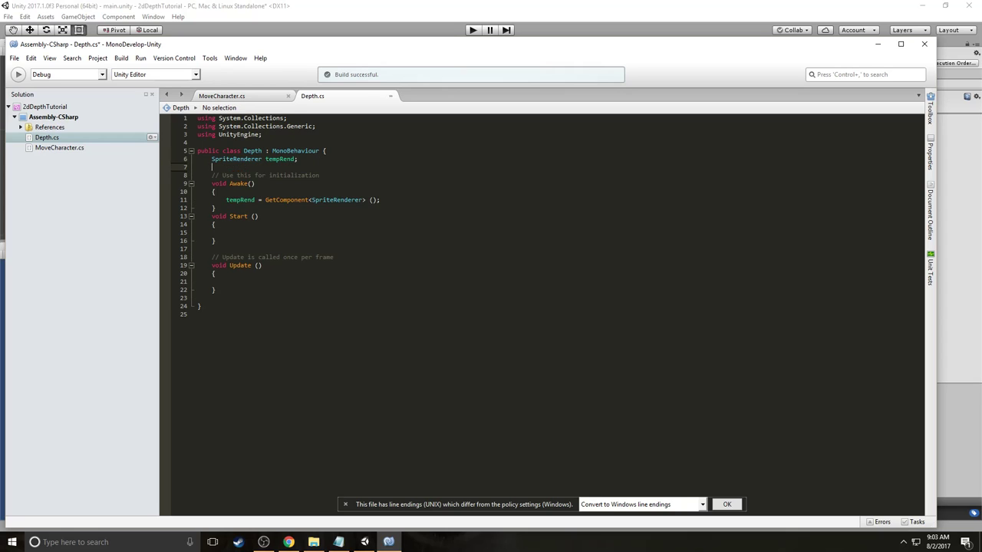
# Add a float timer field initialised to 3.
pyautogui.write('timer')
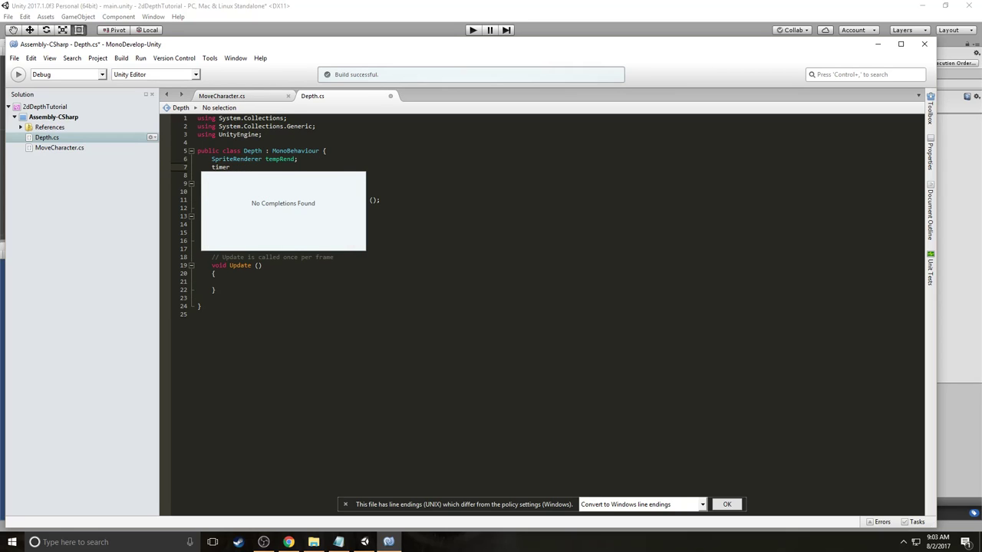
pyautogui.write('ti')
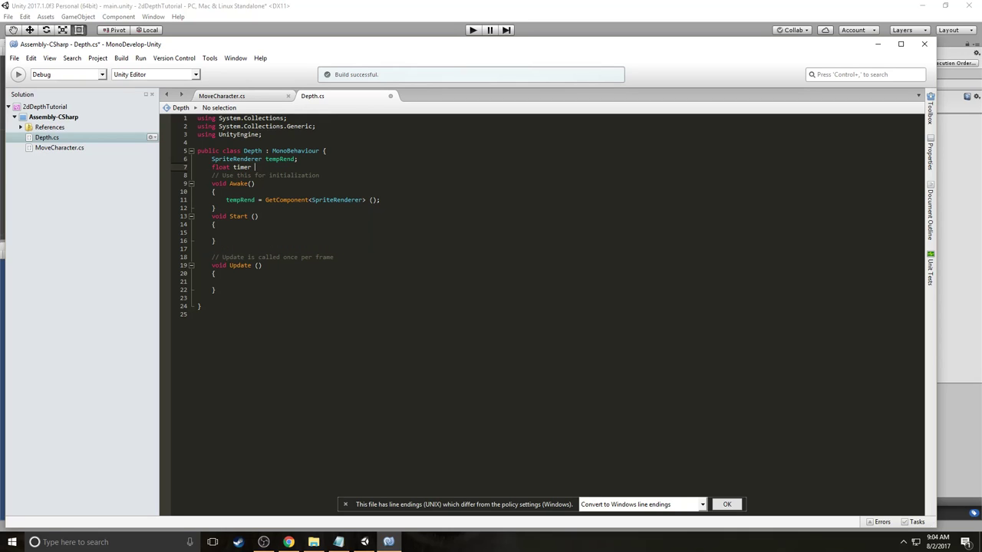
pyautogui.write('= 31')
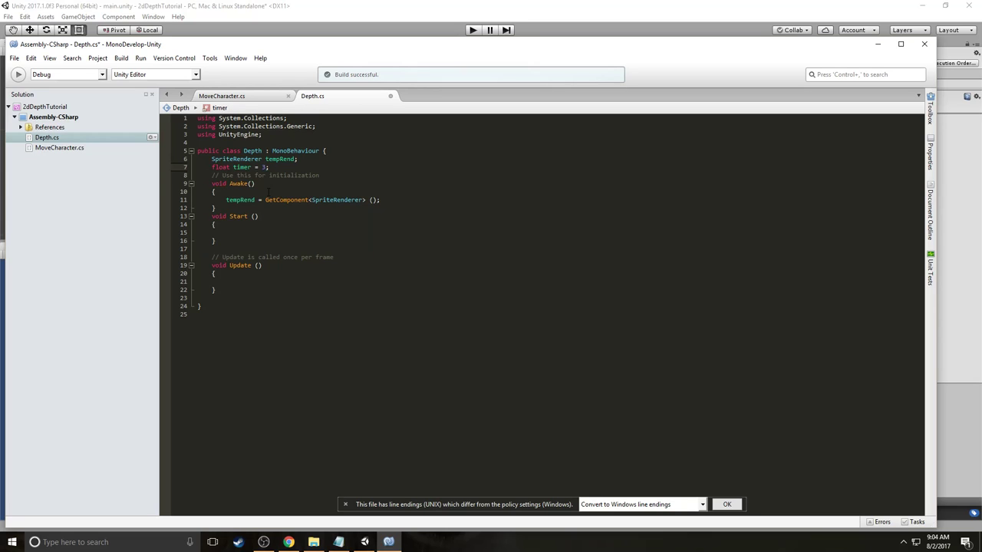
pyautogui.click(269, 167)
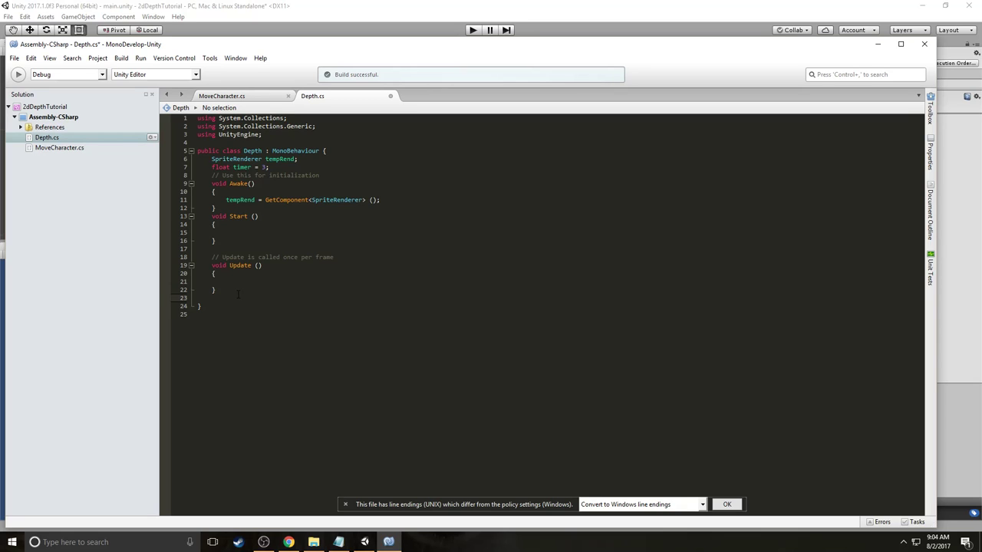
pyautogui.click(227, 281)
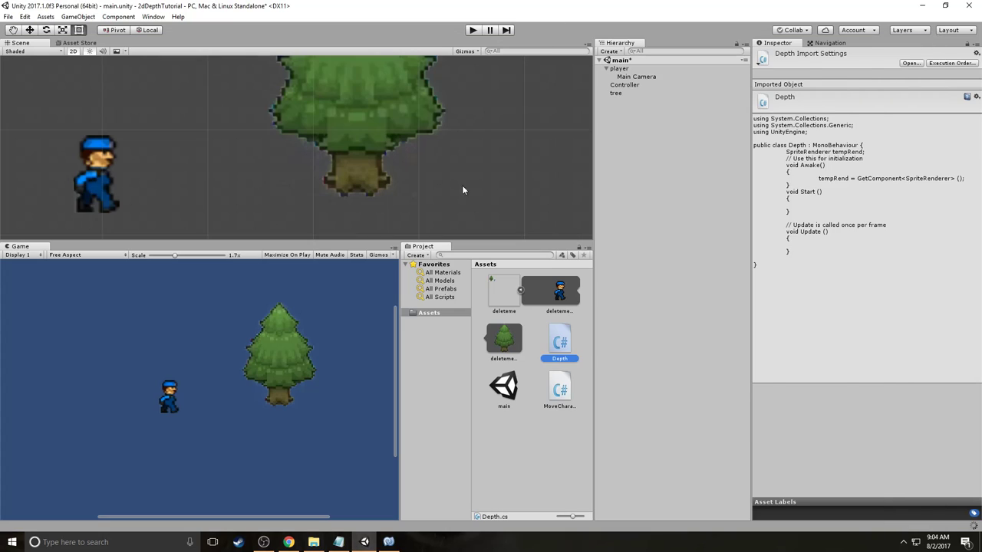
pyautogui.click(616, 93)
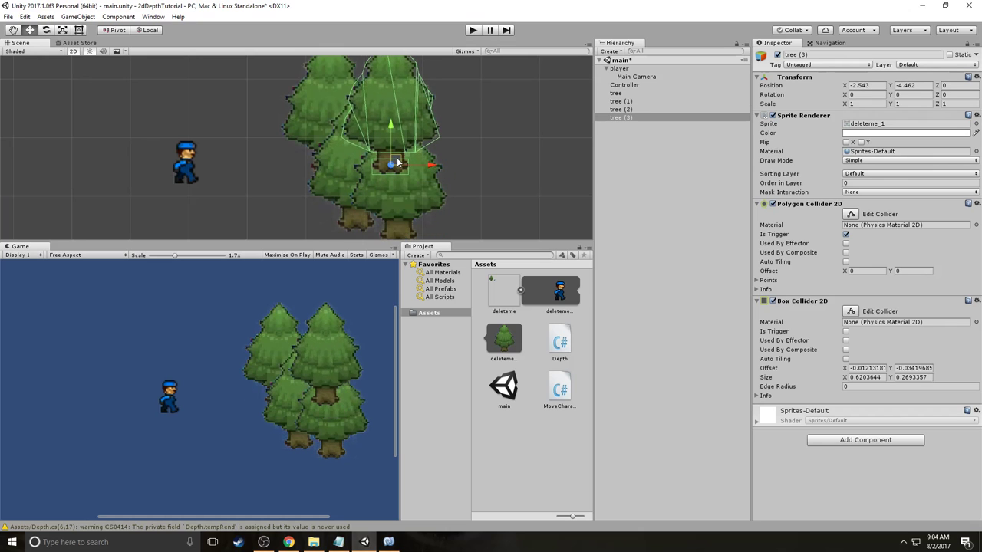
pyautogui.moveTo(395, 165); pyautogui.dragTo(361, 104)
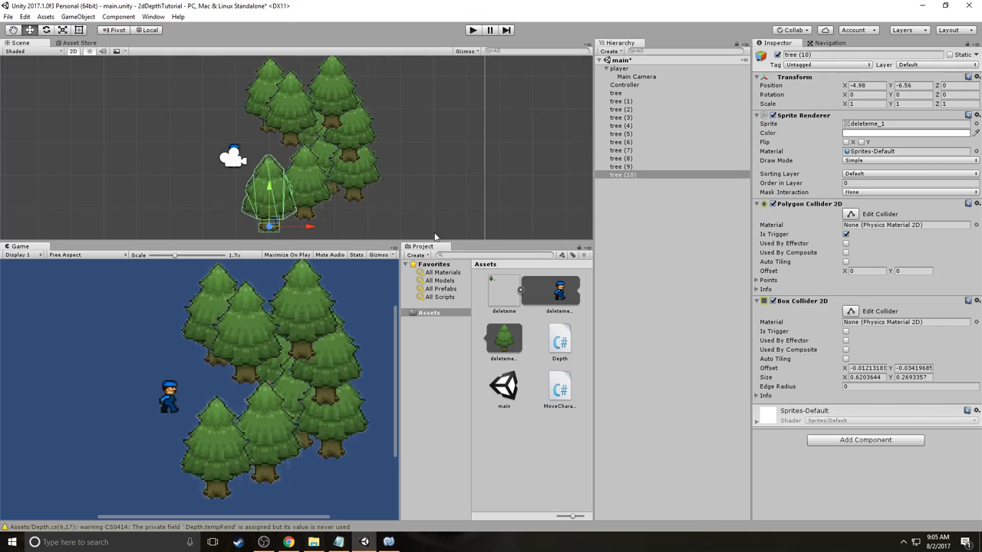
pyautogui.moveTo(272, 191); pyautogui.dragTo(246, 207)
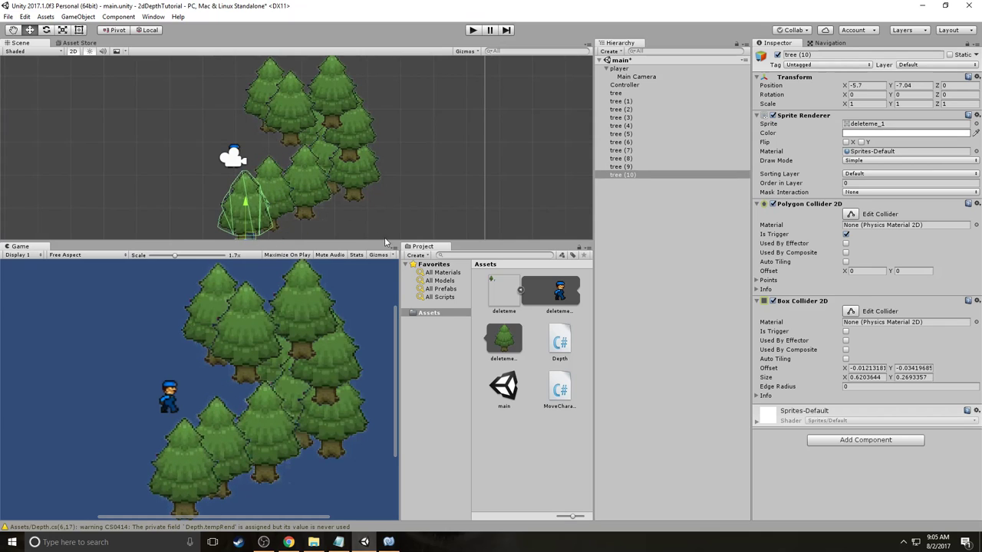
pyautogui.click(621, 100)
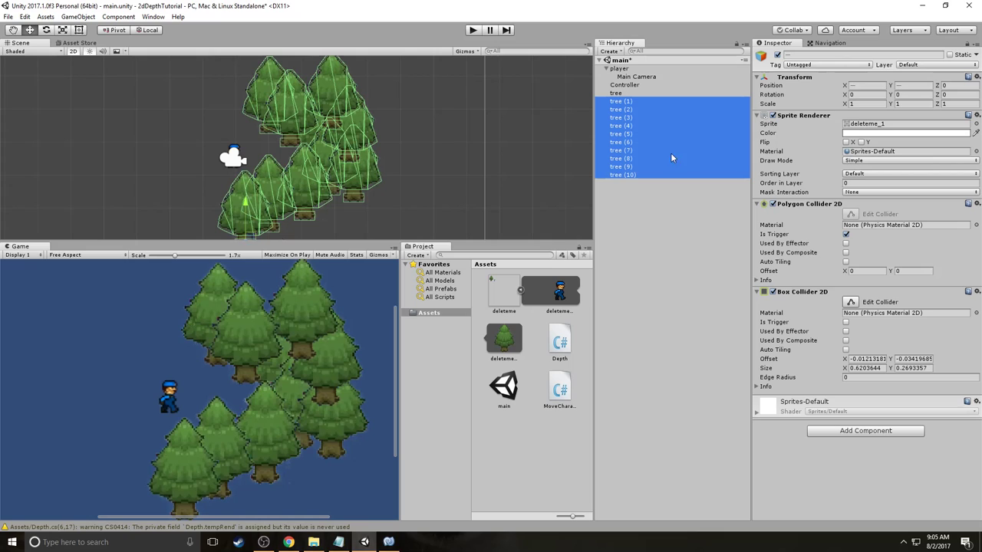
pyautogui.moveTo(638, 121)
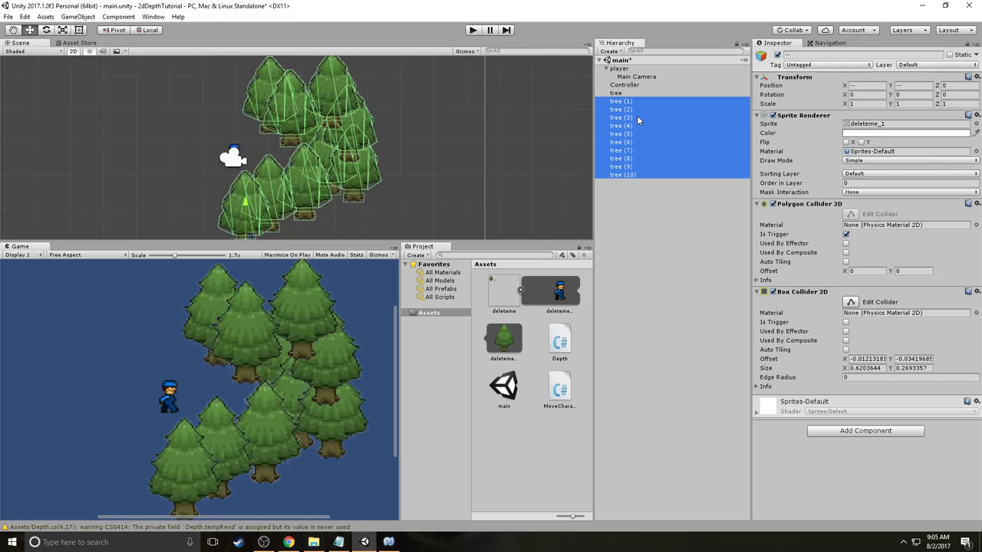
pyautogui.press('Delete')
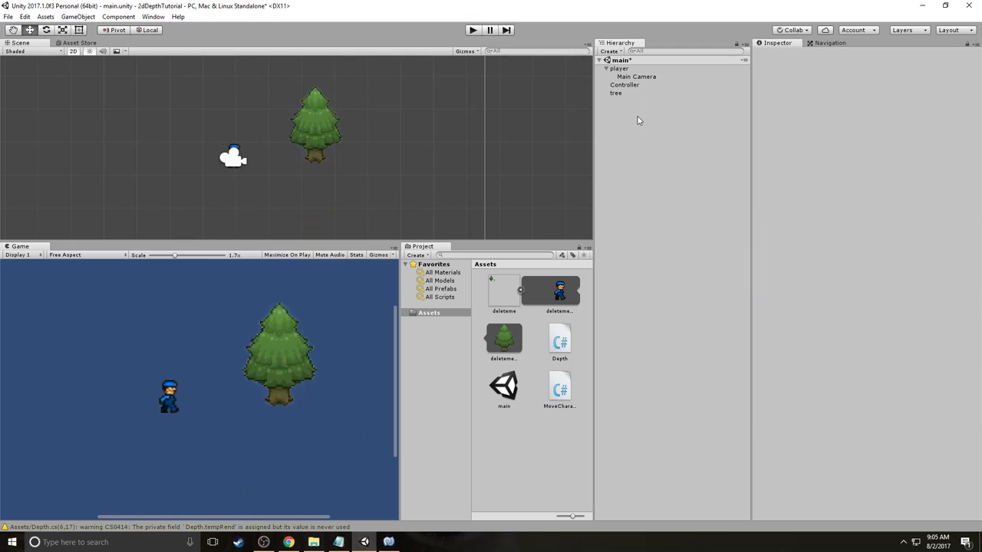
pyautogui.click(616, 93)
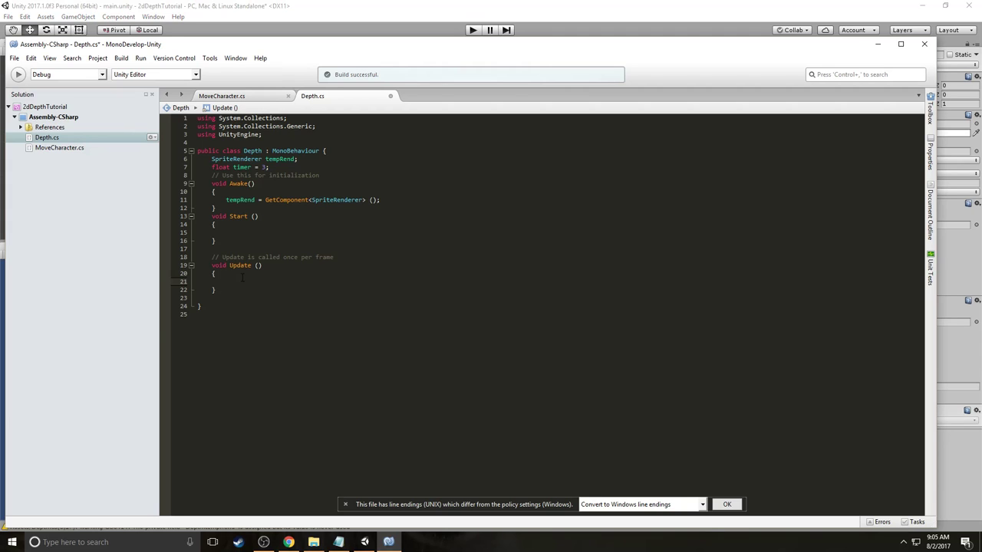
# In Update, begin assigning tempRend.sortingOrder = (int)Camera.main.
pyautogui.write('tempRend.adaptiveModeThreshold')
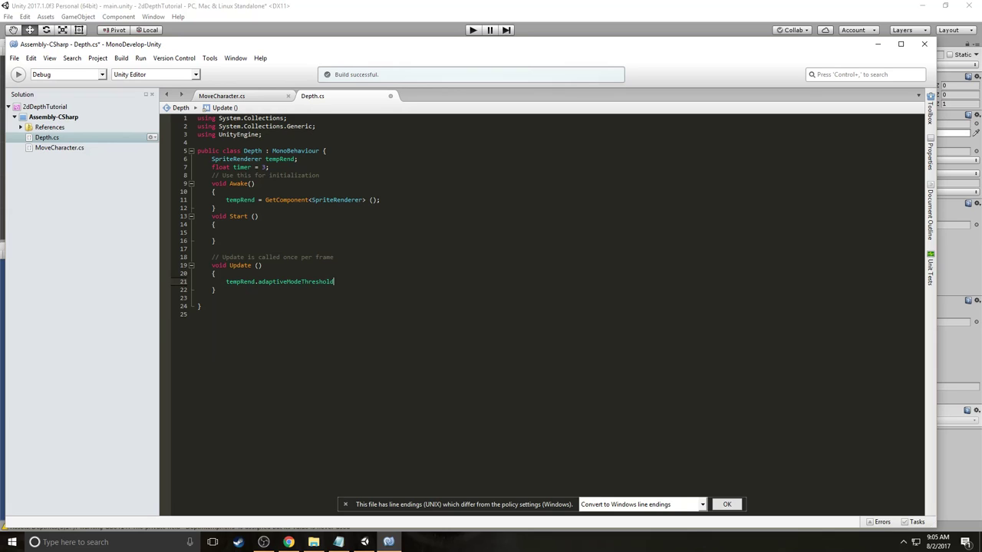
pyautogui.write('sortingOrder')
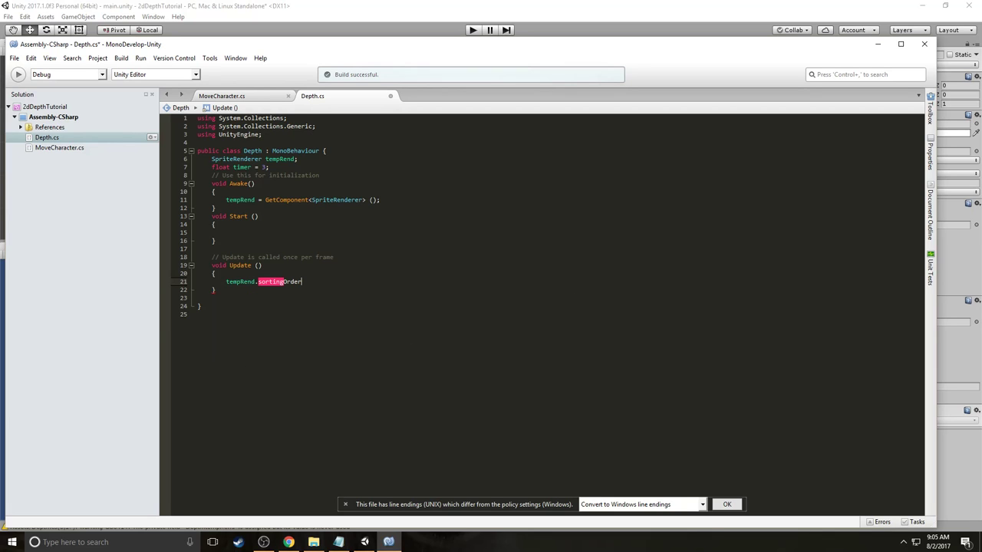
pyautogui.write('= (int')
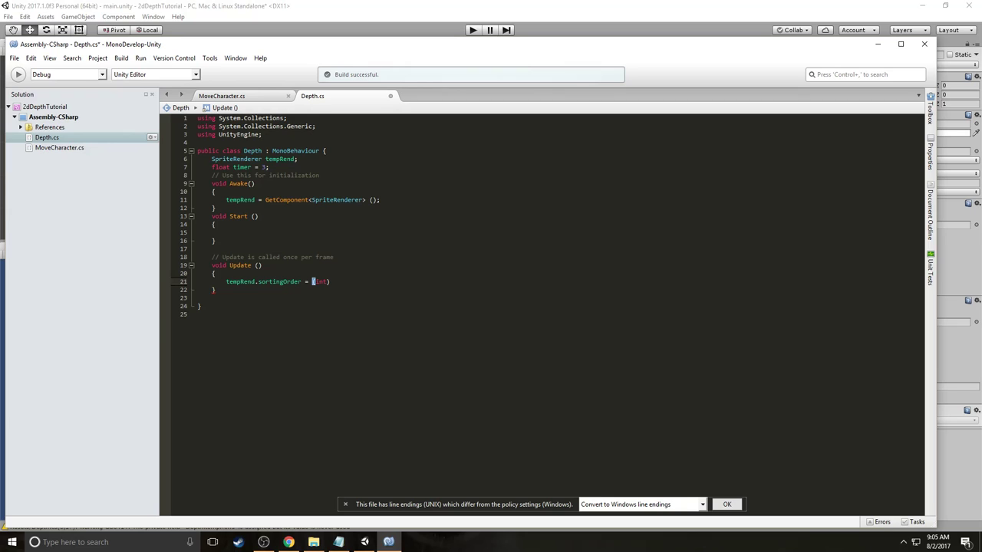
pyautogui.write(')')
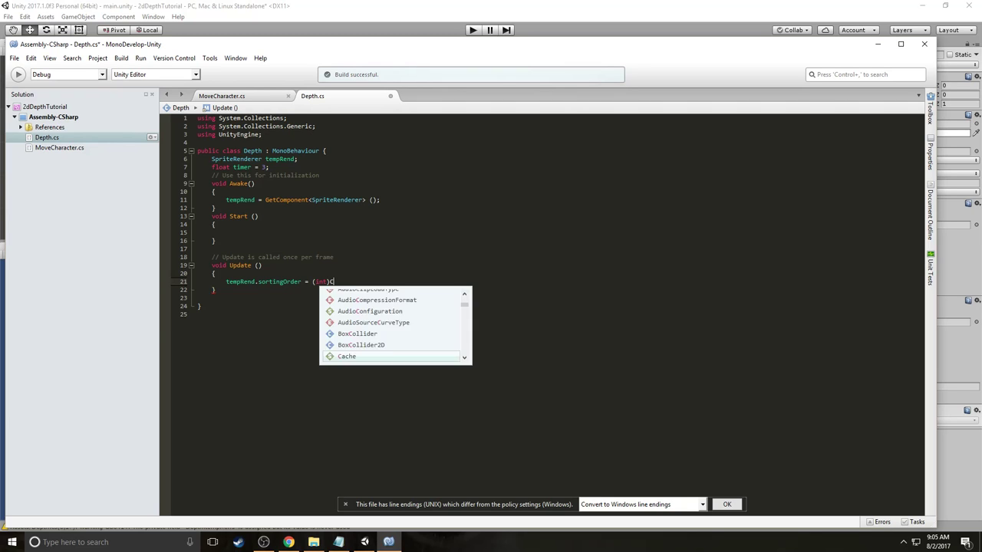
pyautogui.write('Camera.')
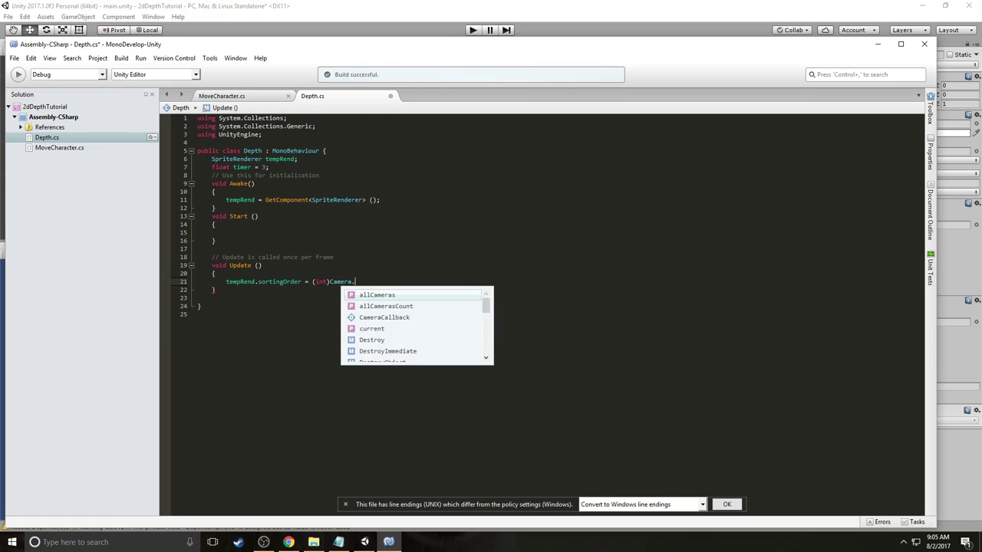
pyautogui.write('mainWor')
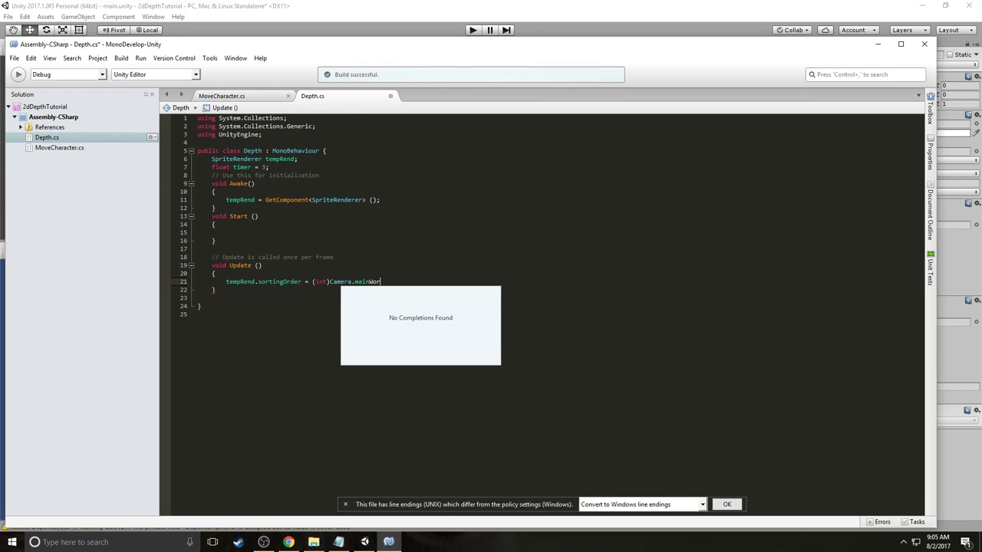
pyautogui.write('.')
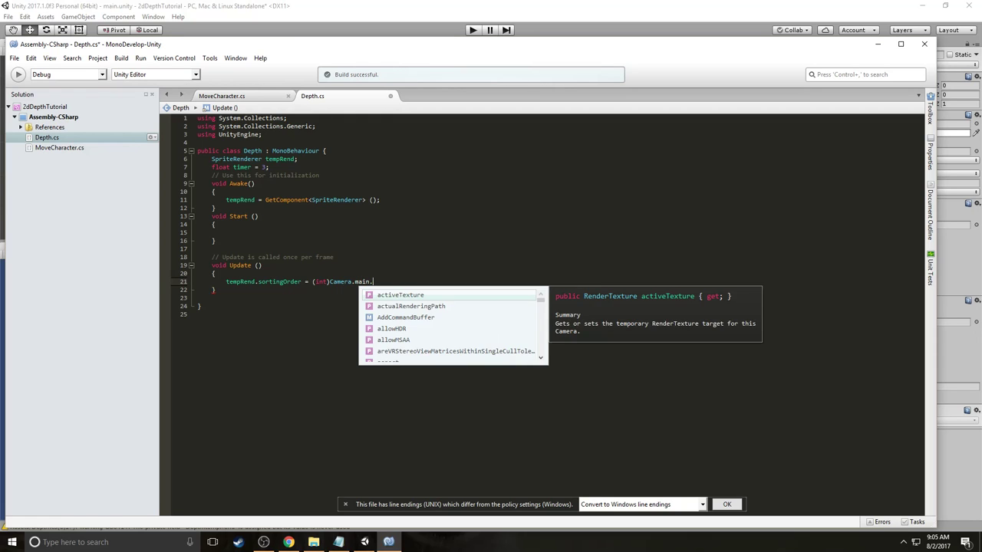
# Complete it with WorldToScreenPoint(this.transform.position).y * -1;.
pyautogui.write('WorldToScreenPoint()')
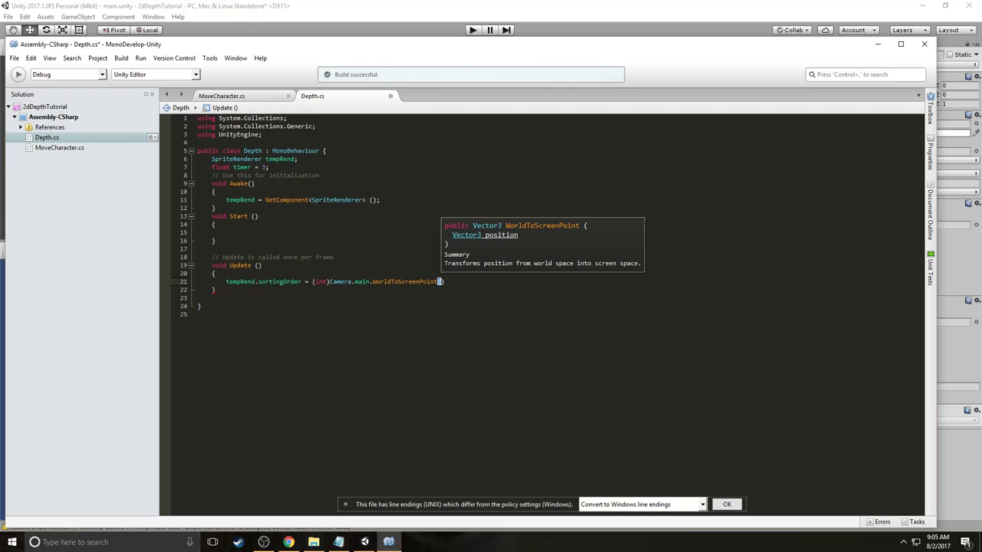
pyautogui.write('this.')
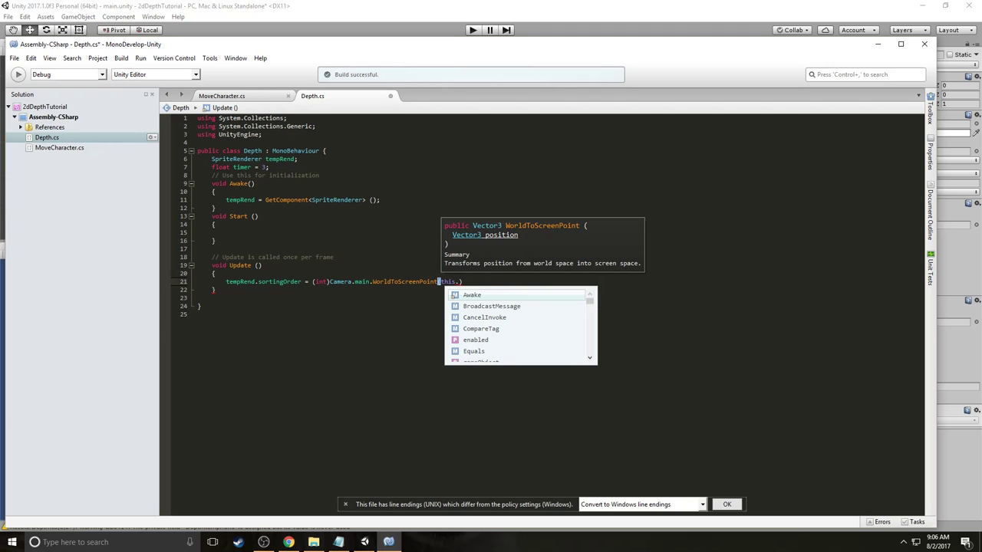
pyautogui.write('transform')
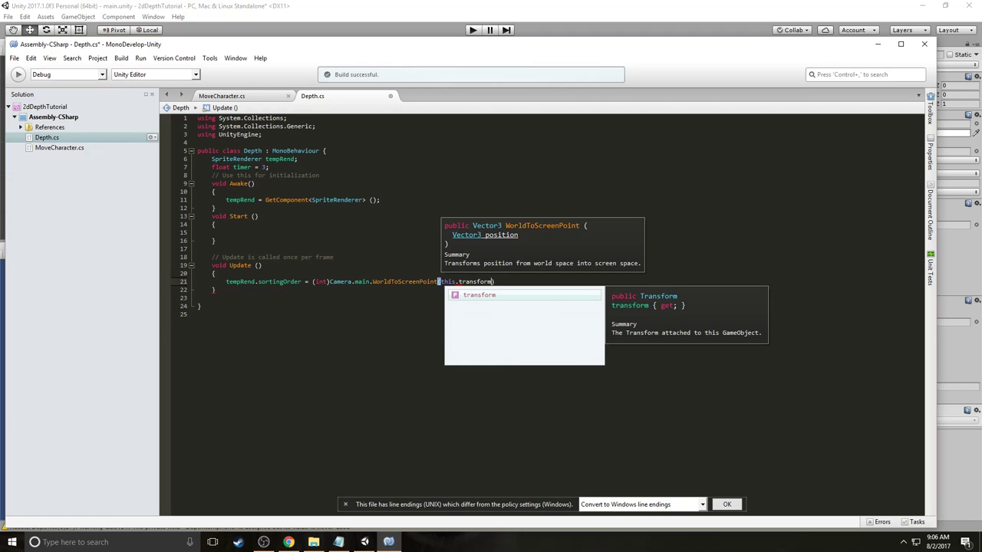
pyautogui.write('.position')
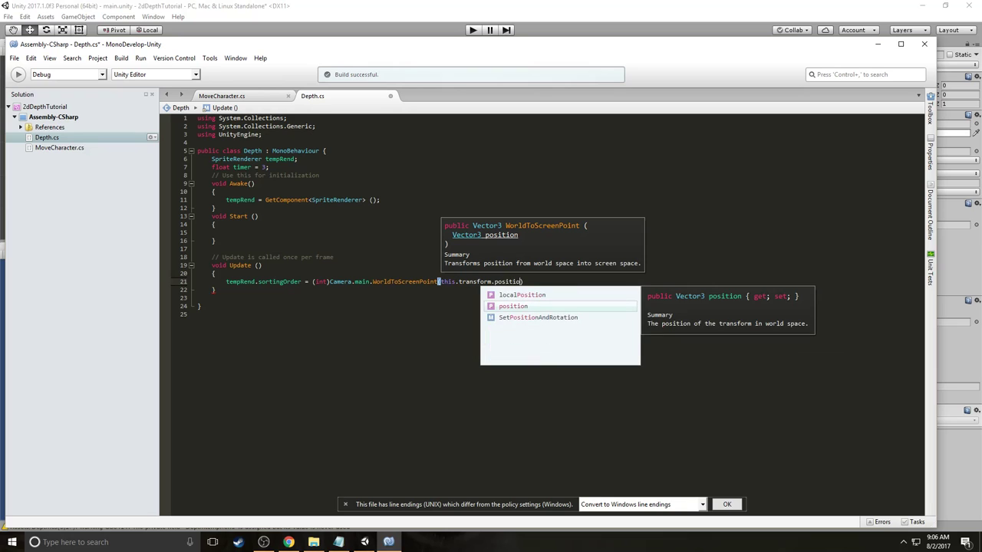
pyautogui.write('.')
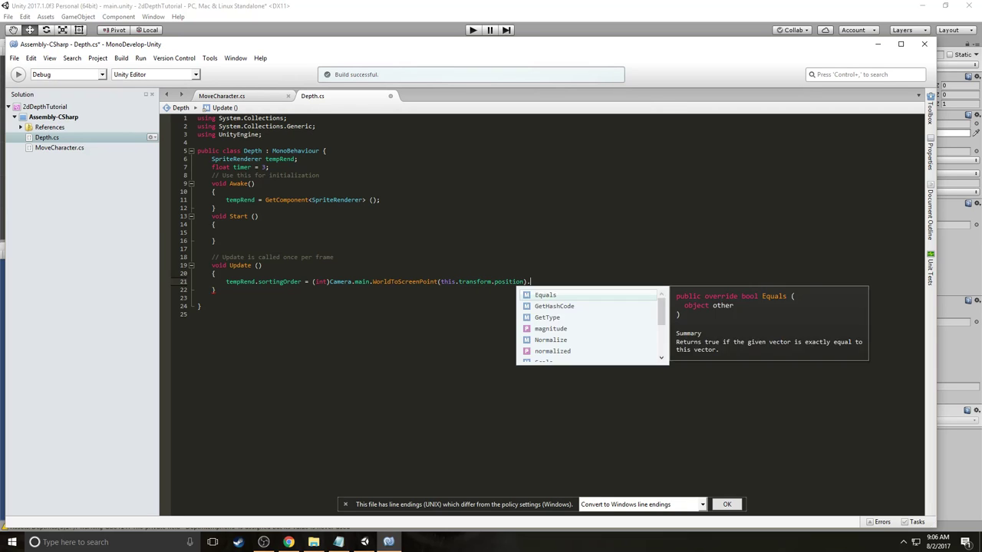
pyautogui.write('y')
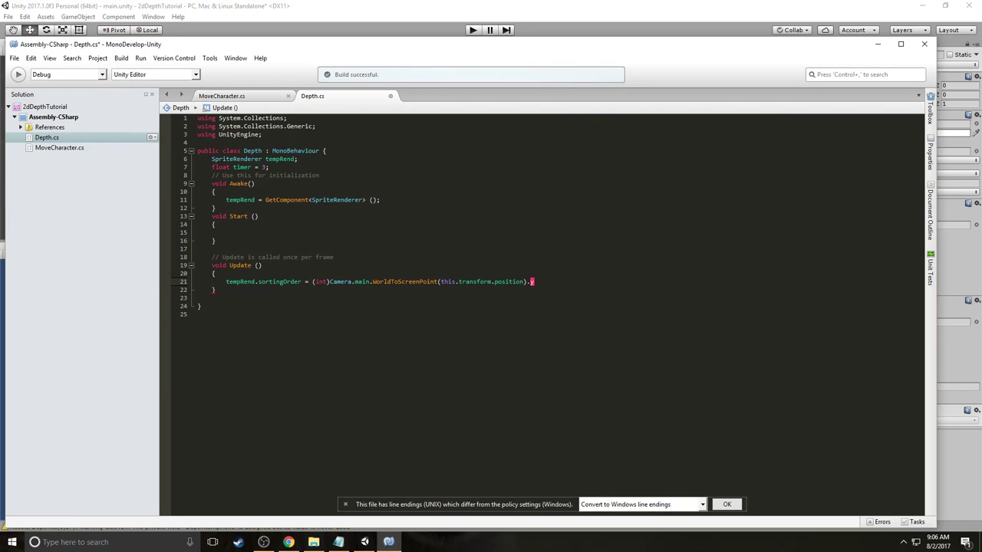
pyautogui.write('.y*-1')
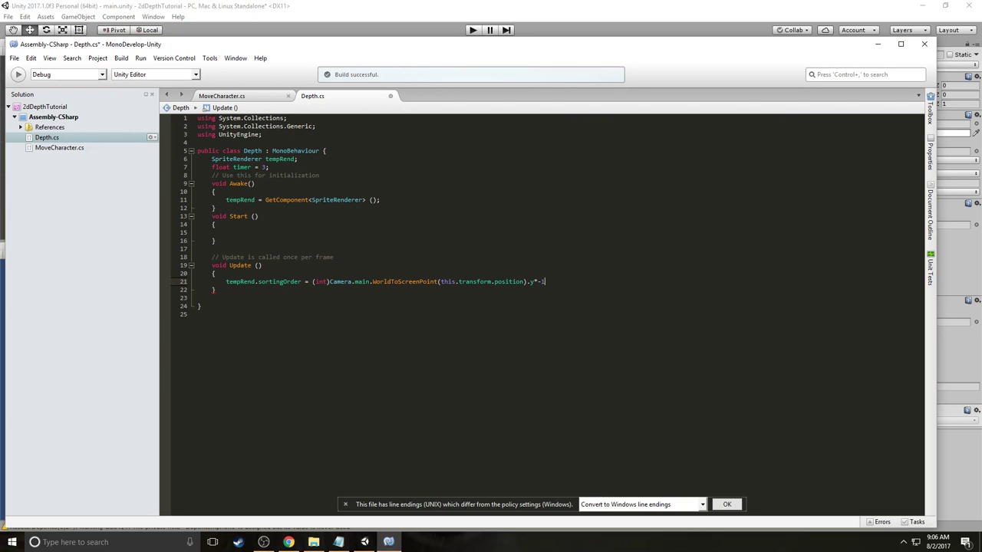
pyautogui.write('* -1;')
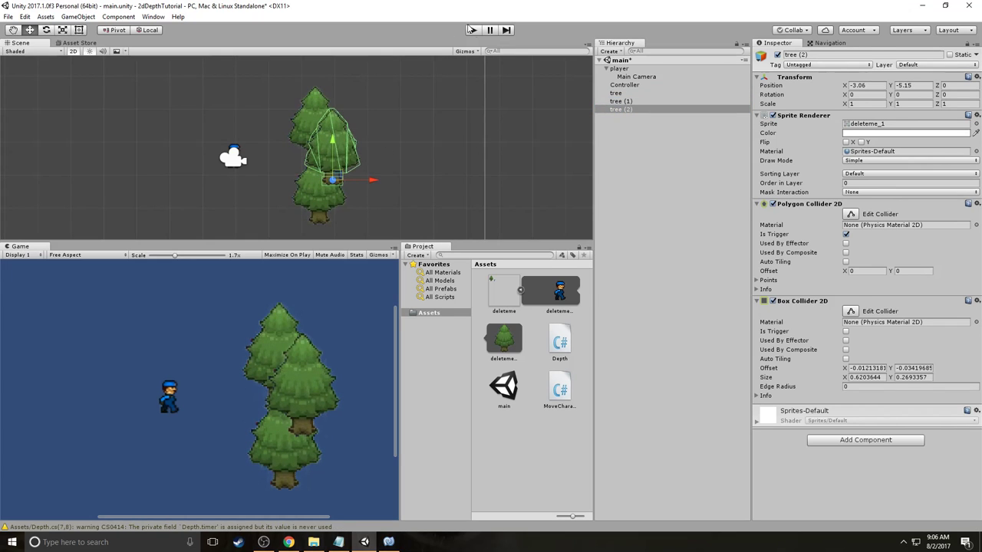
# Run and stop Play, then check Depth on tree, tree (1), tree (2) and the player.
pyautogui.click(473, 30)
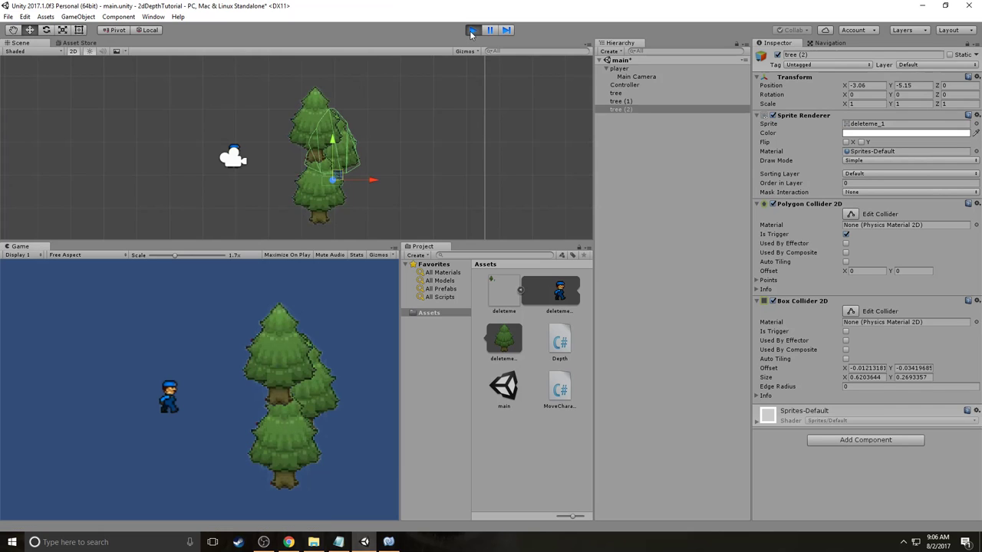
pyautogui.click(473, 30)
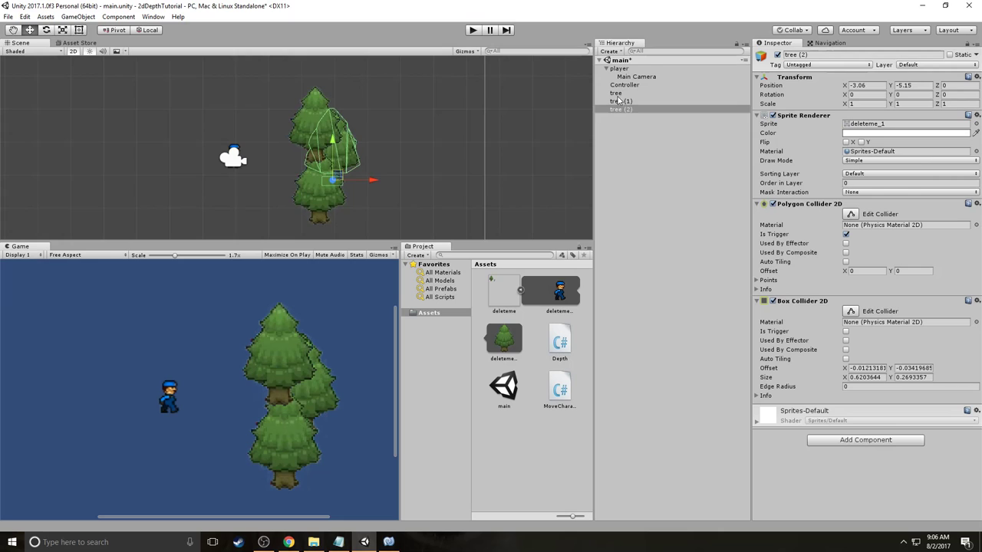
pyautogui.click(616, 93)
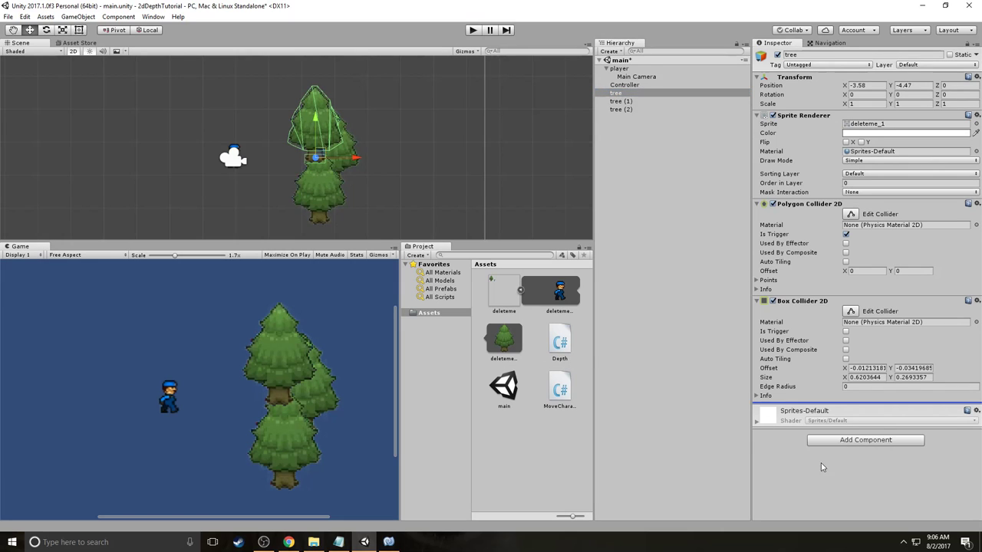
pyautogui.click(621, 100)
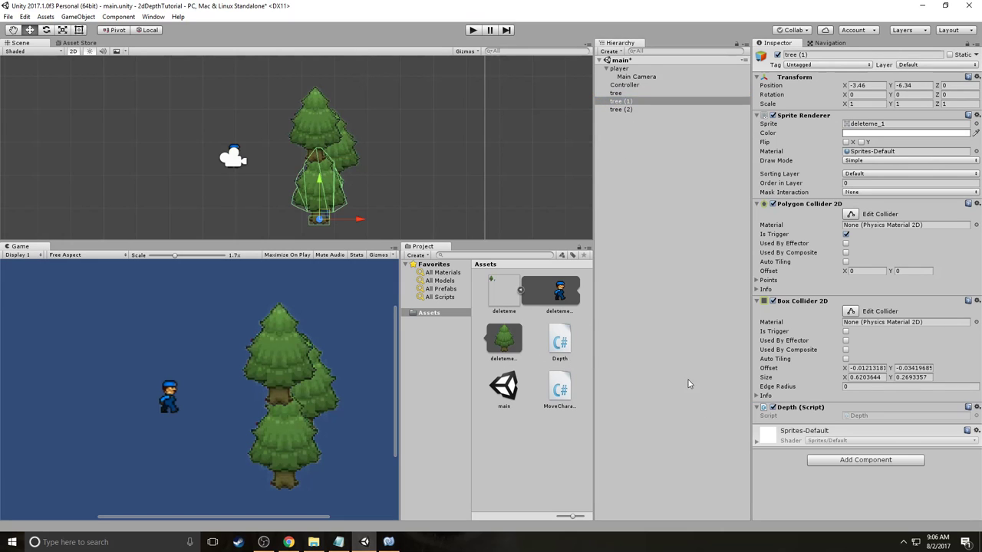
pyautogui.click(621, 109)
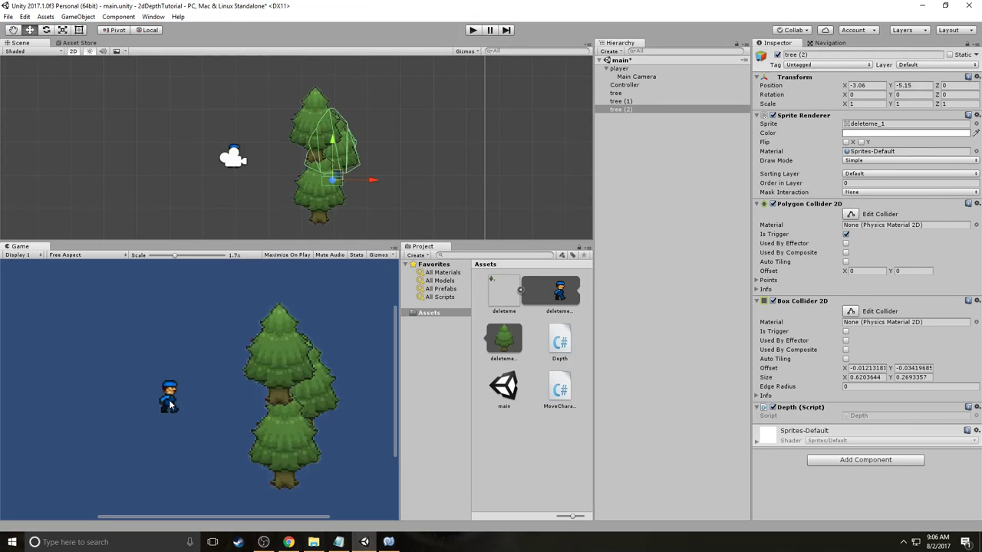
pyautogui.click(619, 68)
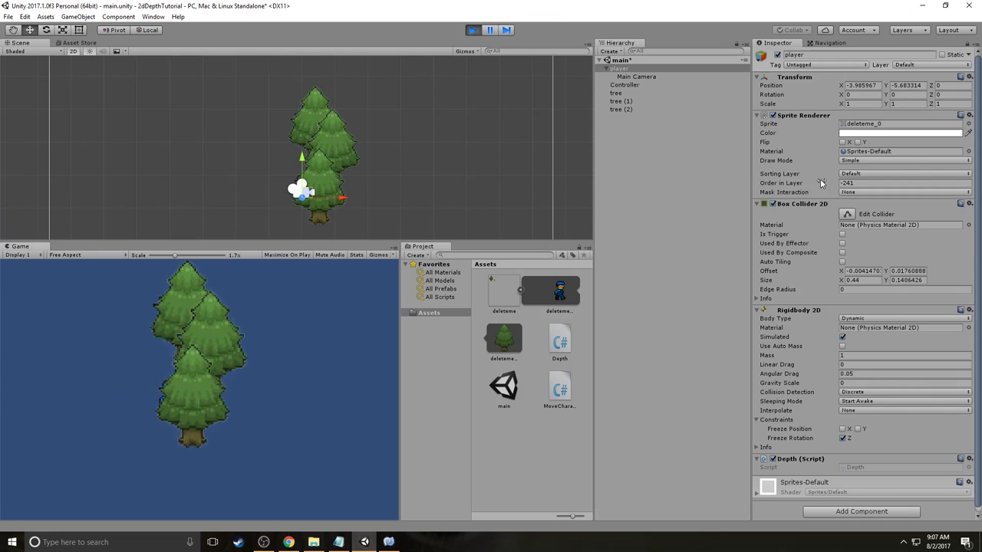
pyautogui.moveTo(303, 190); pyautogui.dragTo(318, 207)
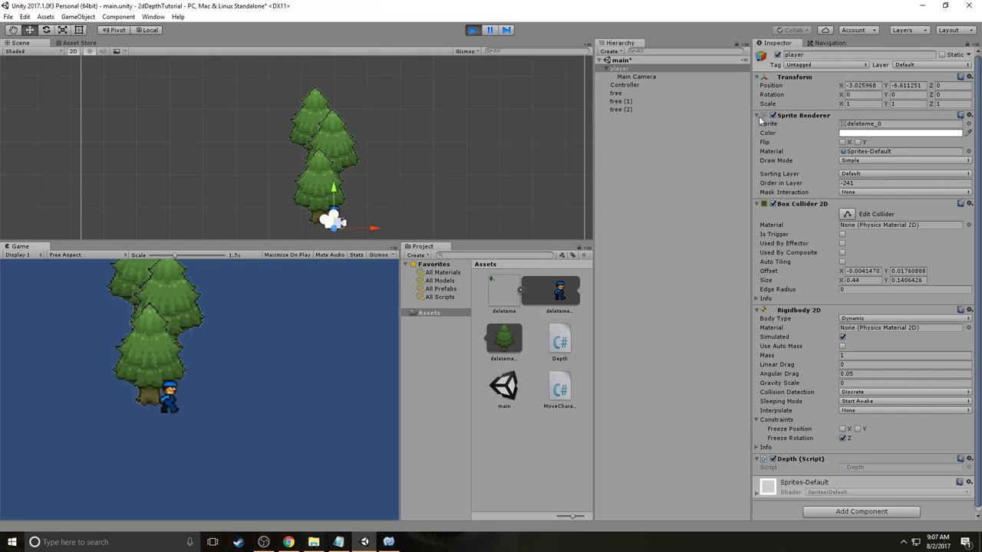
pyautogui.click(616, 100)
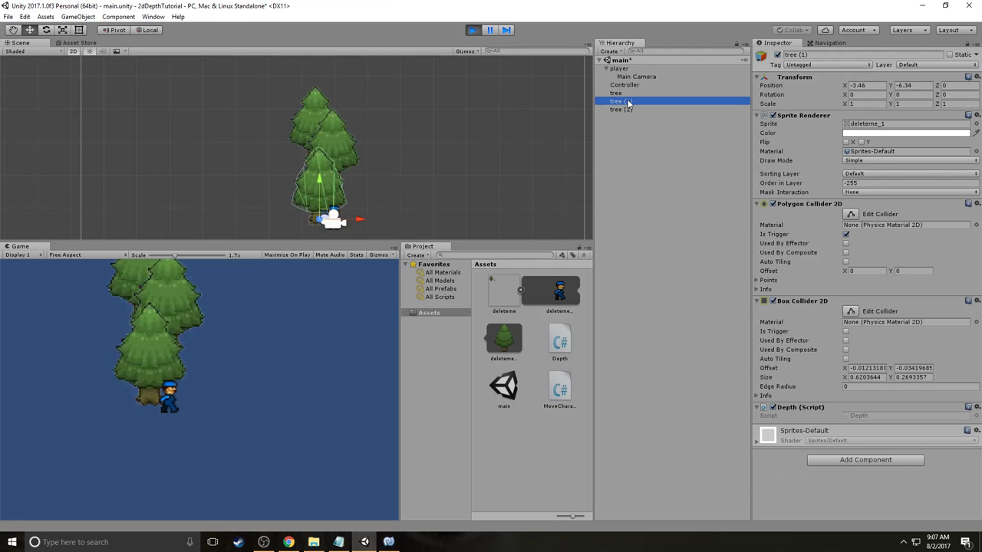
pyautogui.click(619, 68)
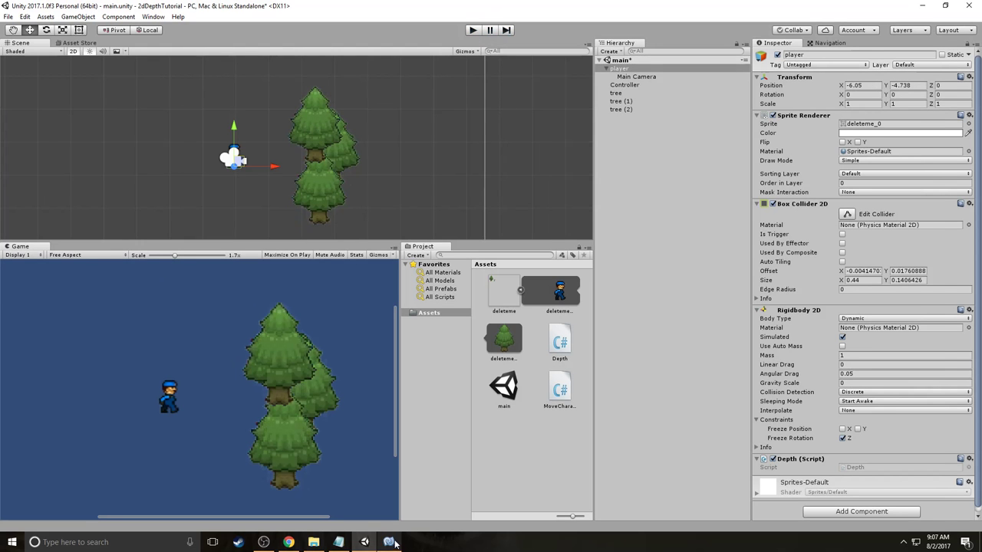
pyautogui.click(389, 543)
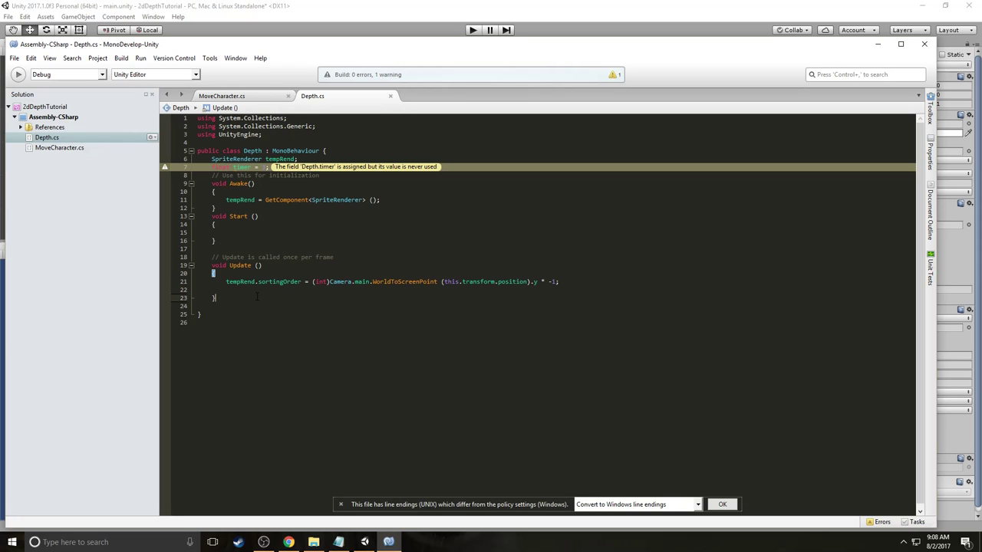
# Add void OnTriggerStay2D(Collider2D other) below Update and start a new field line under tempRend.
pyautogui.write('void')
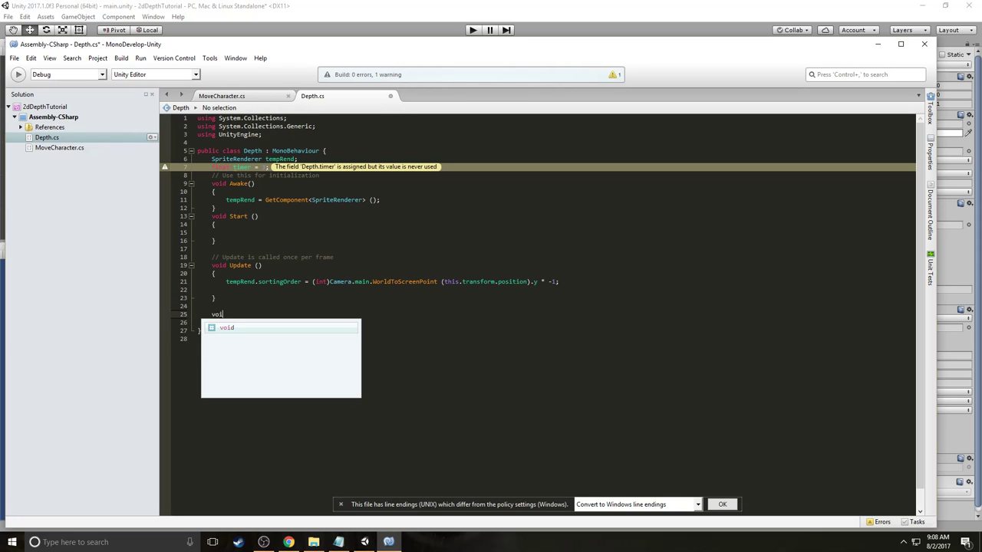
pyautogui.write('o')
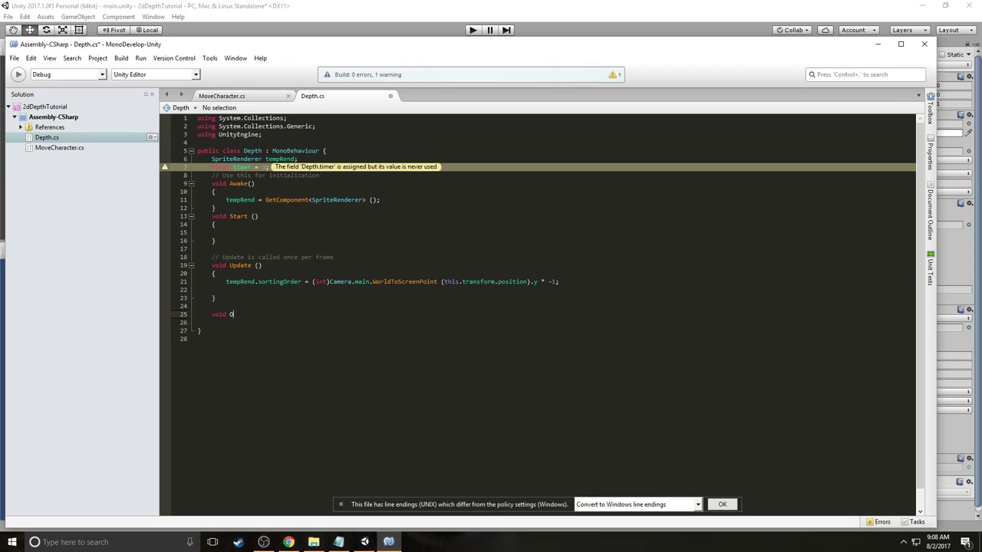
pyautogui.write('OnTr')
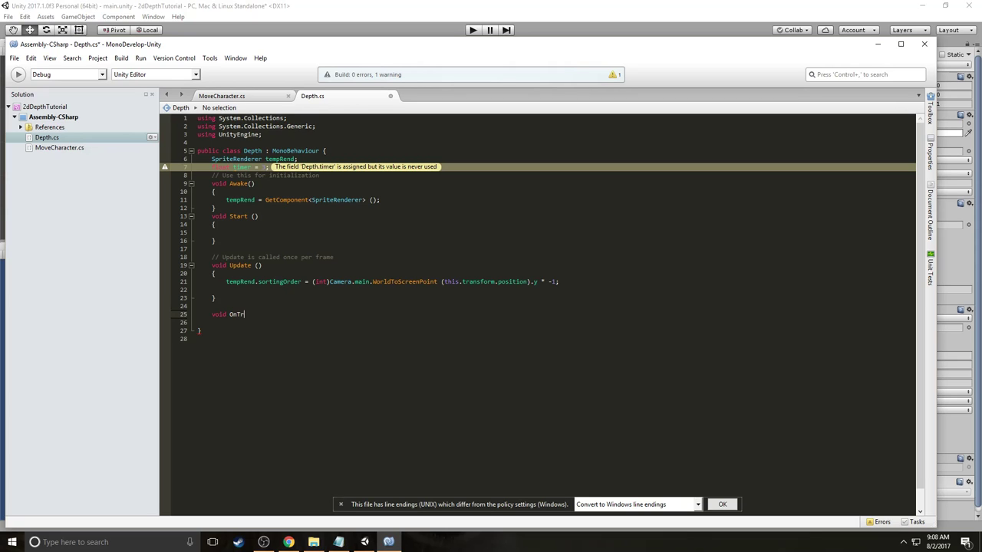
pyautogui.write('iggerStay')
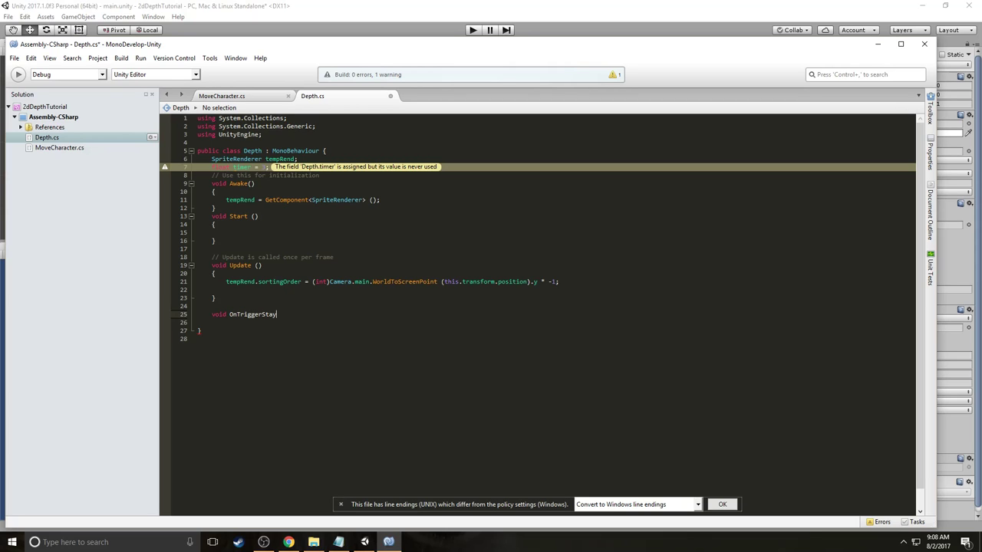
pyautogui.write('2D')
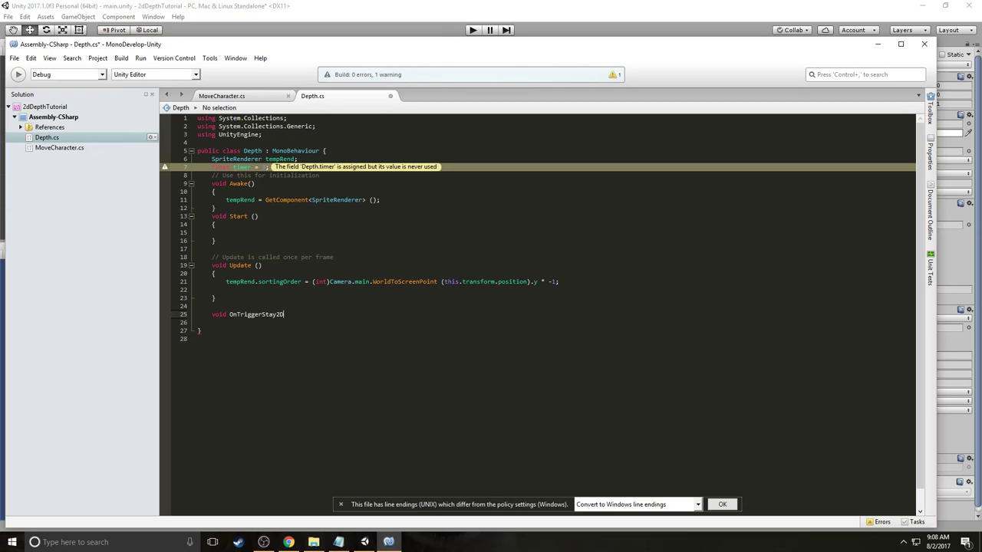
pyautogui.write('(collider)')
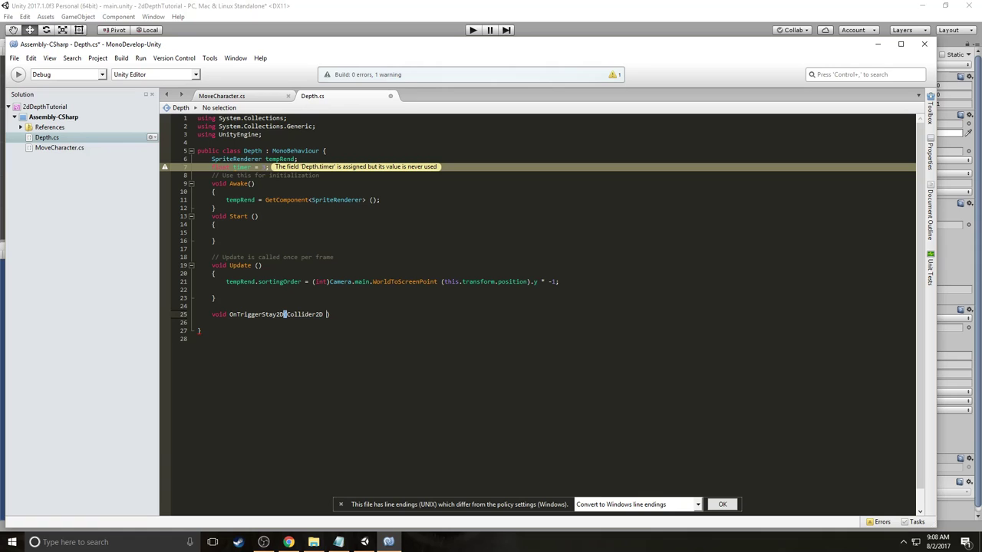
pyautogui.write('other')
pyautogui.click(547, 322)
pyautogui.write('{')
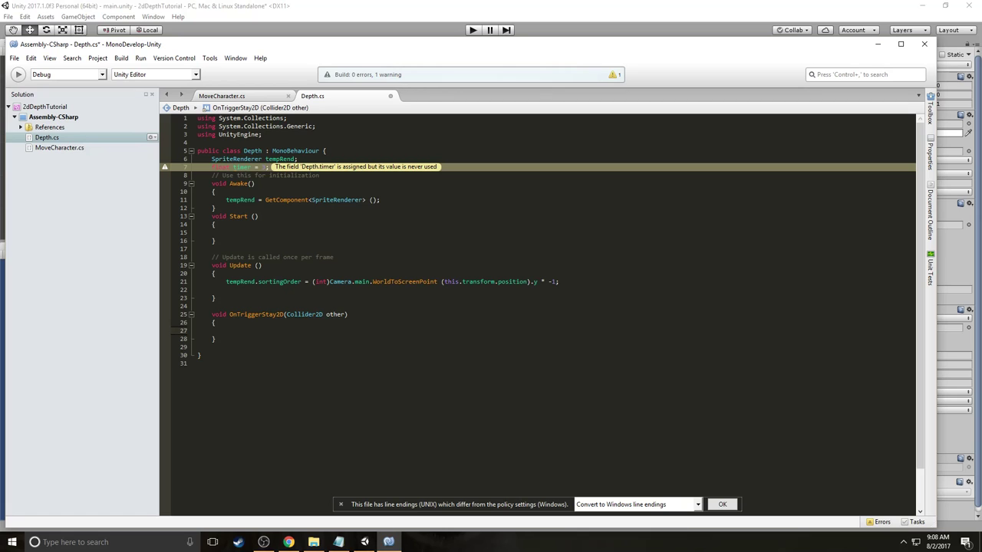
pyautogui.click(197, 330)
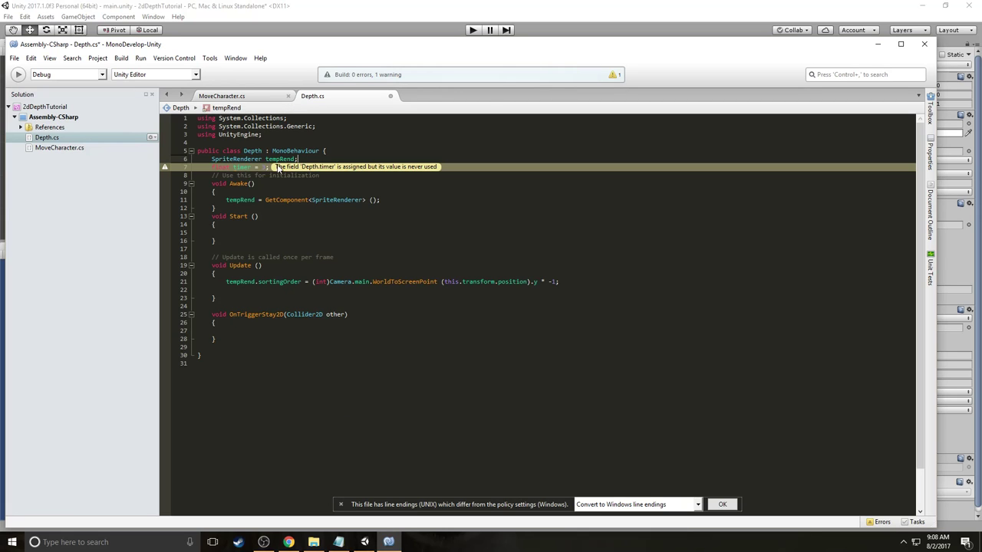
pyautogui.write('b')
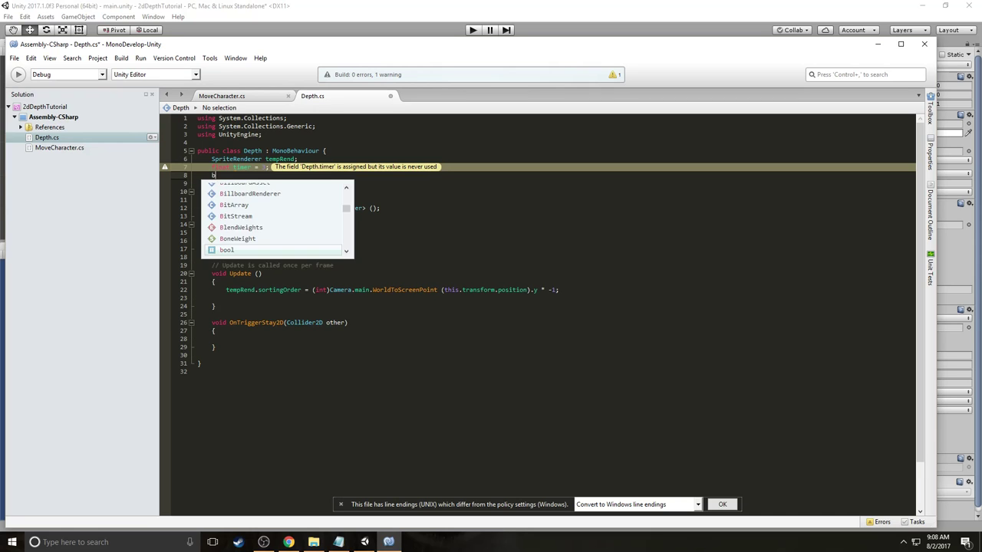
# Declare public bool IsPlayer; below the timer field.
pyautogui.write('public bool')
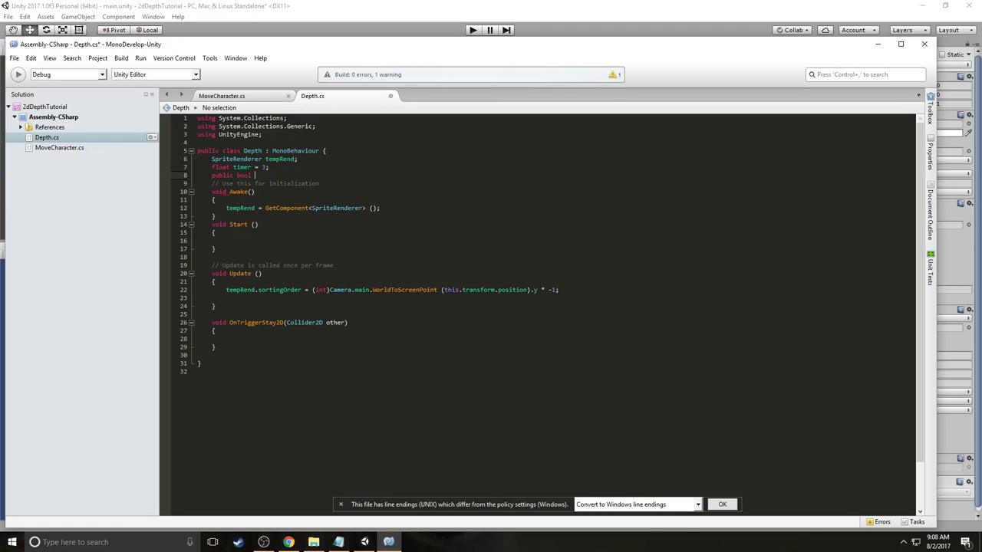
pyautogui.write('Is')
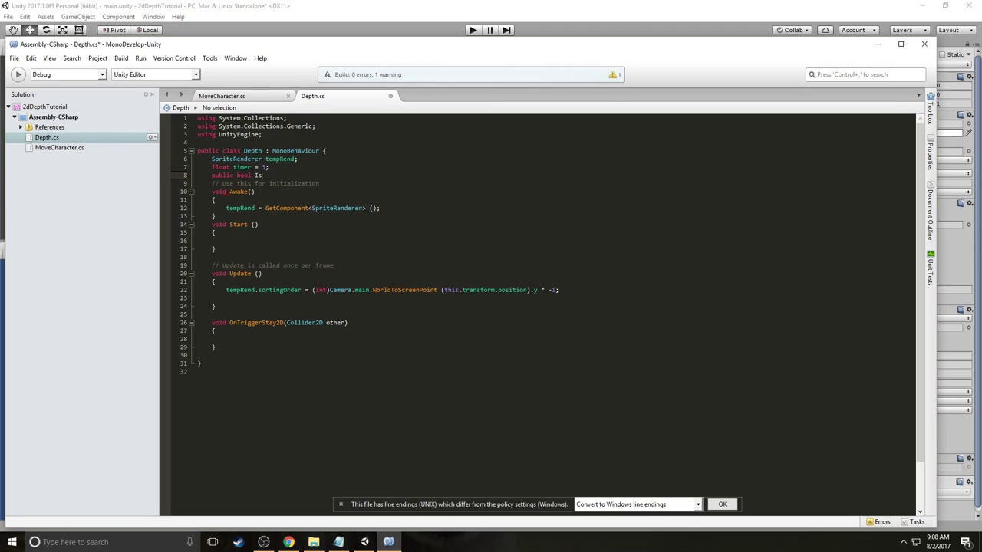
pyautogui.write('Player;')
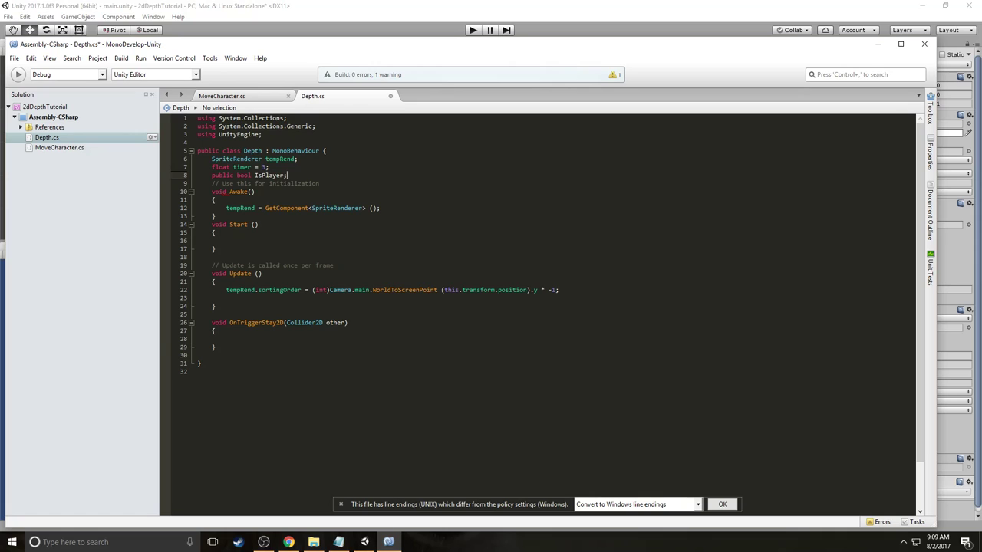
pyautogui.click(256, 340)
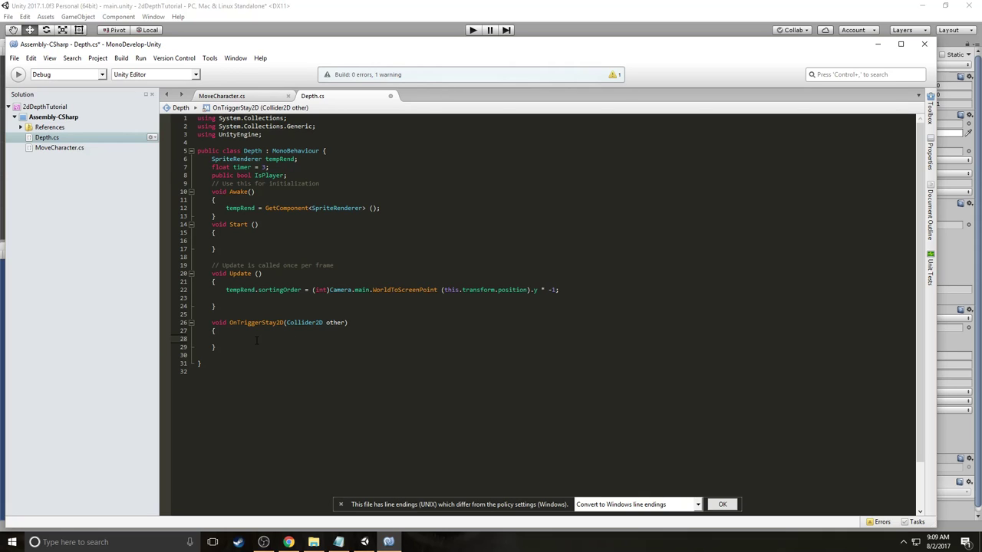
# Write if(IsPlayer==false && other.GetComponent<Depth>().IsPlayer==true) with empty braces in OnTriggerStay2D.
pyautogui.click(225, 339)
pyautogui.write('if(IsPlayer=')
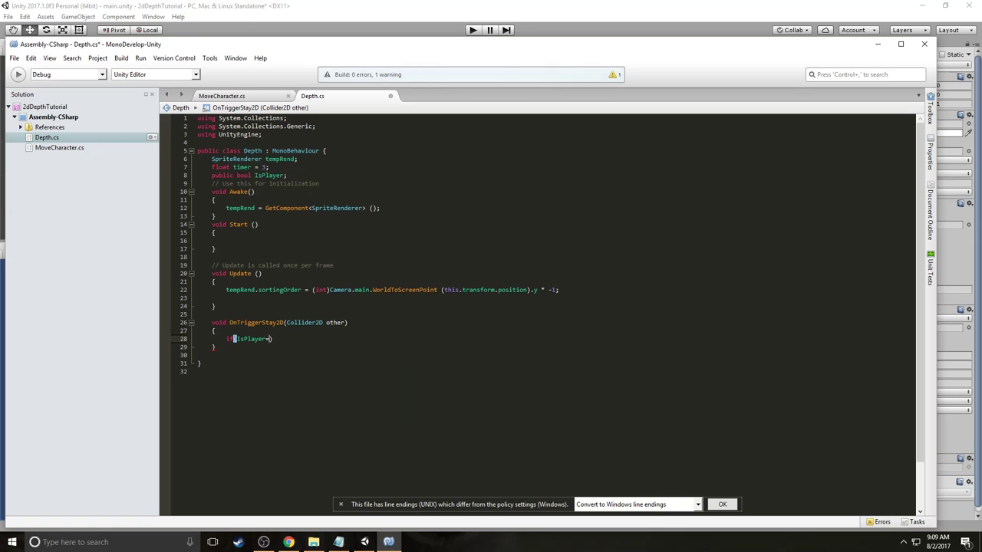
pyautogui.write('!')
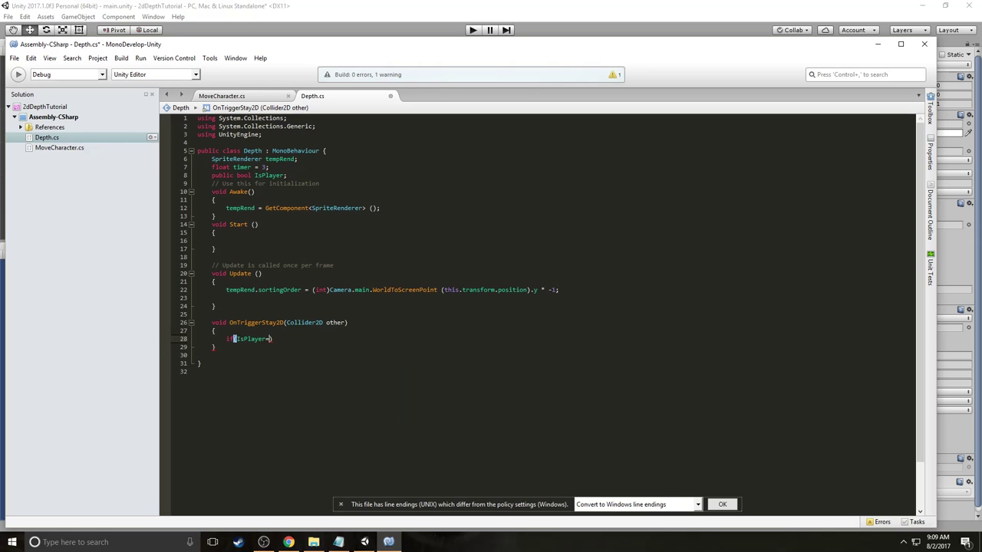
pyautogui.write('==false')
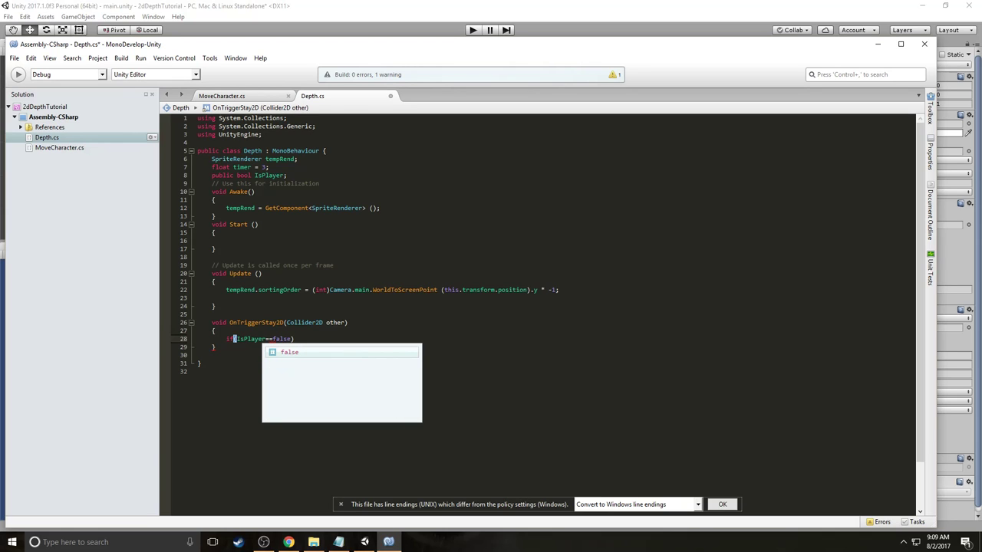
pyautogui.write('&&other.GetComponent<Depth>(')
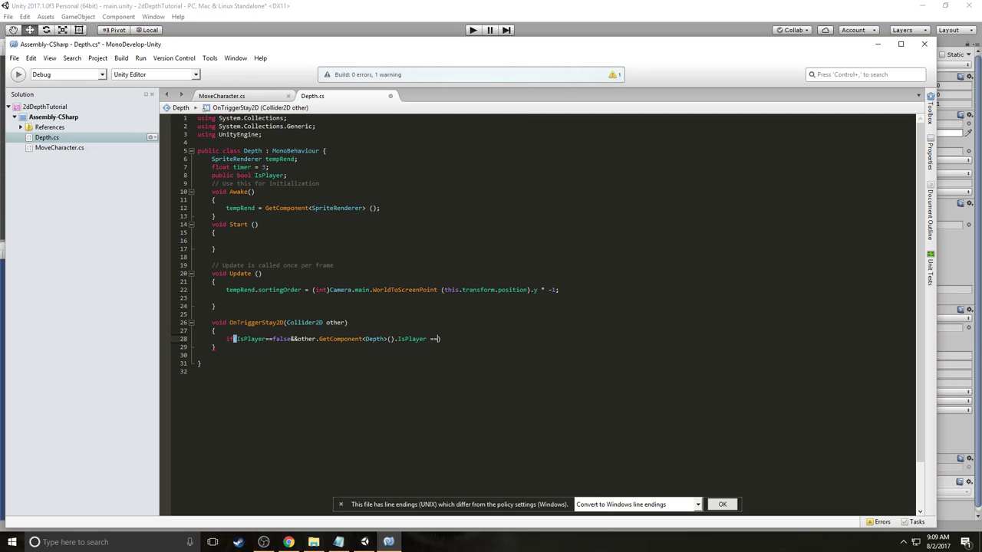
pyautogui.write('true')
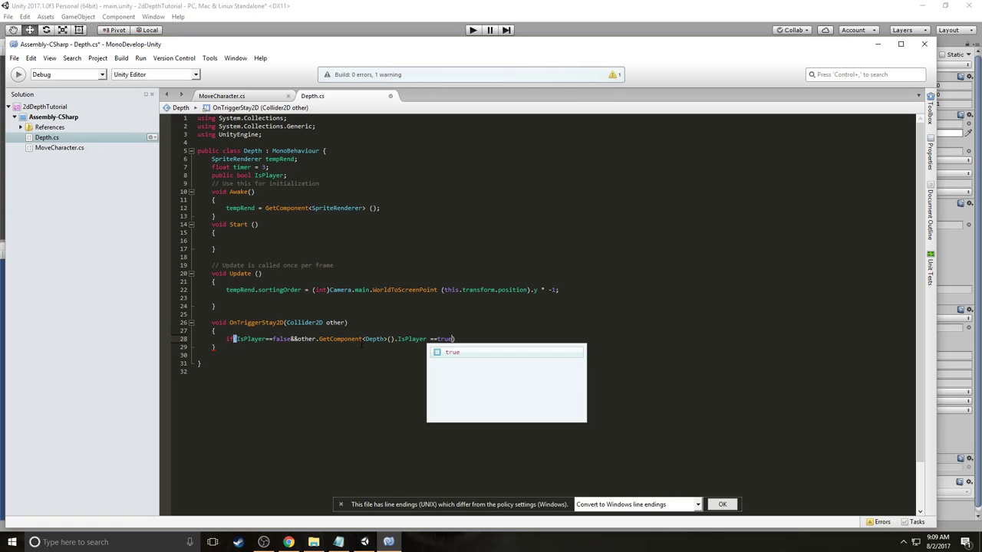
pyautogui.click(366, 340)
pyautogui.write('{')
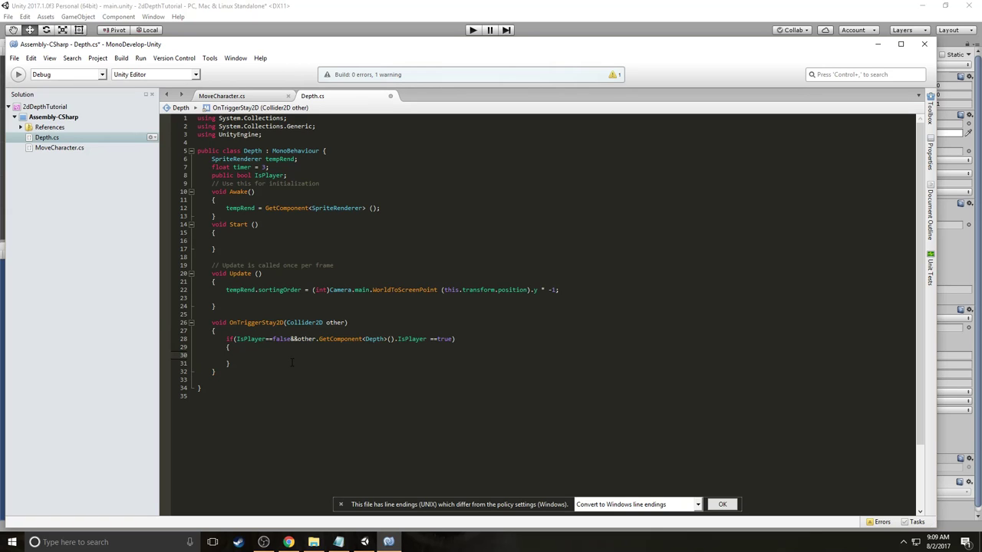
# Inside the if block, set tempRend.color to new Color(1, 1, 1, 0.5f).
pyautogui.click(241, 355)
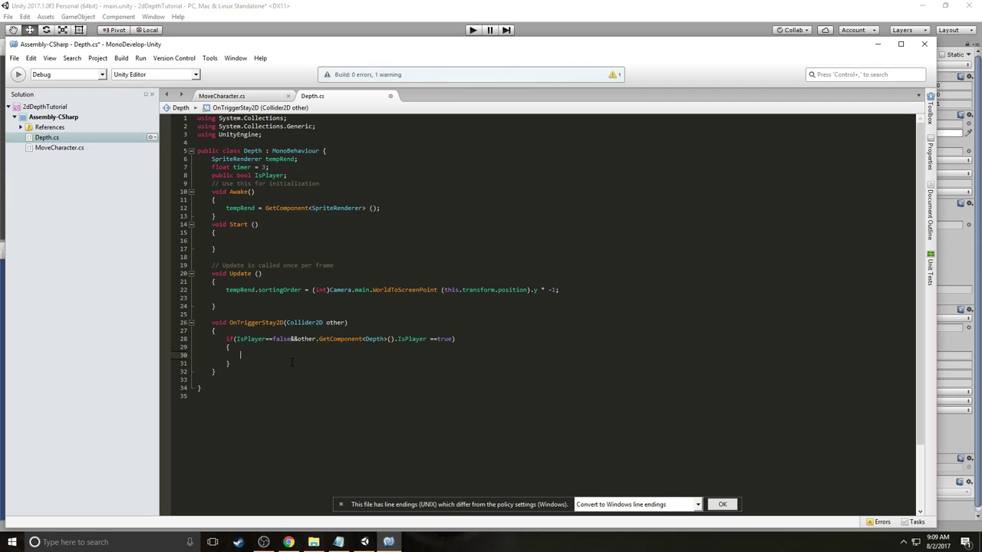
pyautogui.write('tempRend.color =')
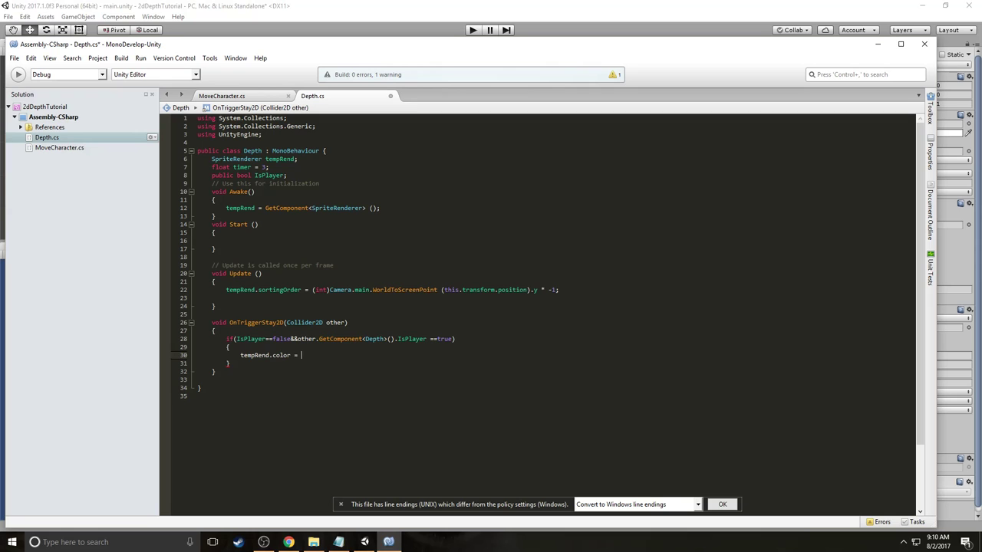
pyautogui.write('new Color (')
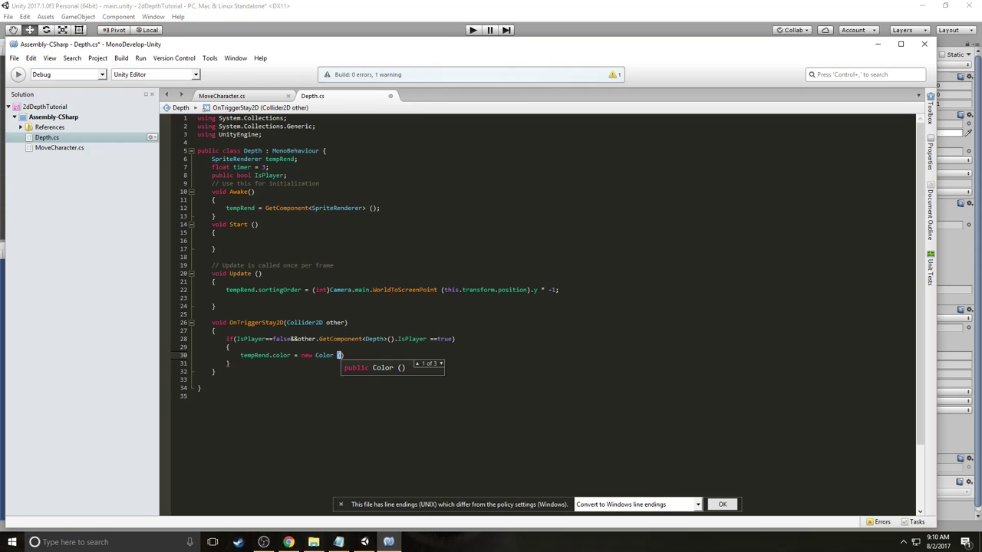
pyautogui.write('1,1,1,0.5f')
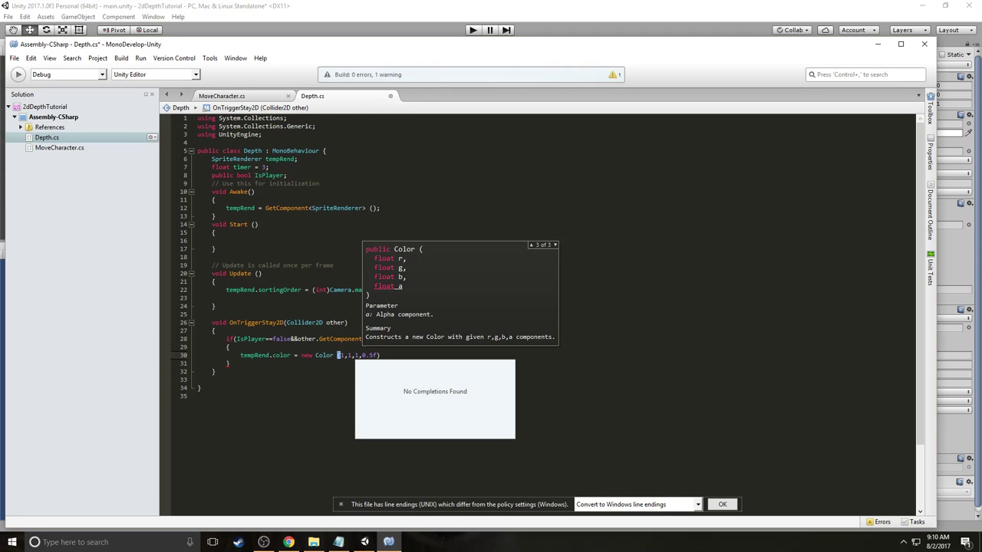
pyautogui.rightClick(384, 356)
pyautogui.write(';')
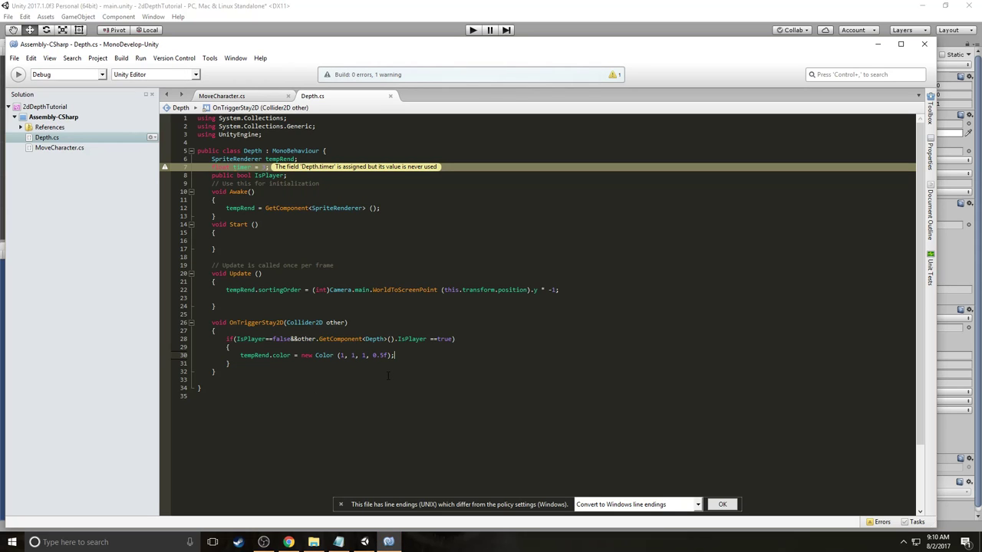
# Add timer = 3; on the next line of the if block.
pyautogui.press('enter')
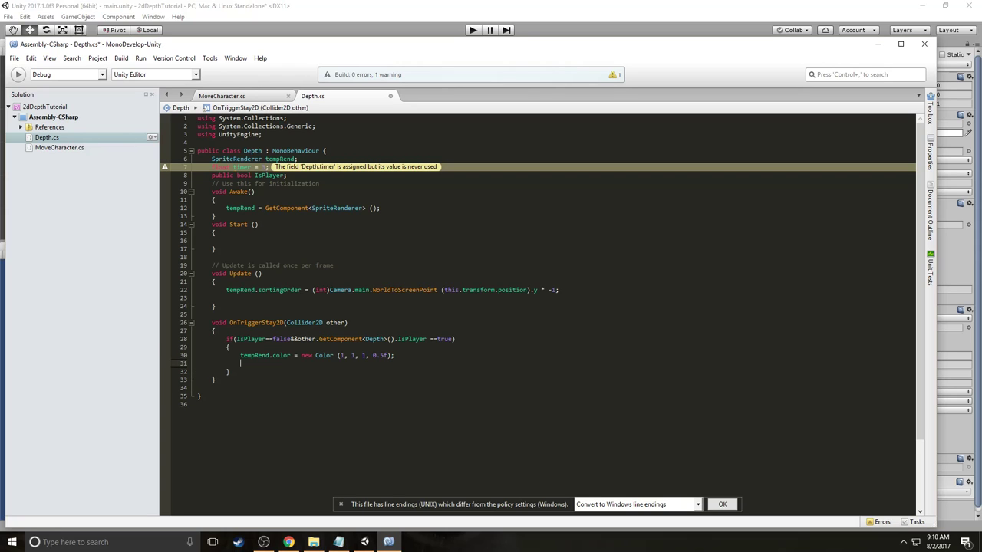
pyautogui.write('timer')
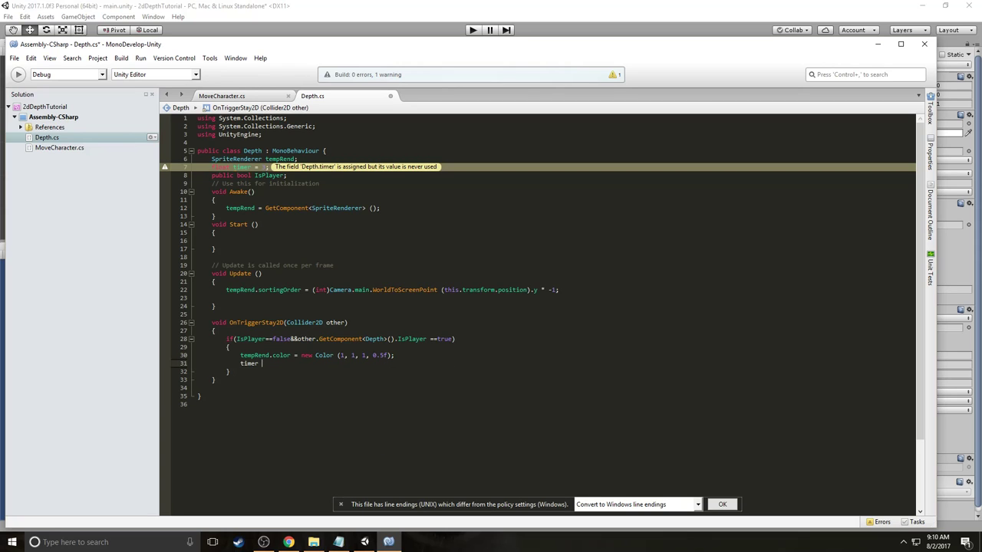
pyautogui.write('= 3;')
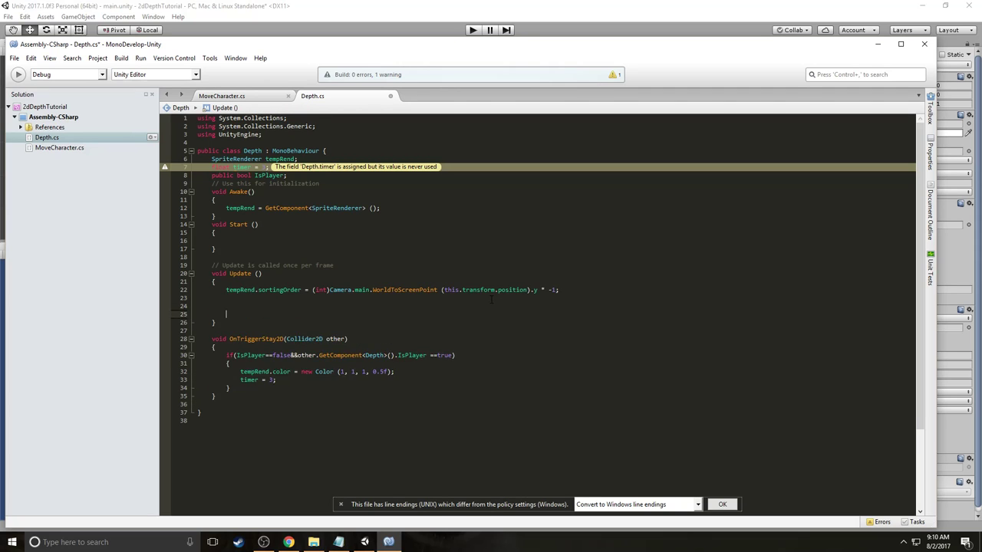
# In Update, subtract Time.deltaTime from timer and restore tempRend to full opacity at zero.
pyautogui.press('enter')
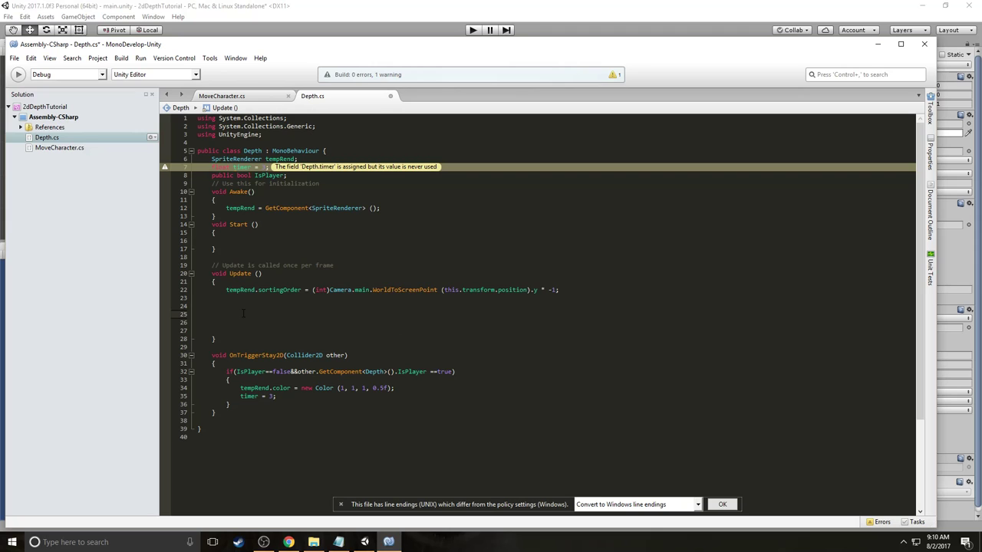
pyautogui.click(227, 314)
pyautogui.write('if(')
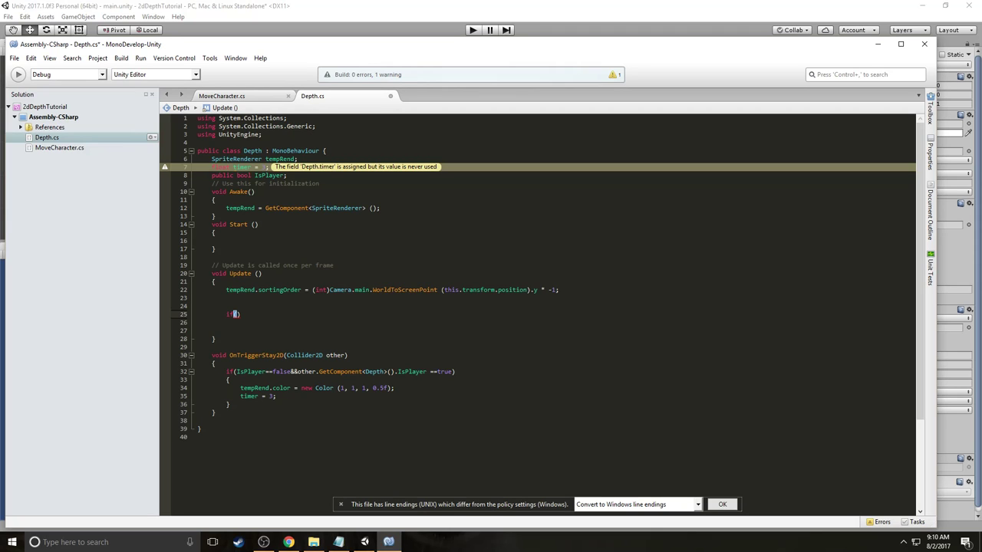
pyautogui.write('timer<=0')
pyautogui.click(568, 323)
pyautogui.write('{')
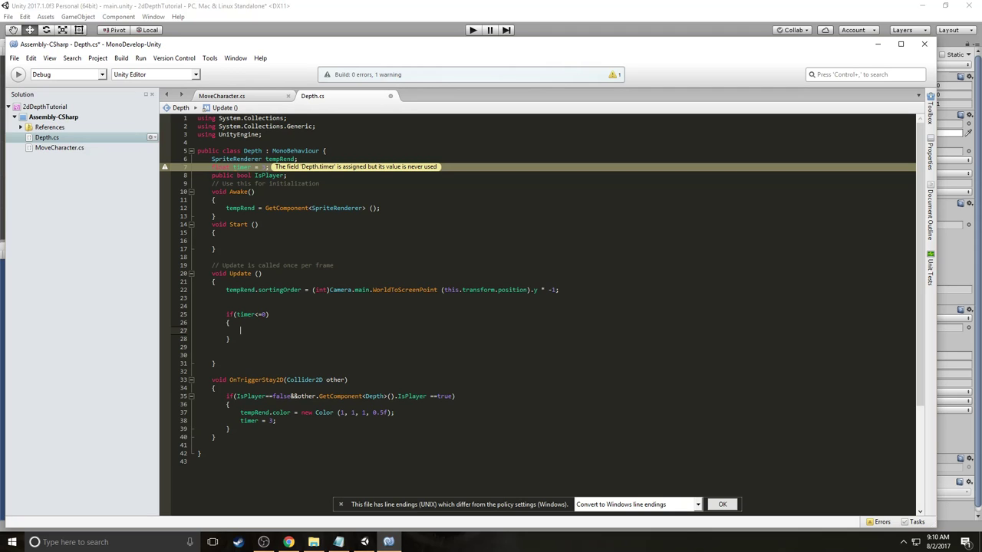
pyautogui.write('tempRend')
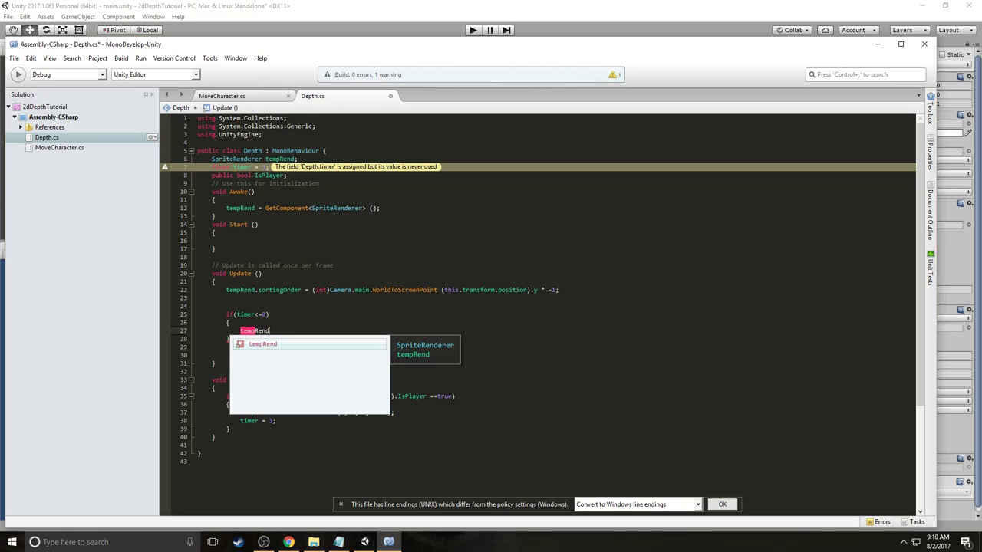
pyautogui.write('timer -=')
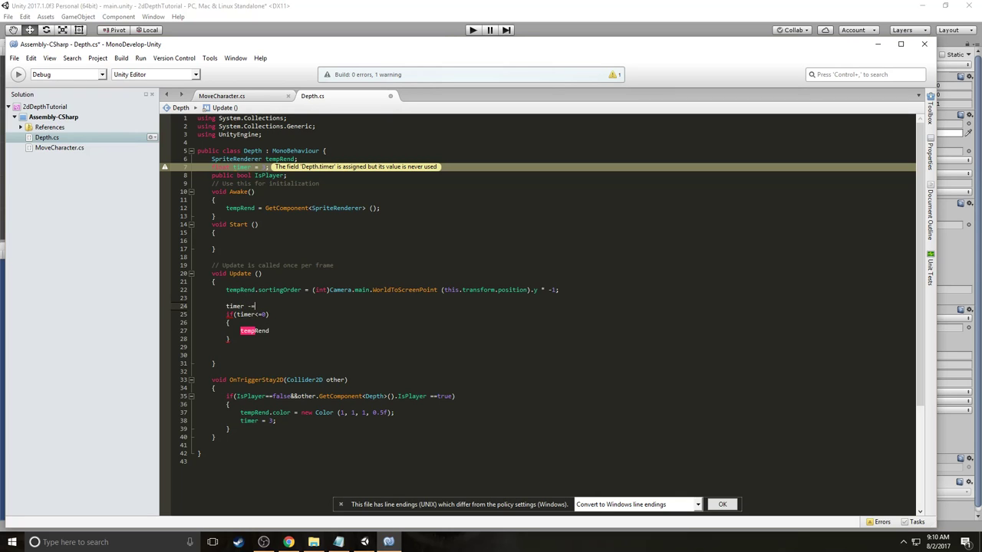
pyautogui.write('Time.deltaTime;')
pyautogui.write('timer = 3;')
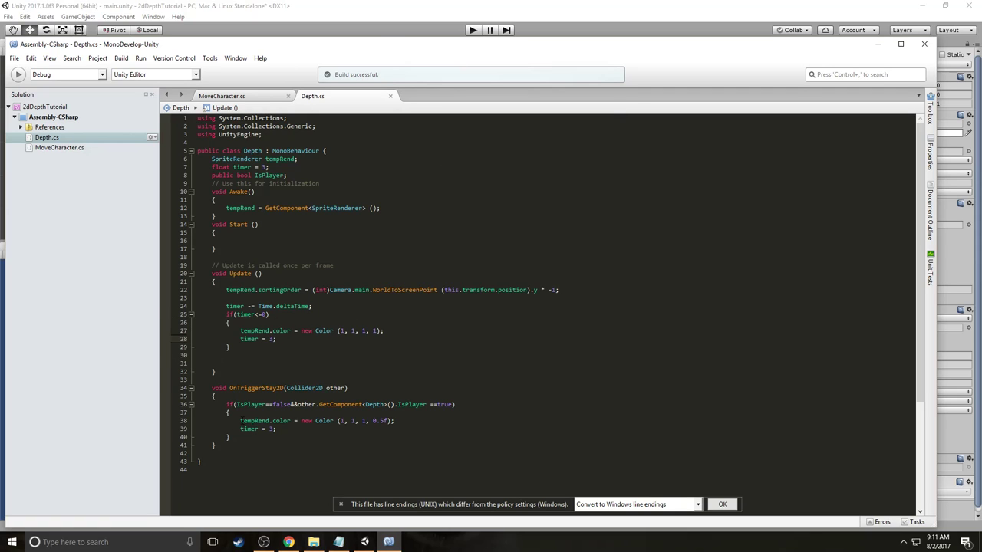
# Back in Unity, tick Is Player on the player's Depth (Script) component.
pyautogui.click(228, 412)
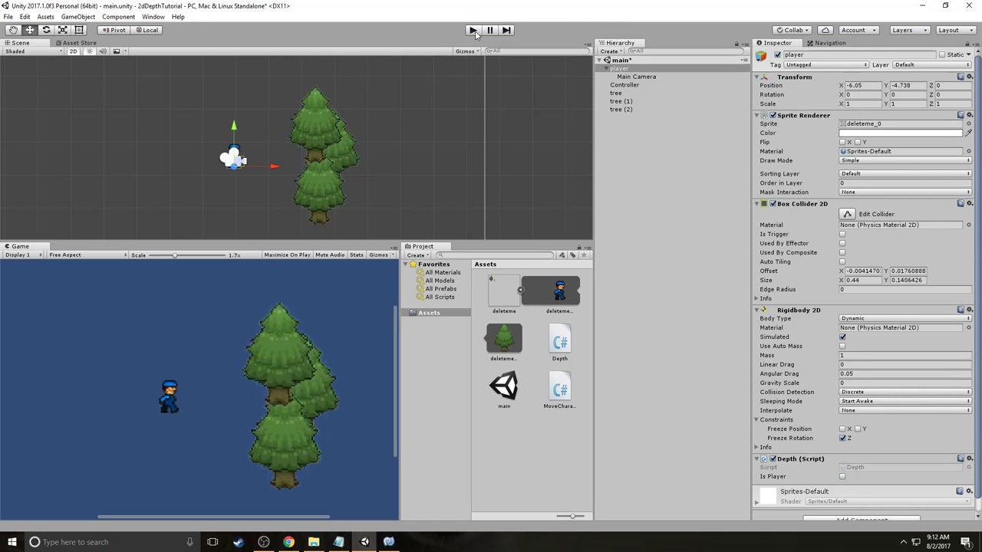
pyautogui.click(618, 68)
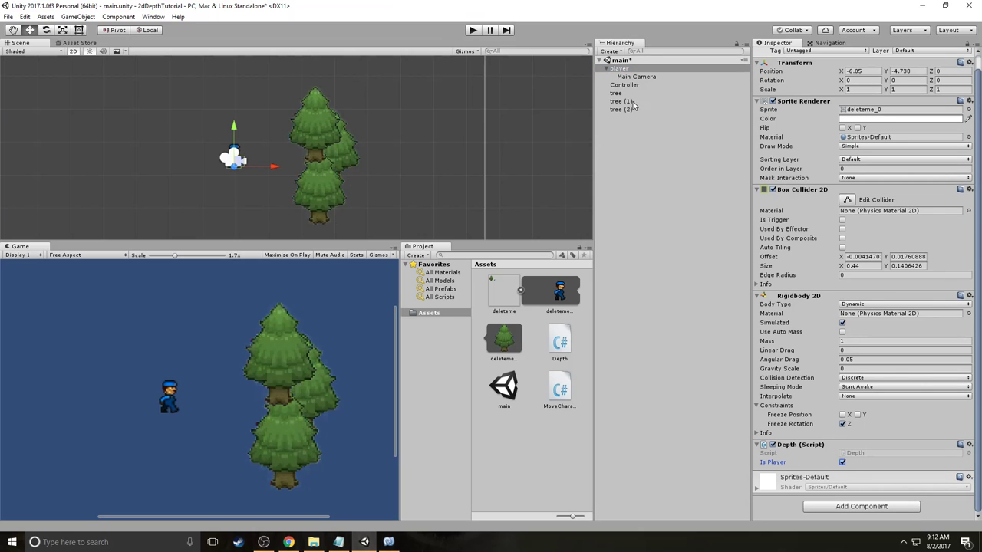
# Select a tree and duplicate it into copies up to tree (20) around the player.
pyautogui.click(620, 116)
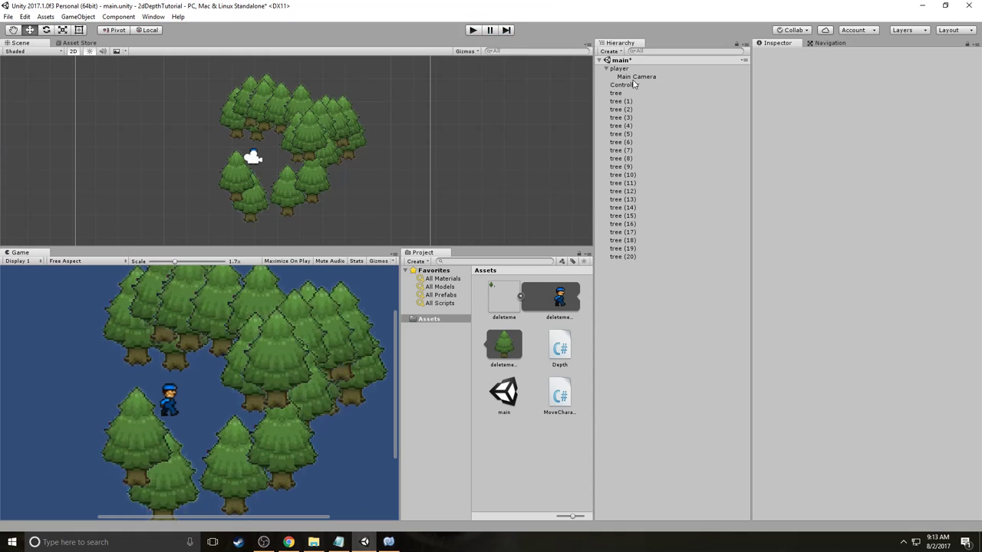
# Add a trigger Box Collider 2D to the player, then enter Play mode to test tree fading.
pyautogui.click(624, 85)
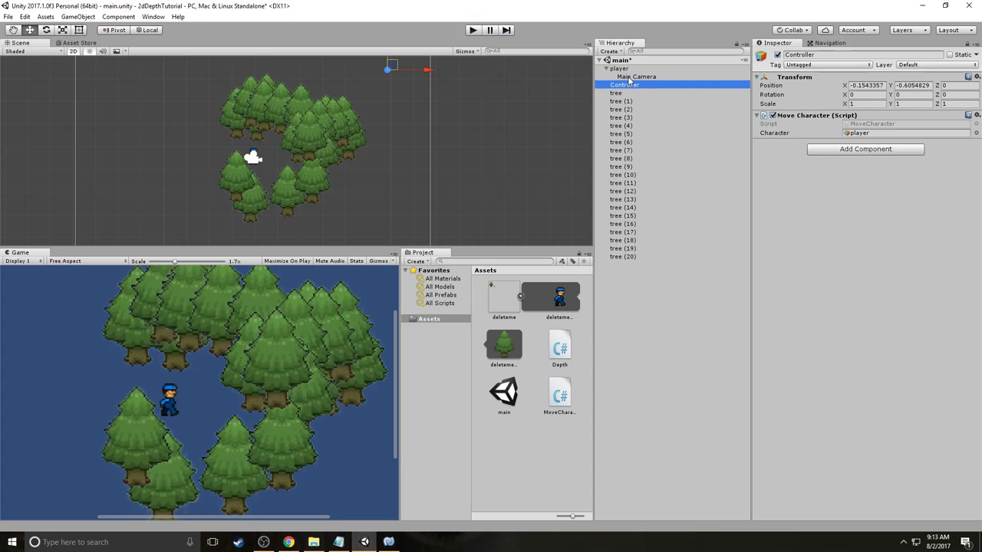
pyautogui.click(620, 69)
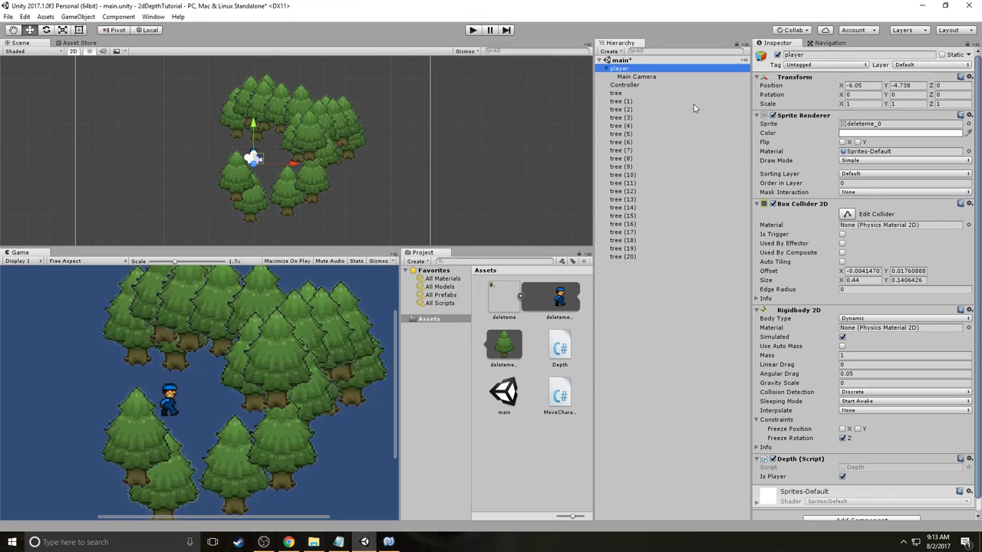
pyautogui.click(861, 506)
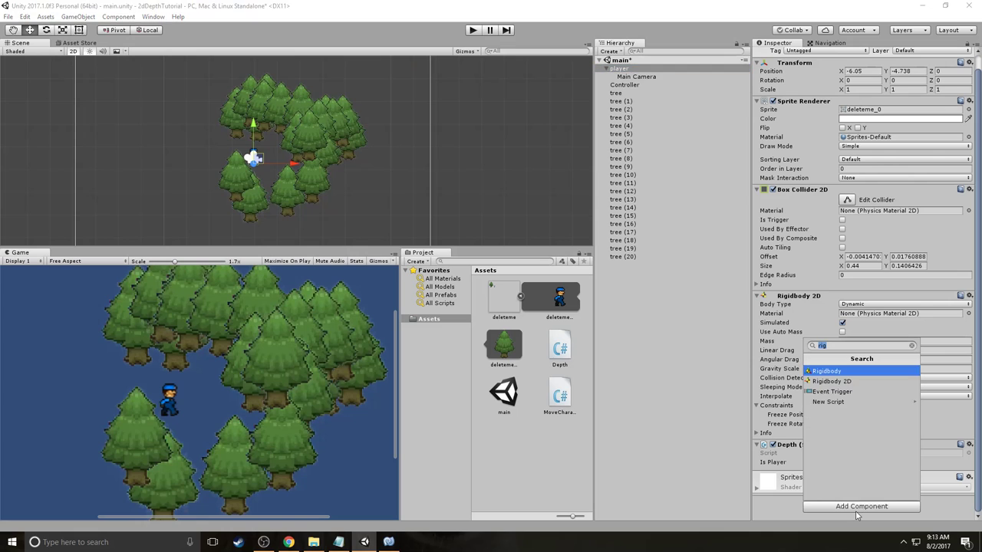
pyautogui.write('coll')
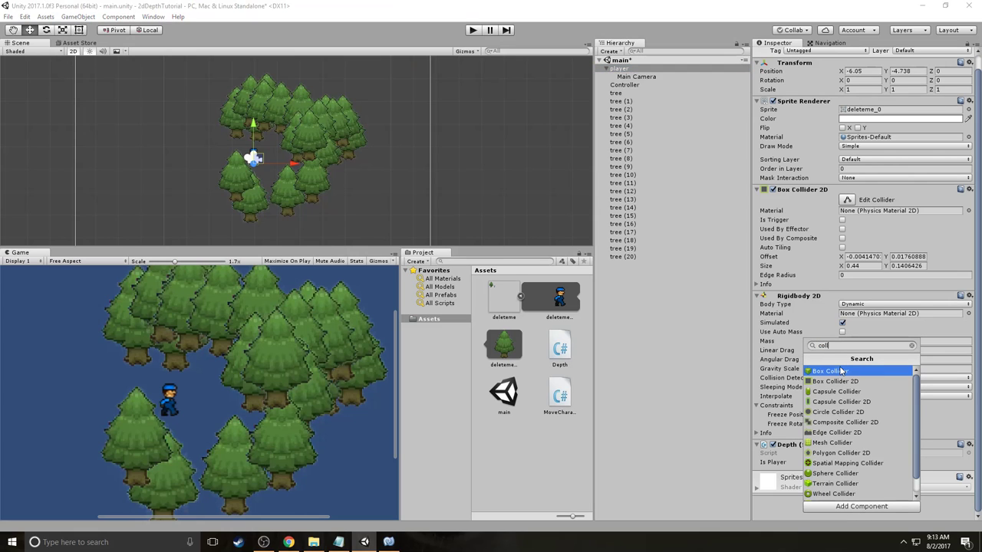
pyautogui.click(832, 371)
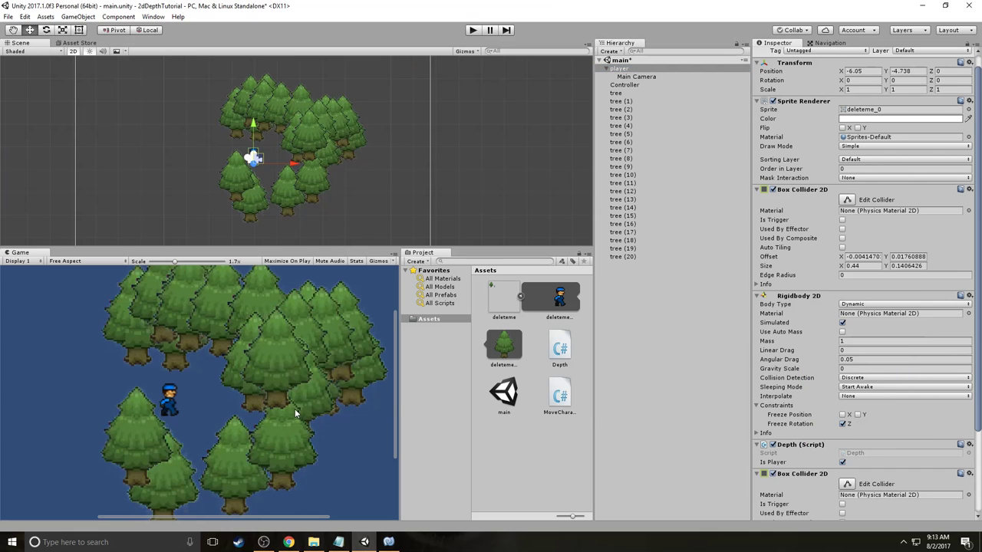
pyautogui.moveTo(805, 500)
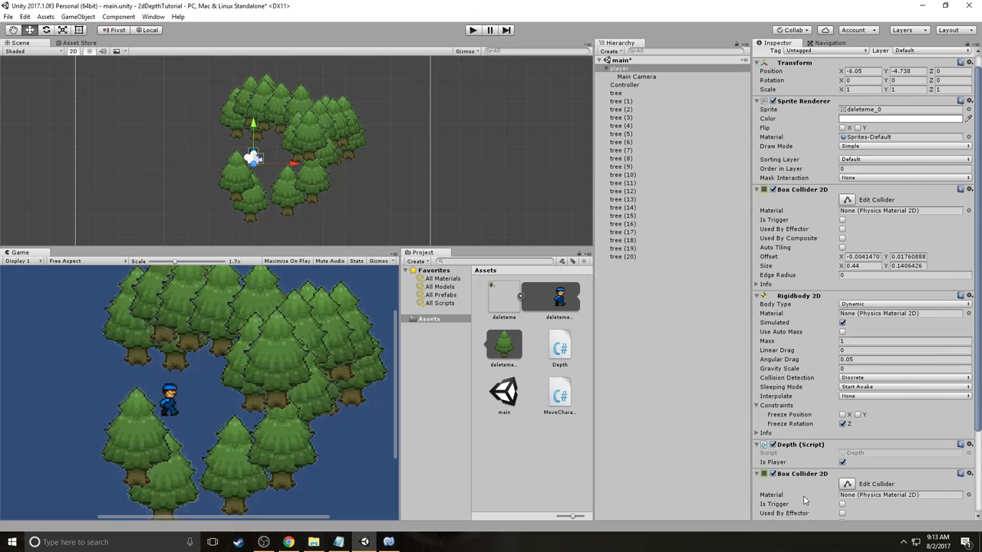
pyautogui.click(842, 504)
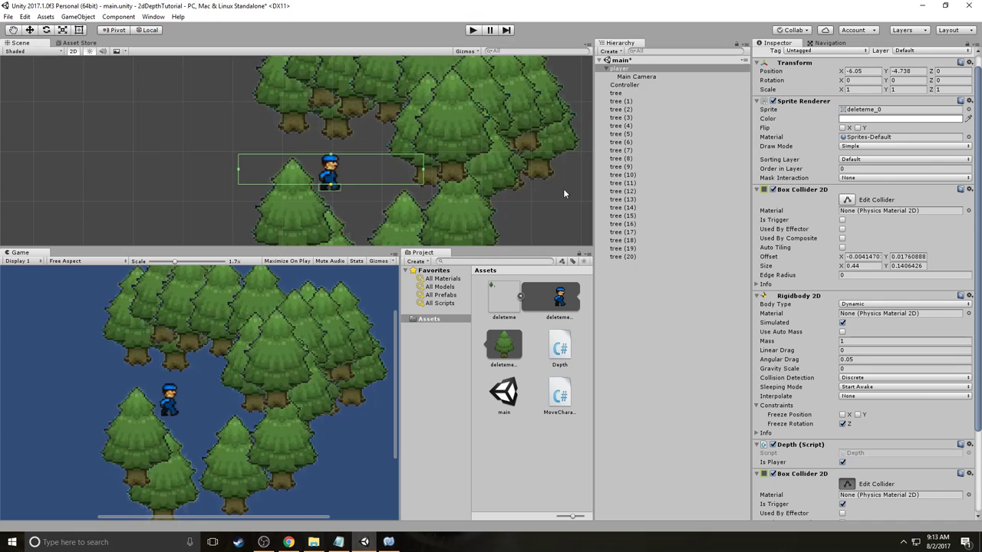
pyautogui.click(231, 171)
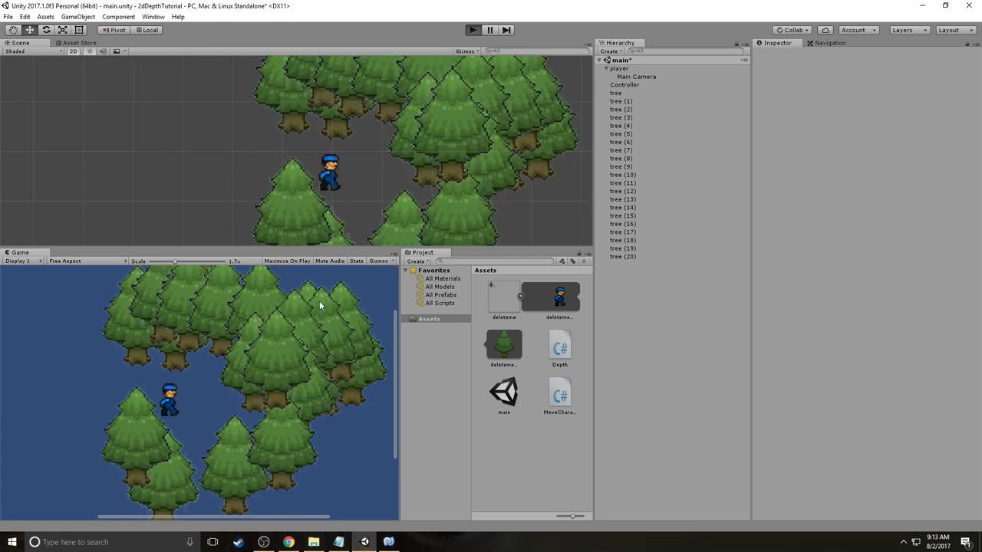
pyautogui.click(472, 30)
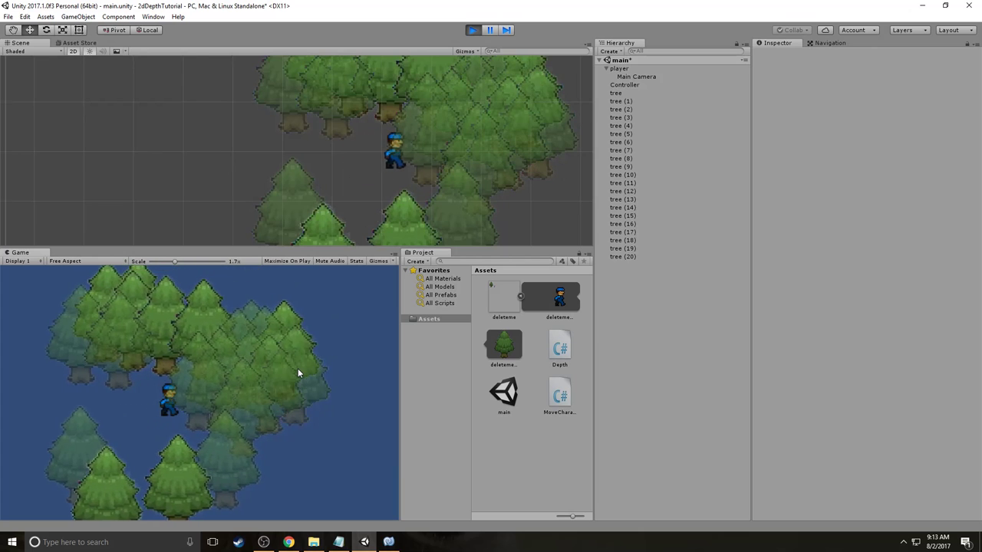